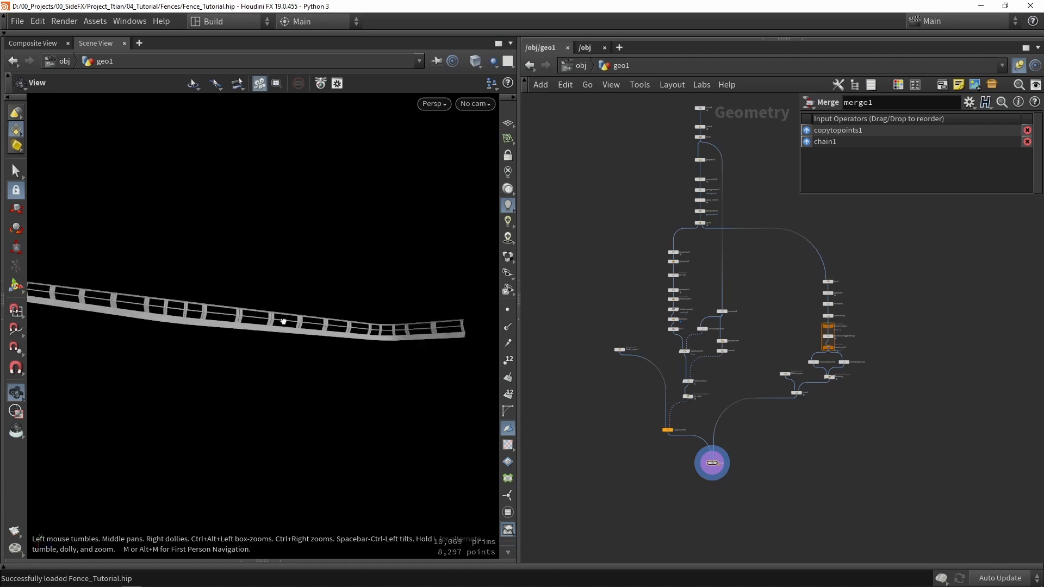
Step: Box-select all the fence-building nodes and collapse them into one subnetwork
drag(283, 320, 192, 361)
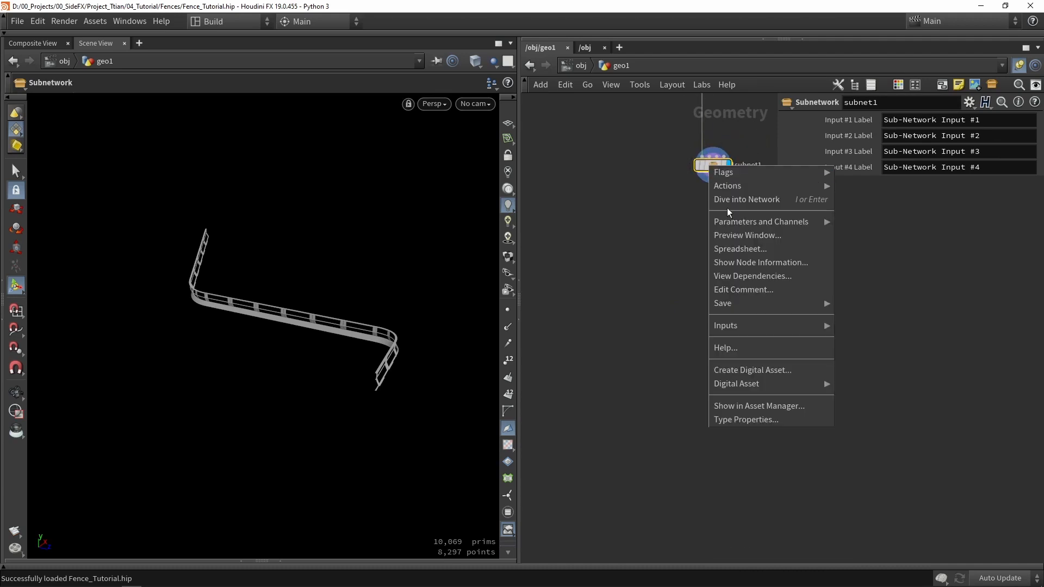
mouse_move(748, 371)
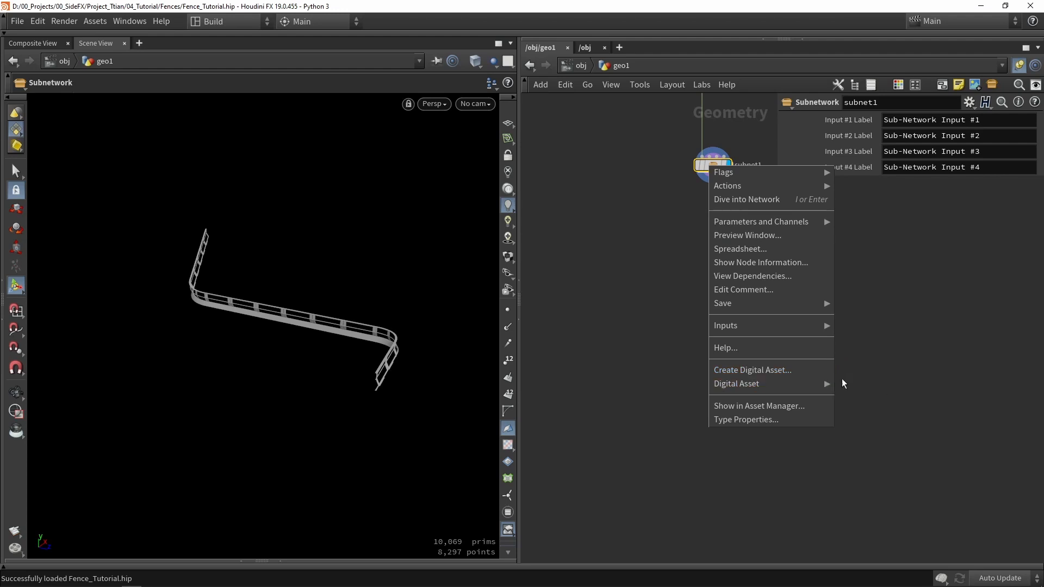
mouse_move(758, 383)
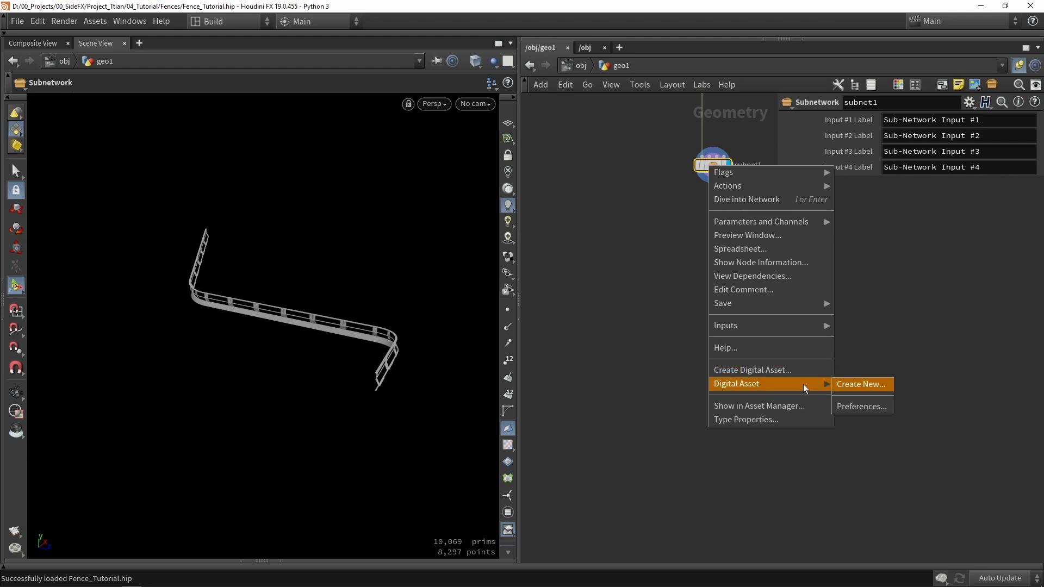
mouse_move(773, 370)
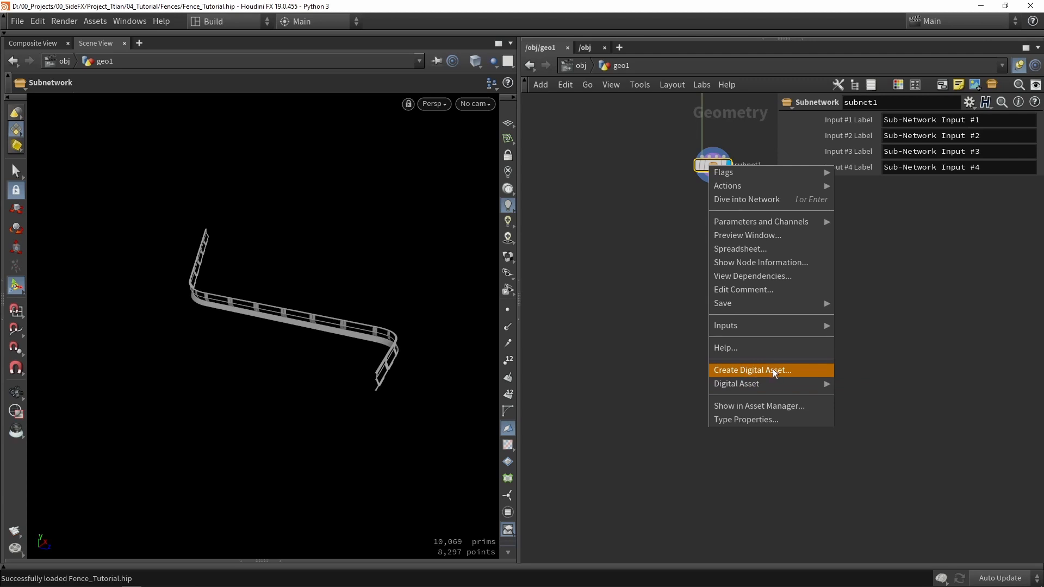
Step: Create a digital asset from the subnet with Operator Name Tutorial_fence
click(753, 370)
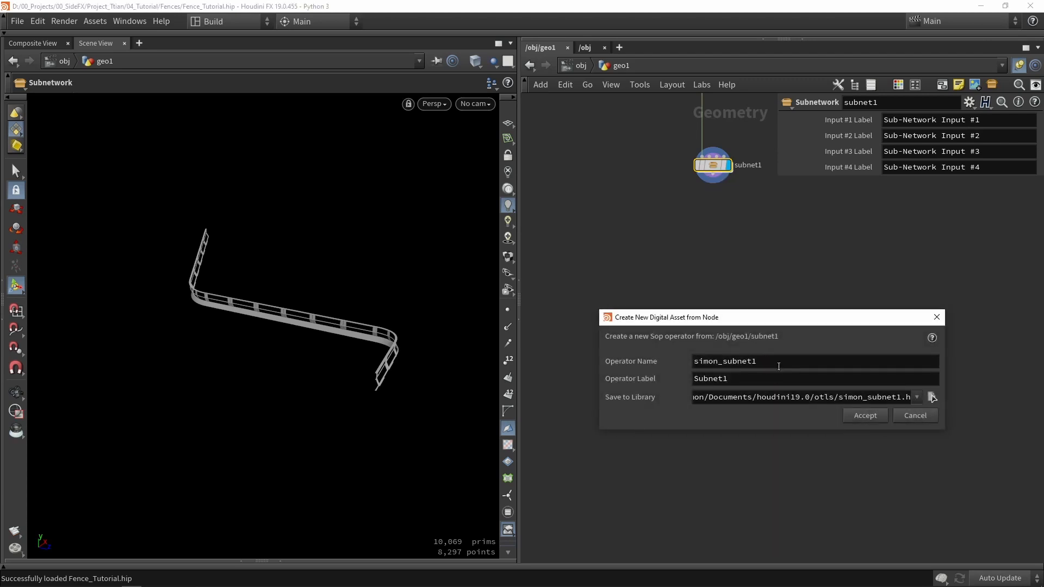
text(Tutorial)
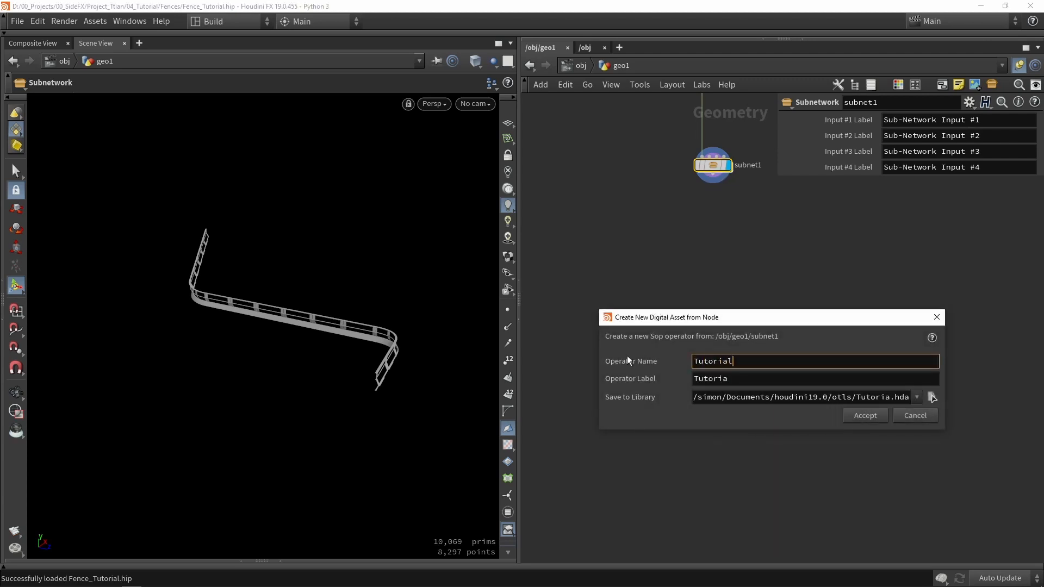
text(_fence)
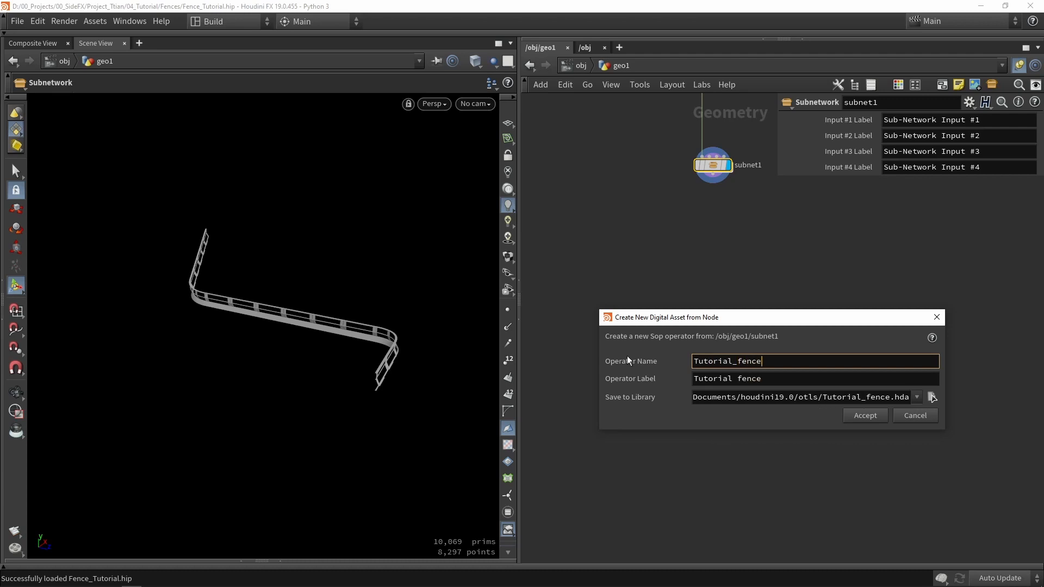
mouse_move(868, 423)
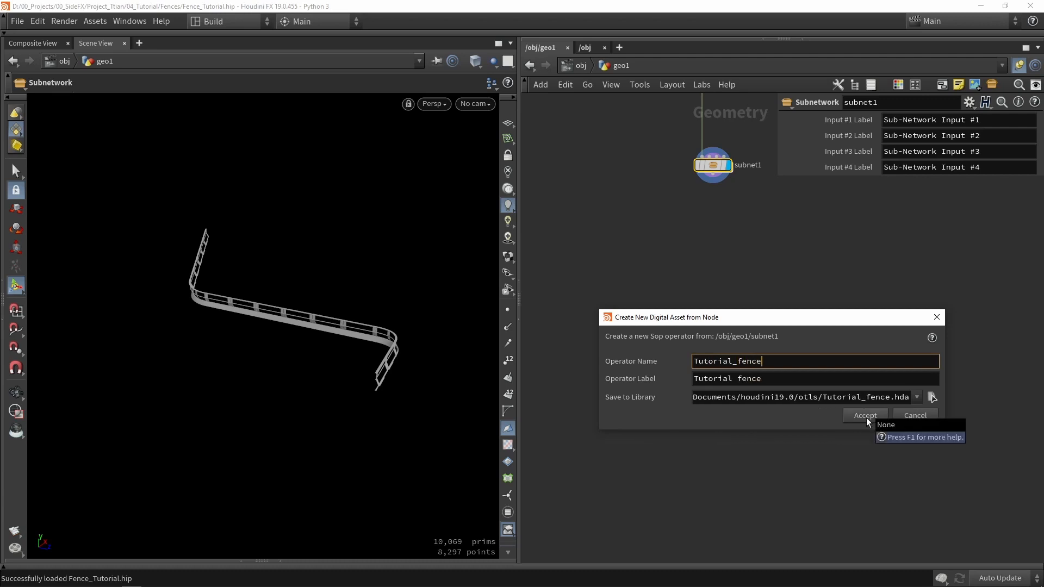
click(865, 415)
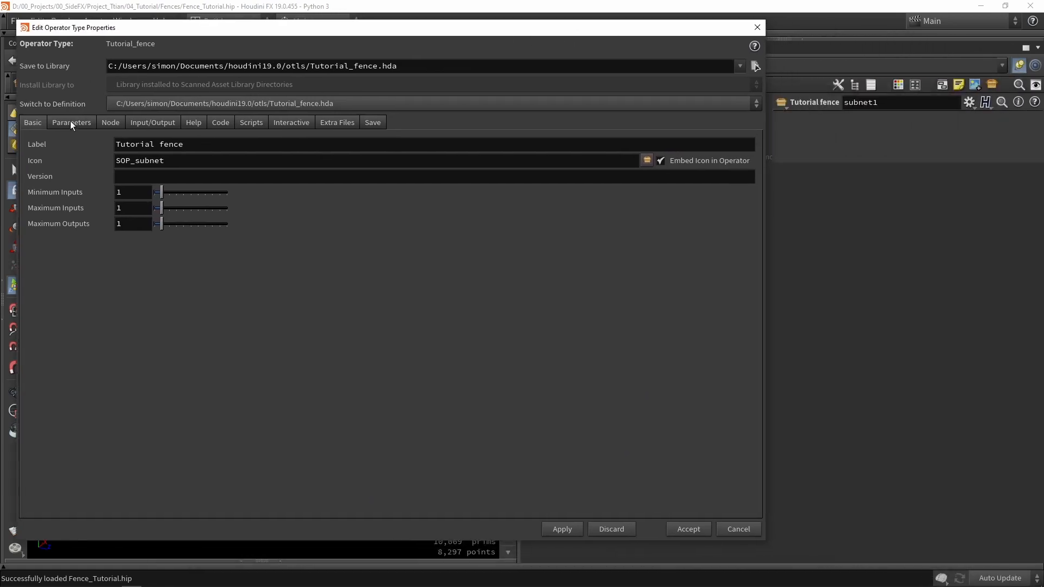
Step: Show the asset's Parameters page and move the Type Properties window aside to reveal the network
click(72, 122)
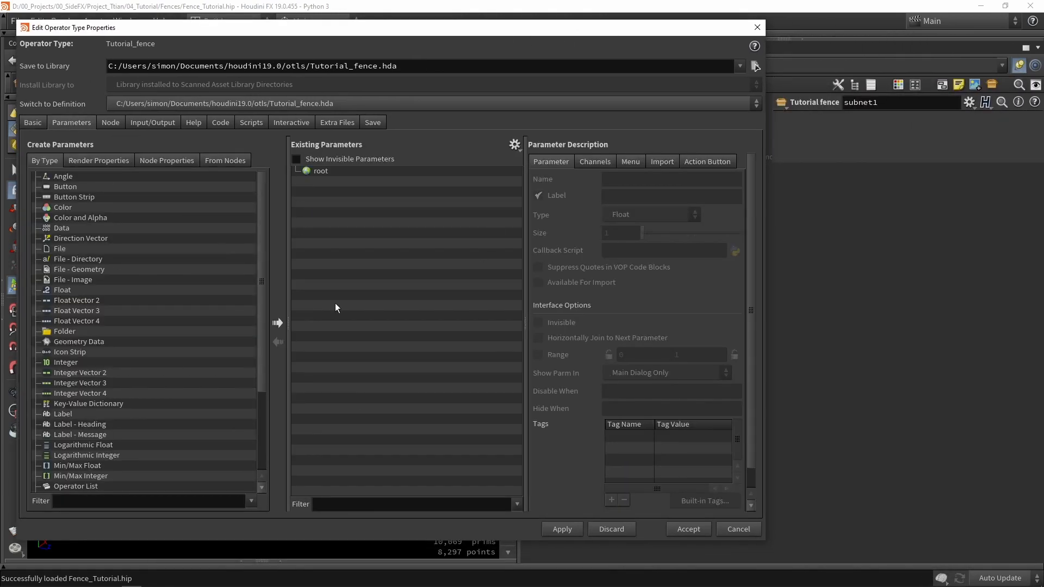
mouse_move(402, 389)
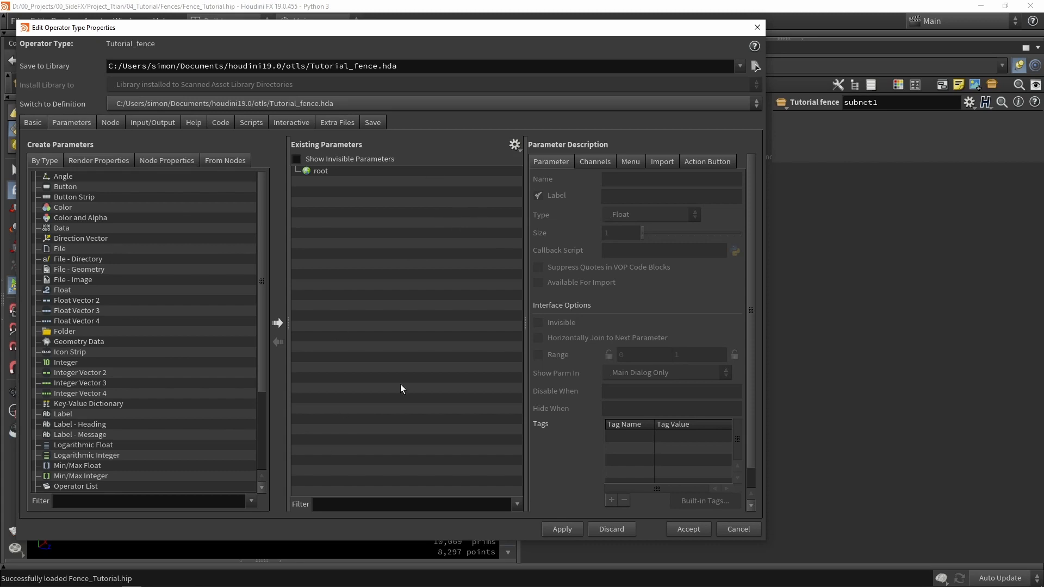
mouse_move(367, 278)
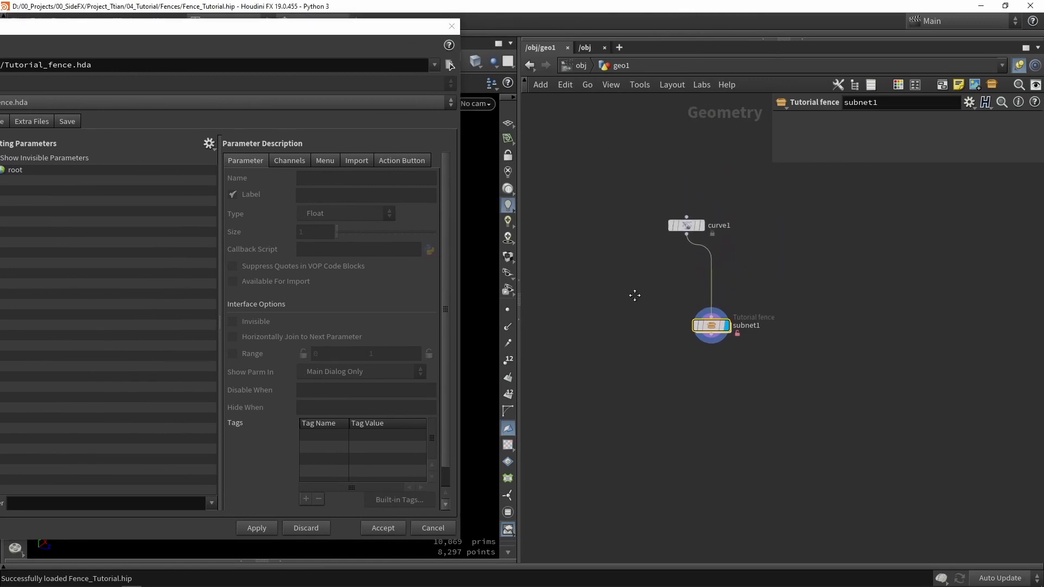
drag(686, 225, 710, 289)
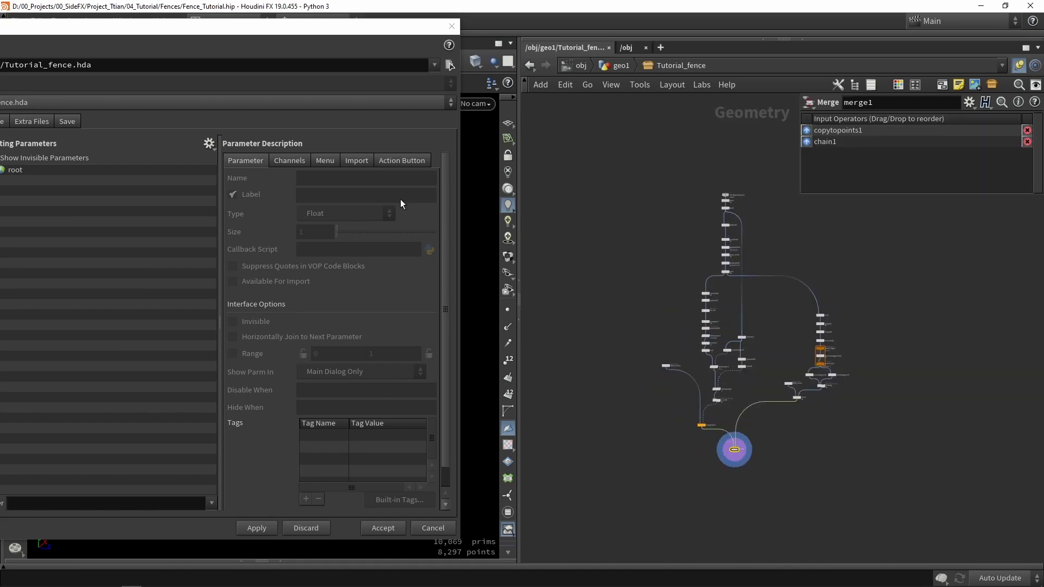
mouse_move(628, 74)
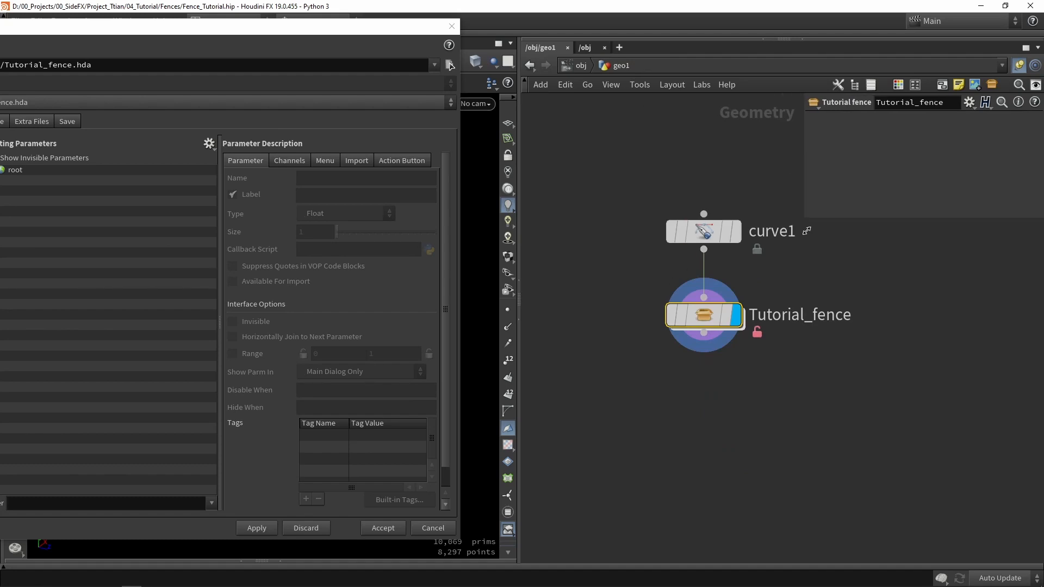
mouse_move(861, 183)
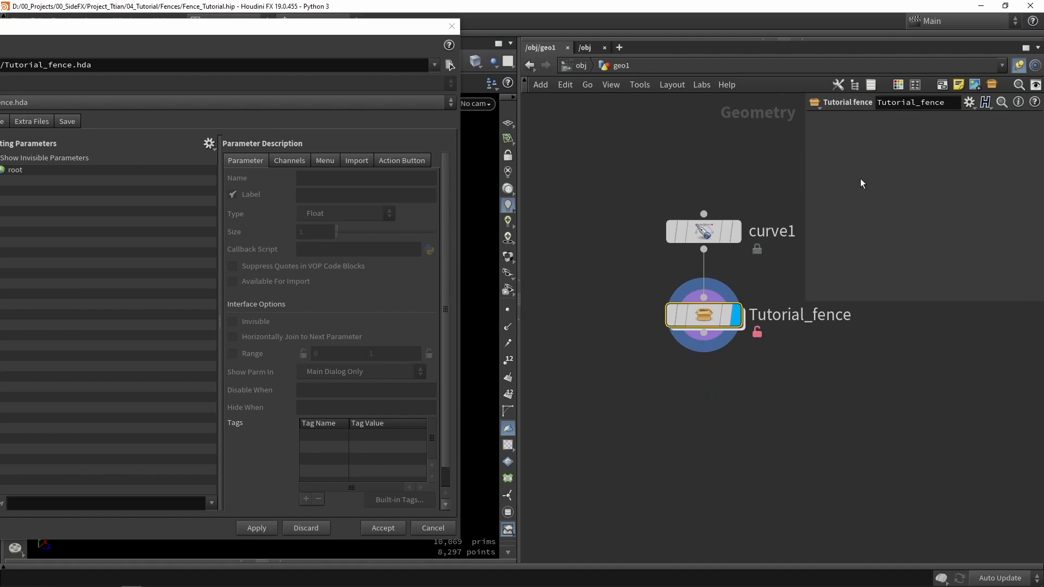
Step: Promote polybevel1's Distance as asset parameter Bevel amount with range 0.5 to 3
double_click(704, 315)
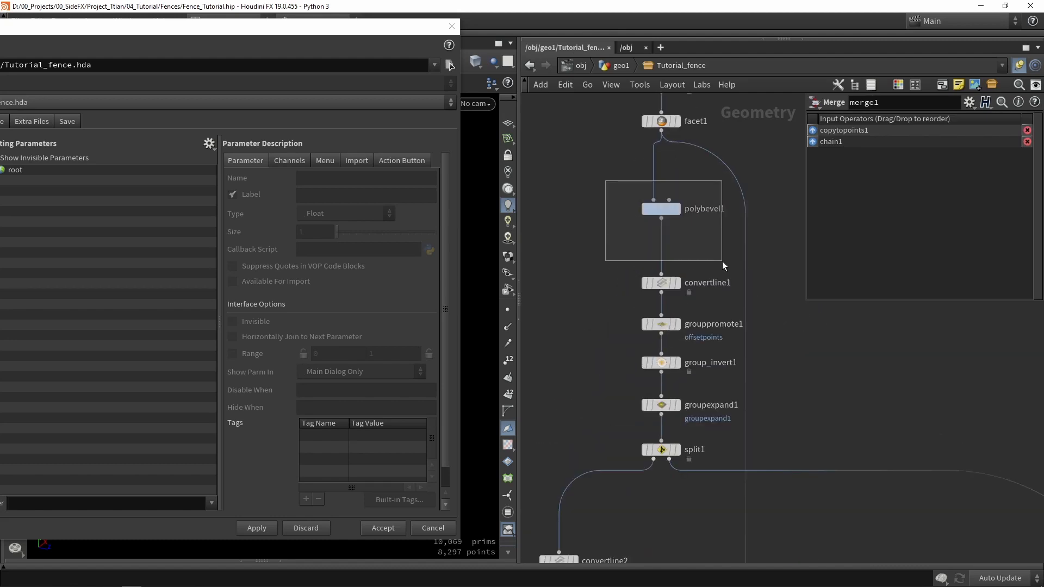
double_click(661, 208)
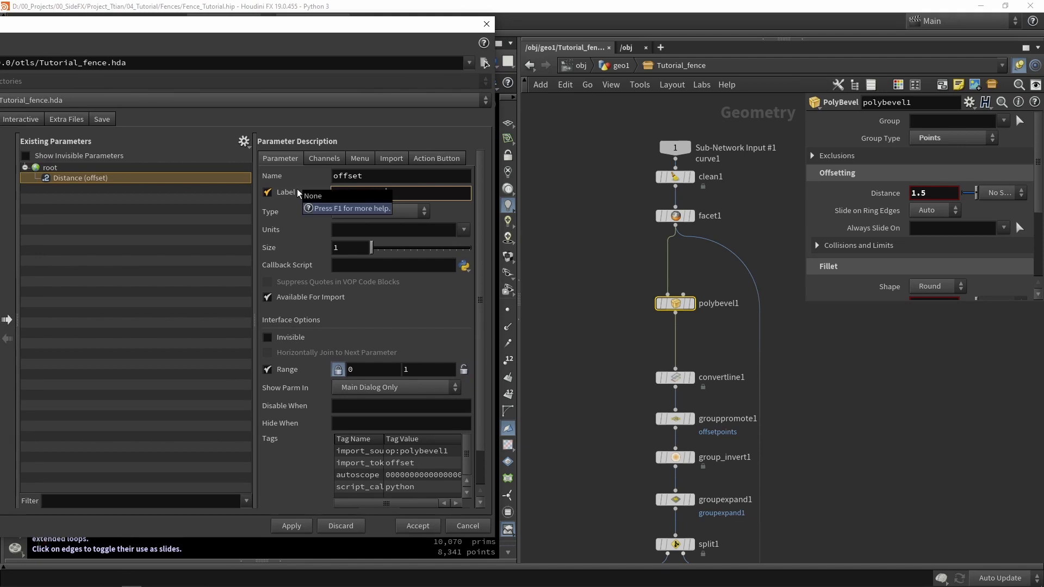
text(Bevel amount)
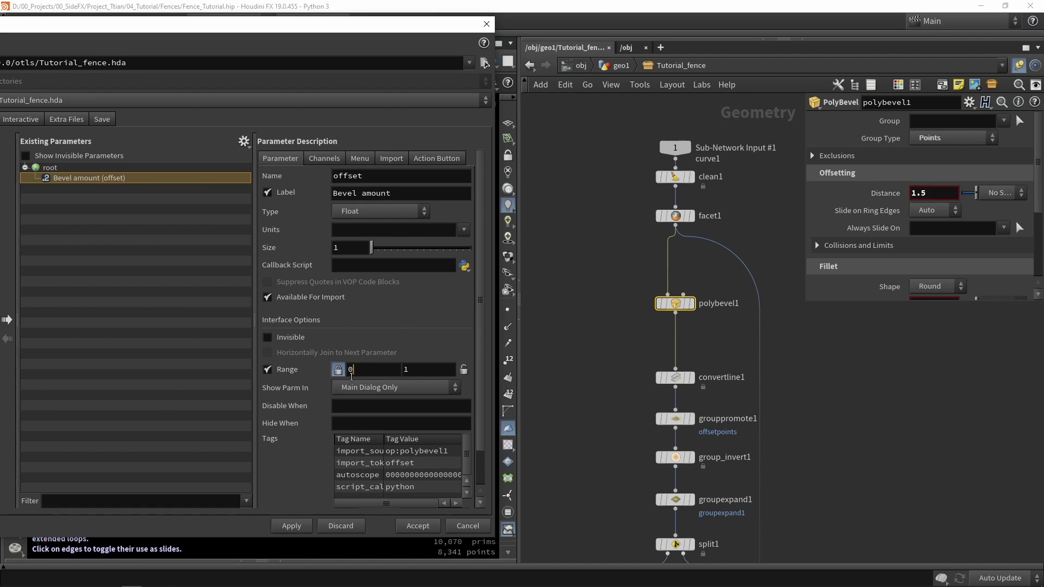
text(.5)
click(429, 370)
text(3)
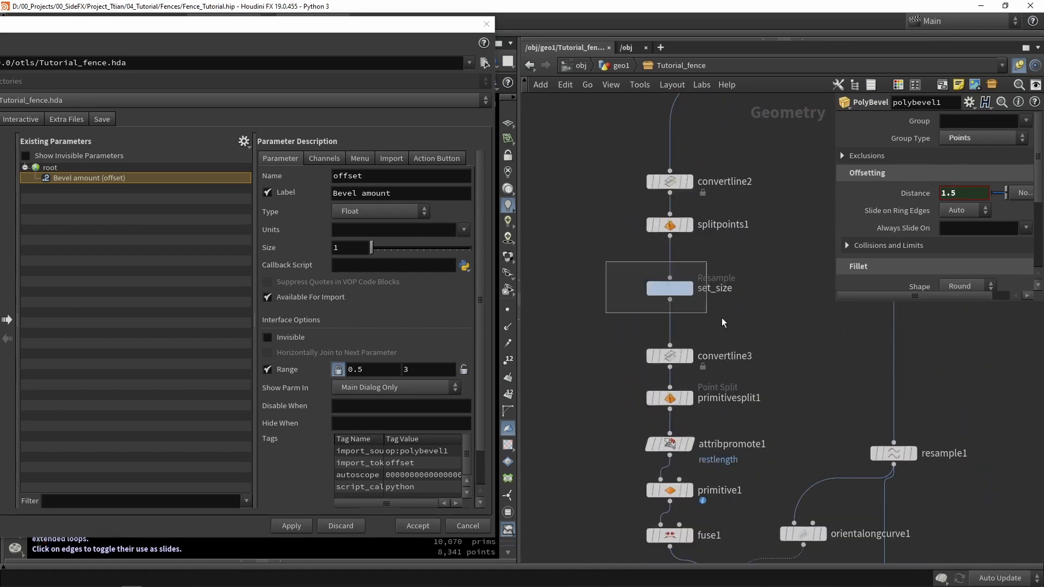
Step: Promote the set_size resample Length as asset parameter labelled Model Size
click(670, 288)
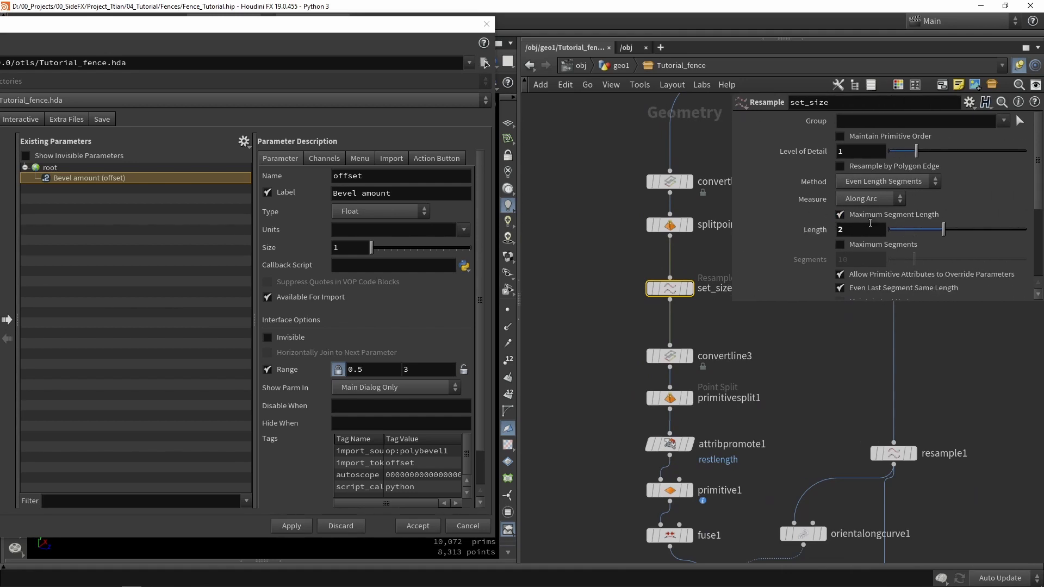
mouse_move(863, 225)
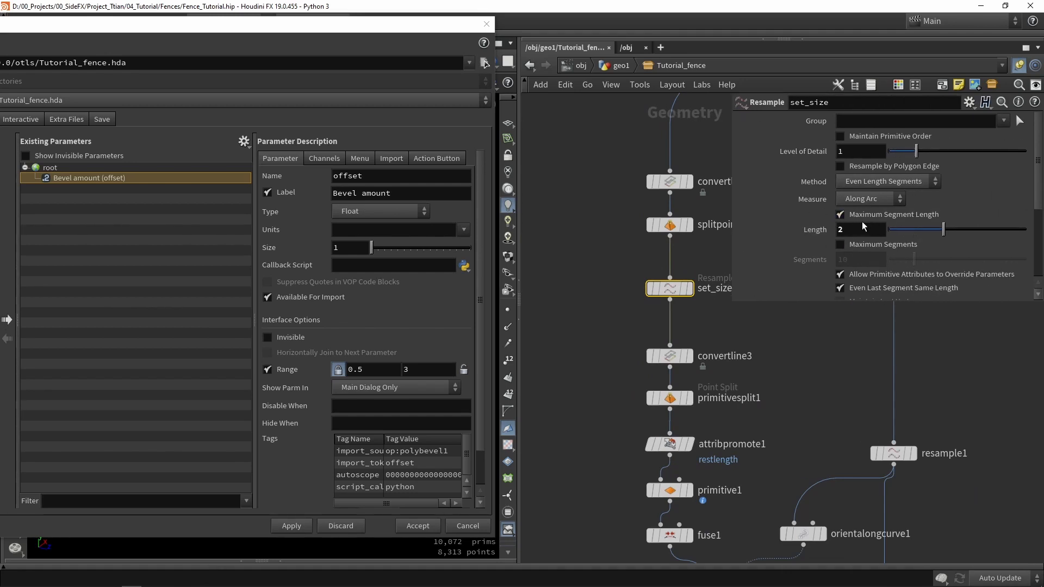
mouse_move(651, 242)
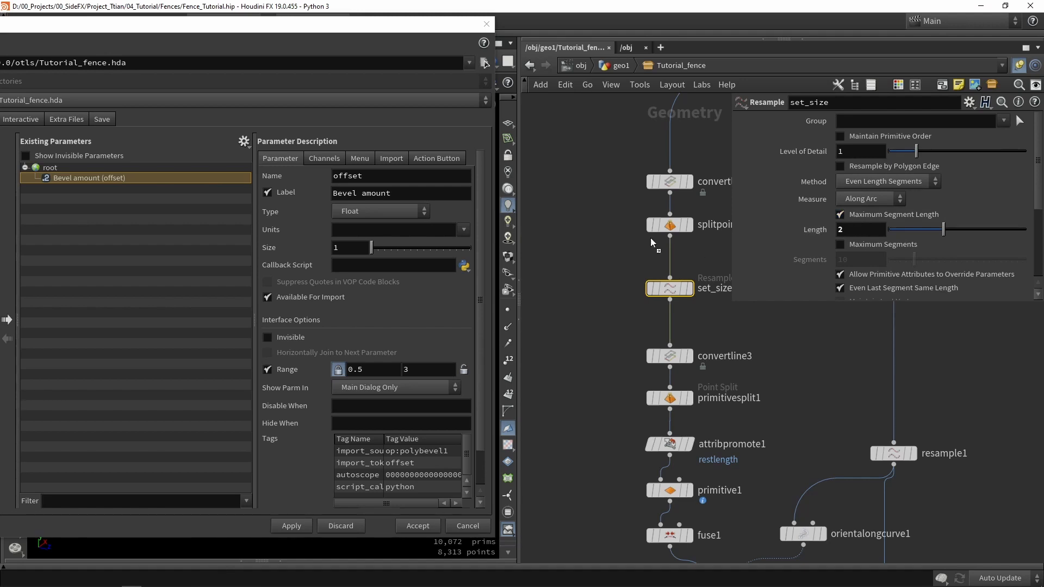
click(78, 188)
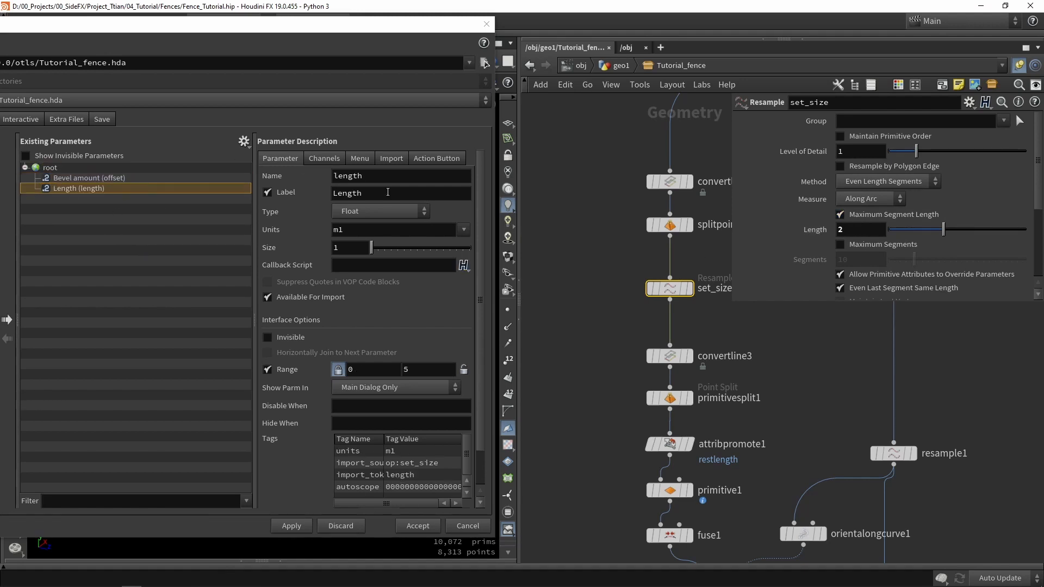
text(Model Size)
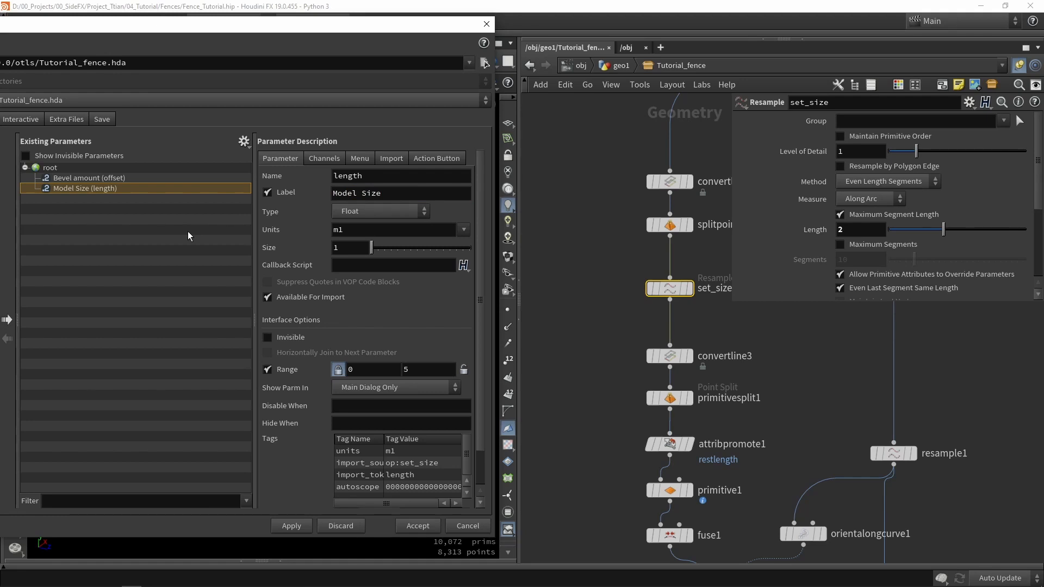
mouse_move(584, 366)
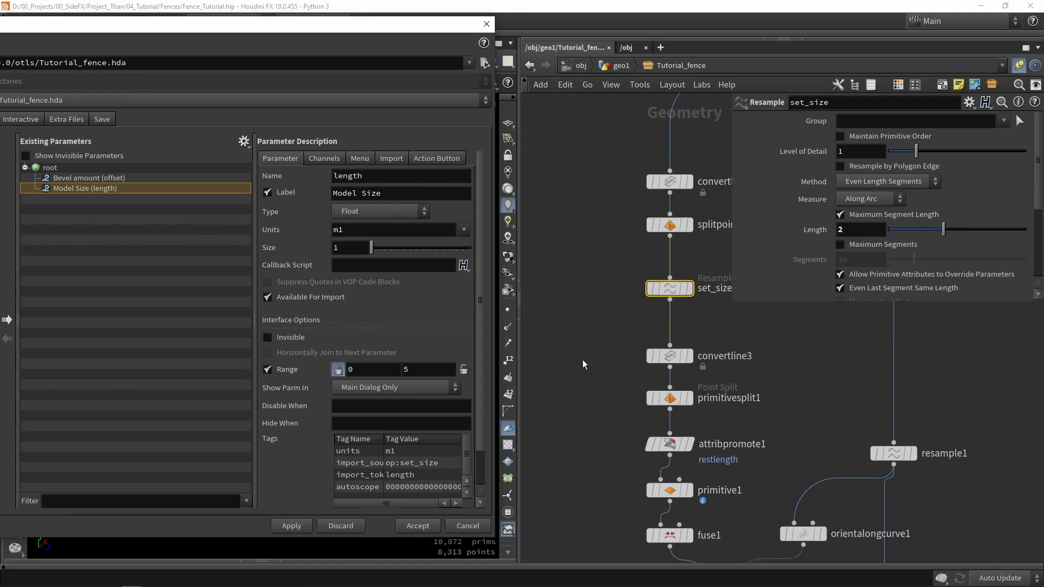
scroll(down, 3)
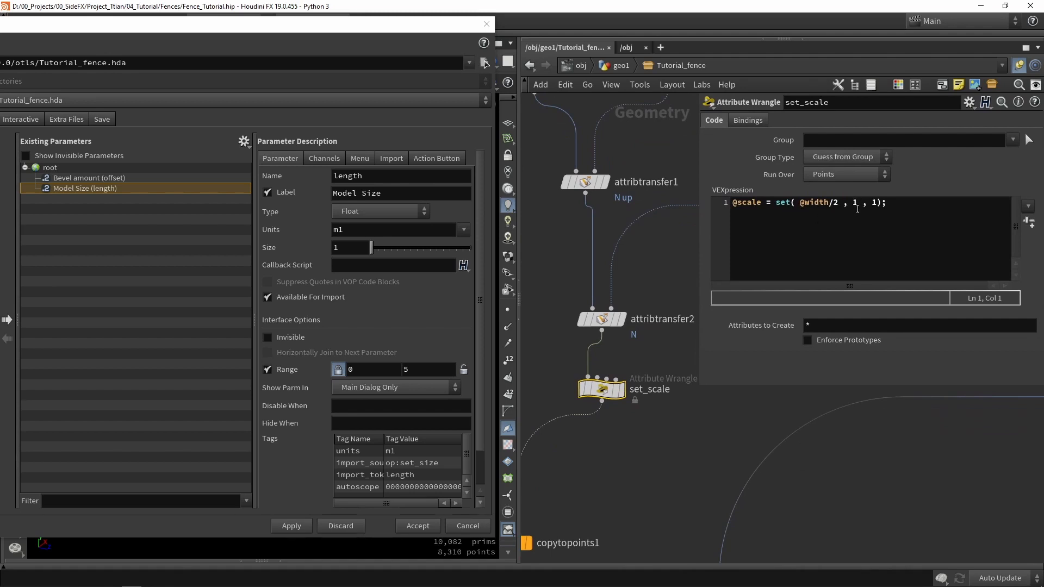
Step: Return to the geo1 level and select the Tutorial_fence node to see its Bevel amount control
double_click(856, 202)
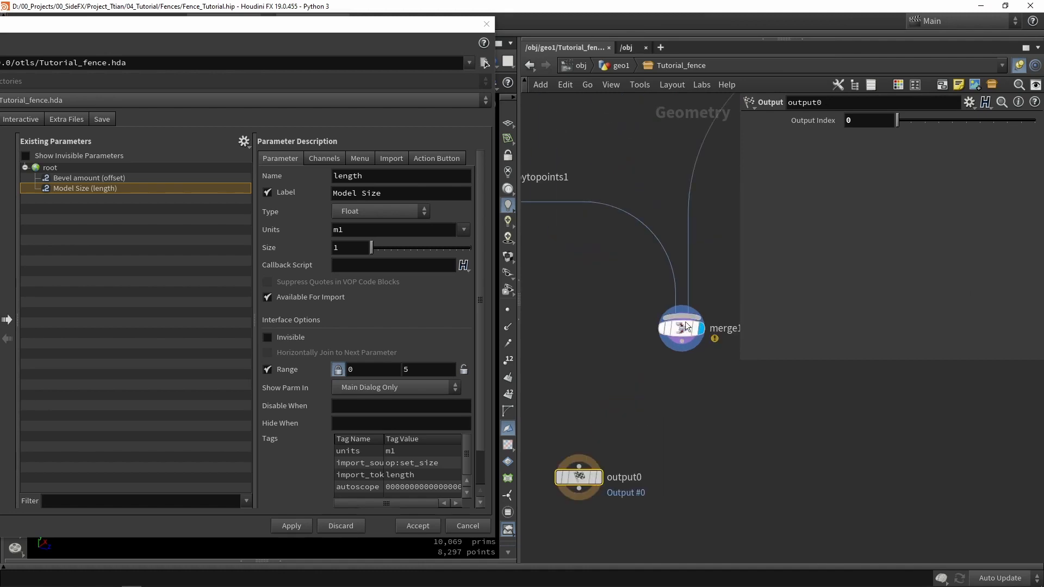
mouse_move(699, 333)
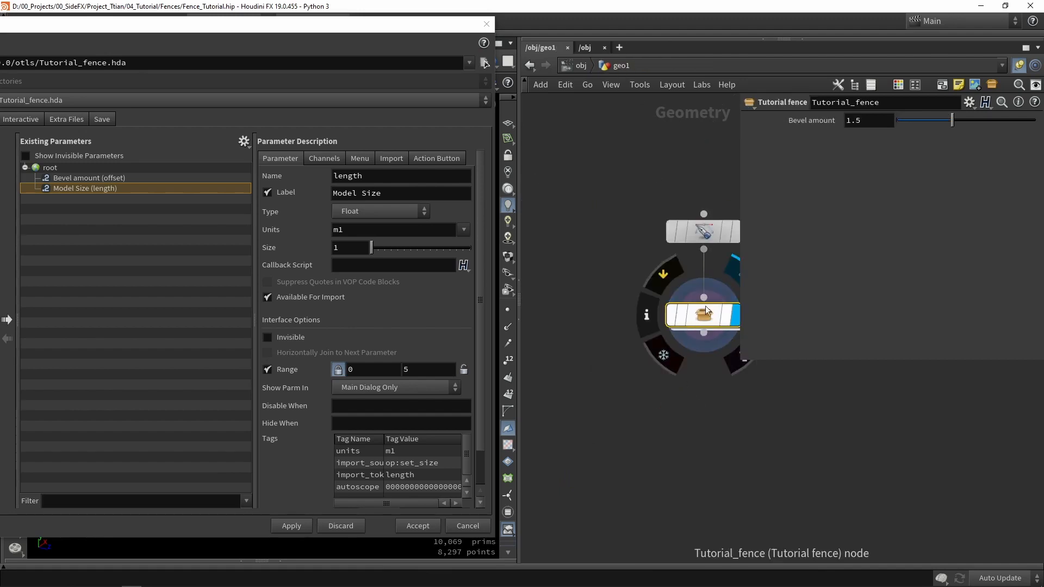
click(291, 526)
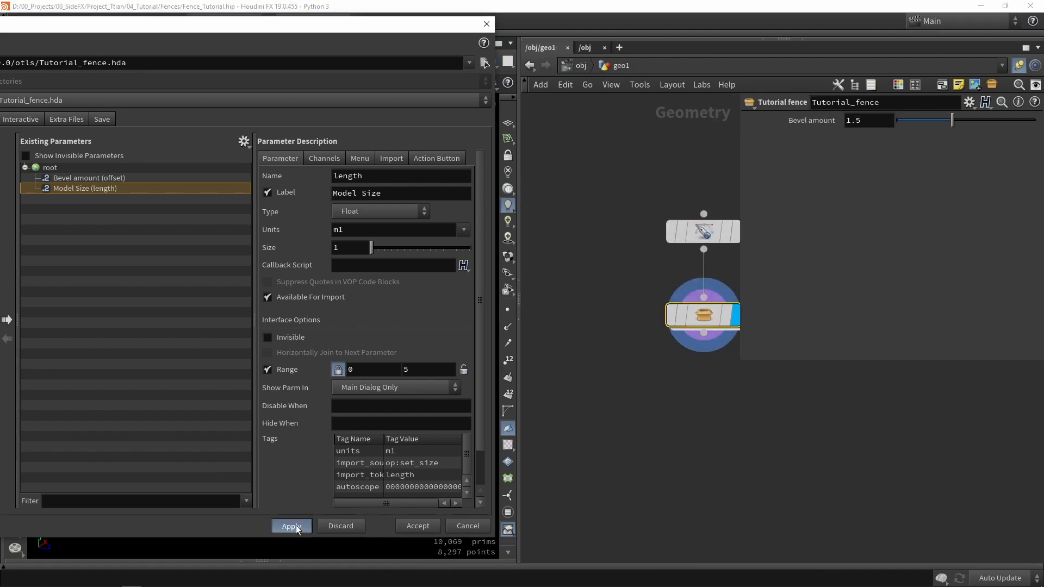
Step: Apply the asset changes and scrub Bevel amount, settling around 2.081
click(292, 527)
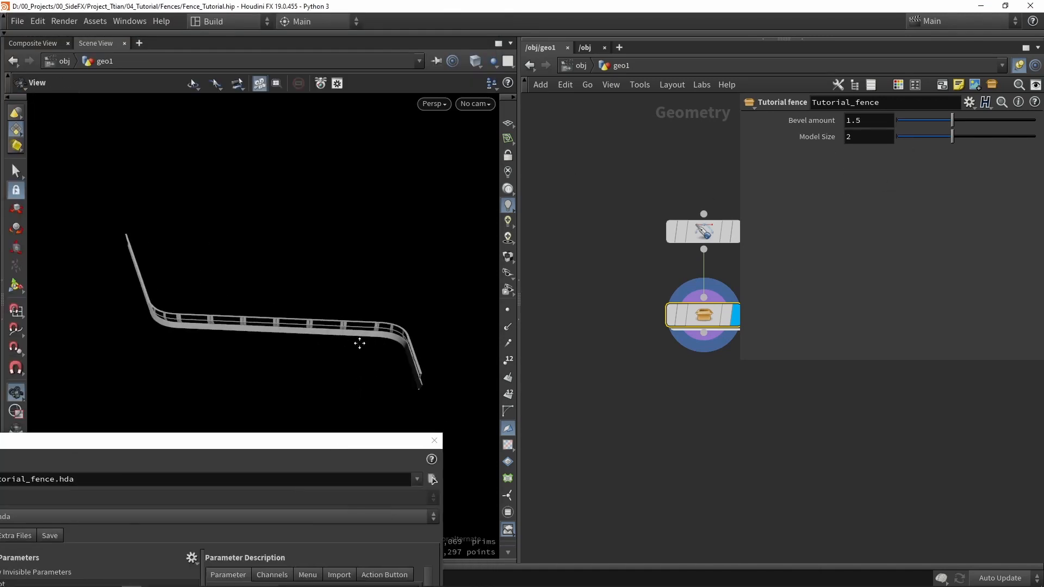
drag(360, 343, 325, 269)
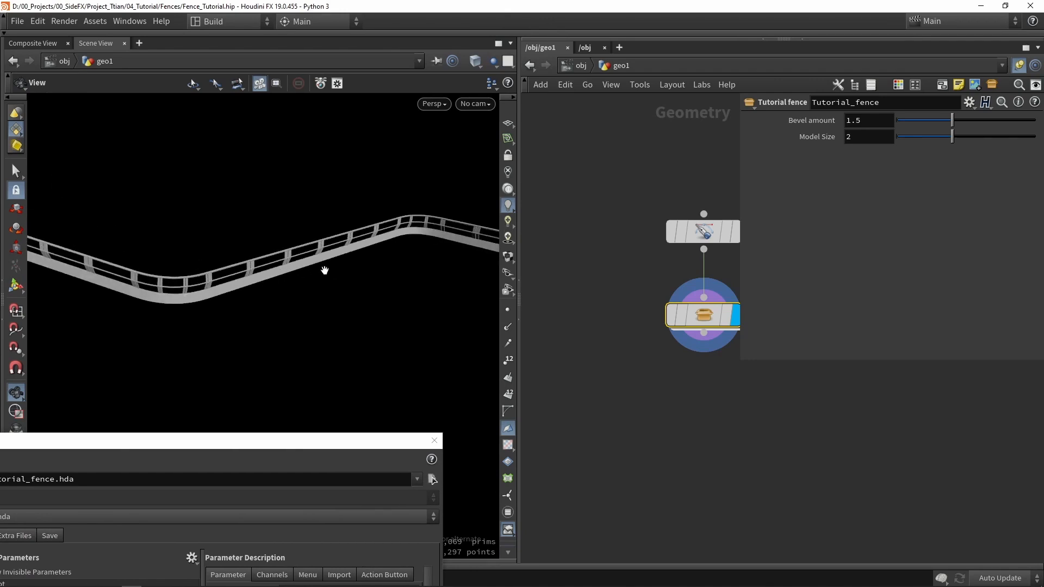
drag(951, 120, 943, 119)
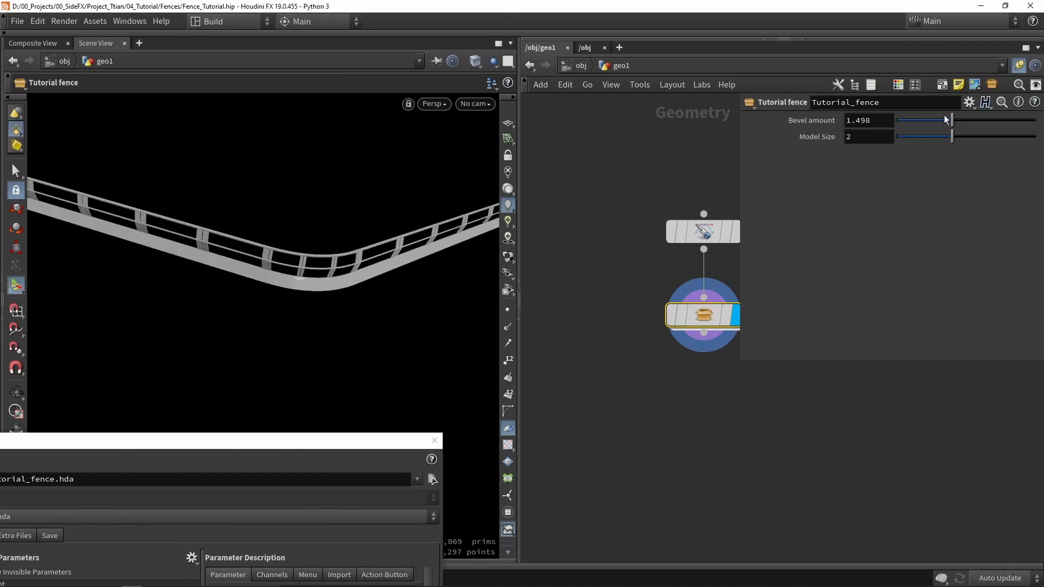
drag(944, 120, 918, 120)
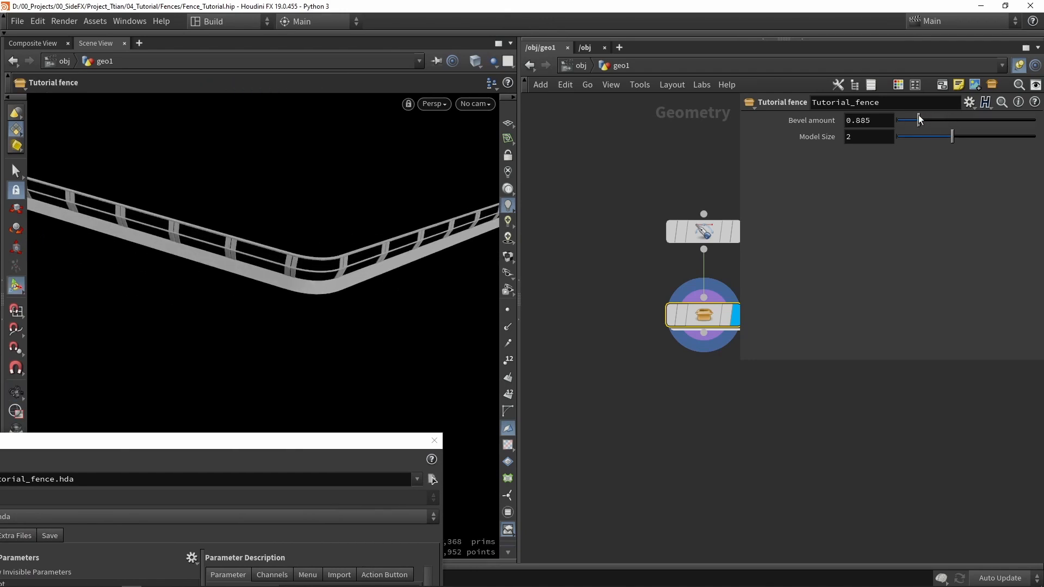
drag(906, 119, 992, 119)
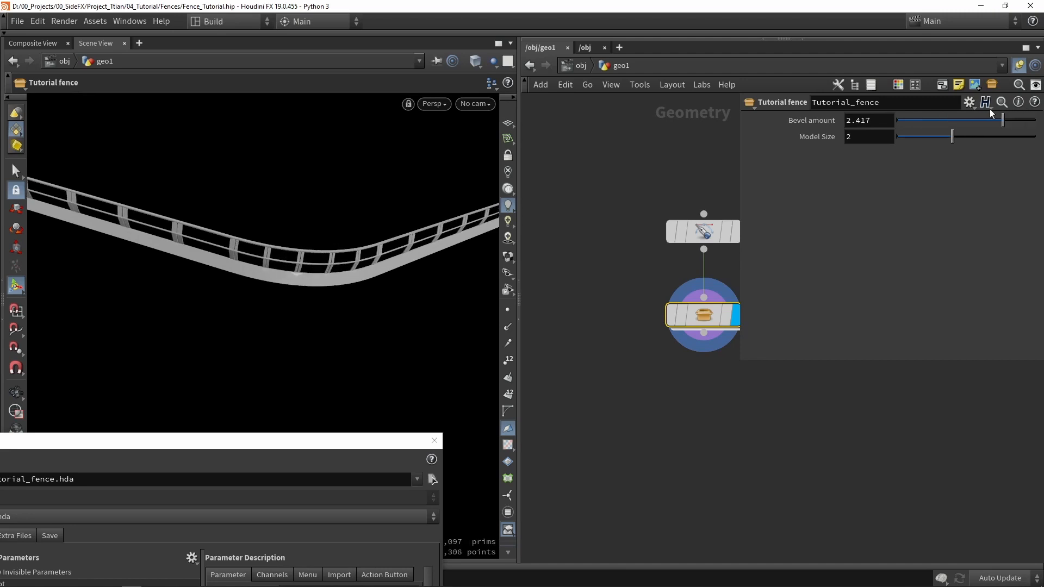
drag(978, 119, 940, 120)
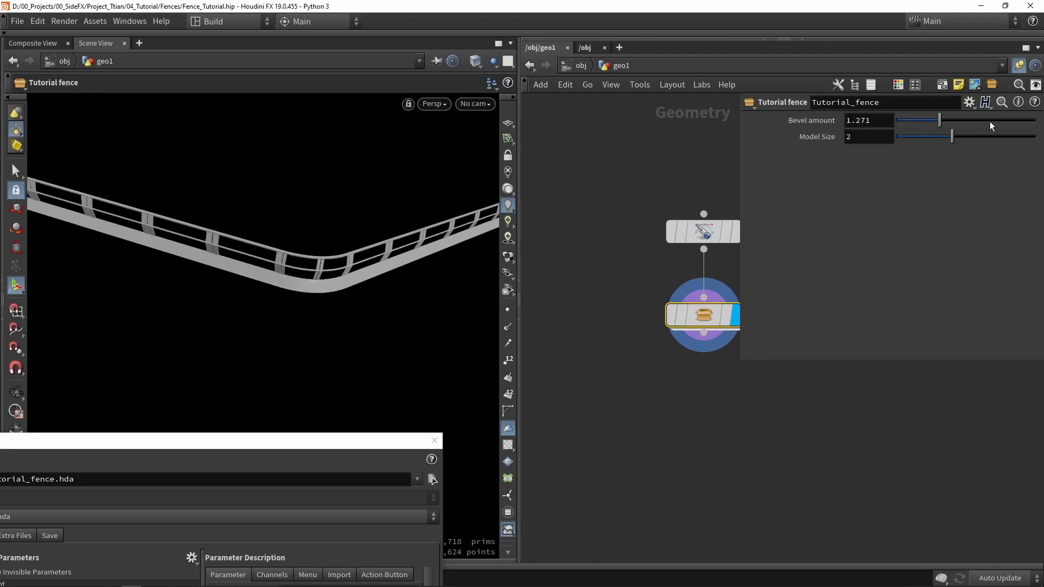
drag(940, 120, 977, 120)
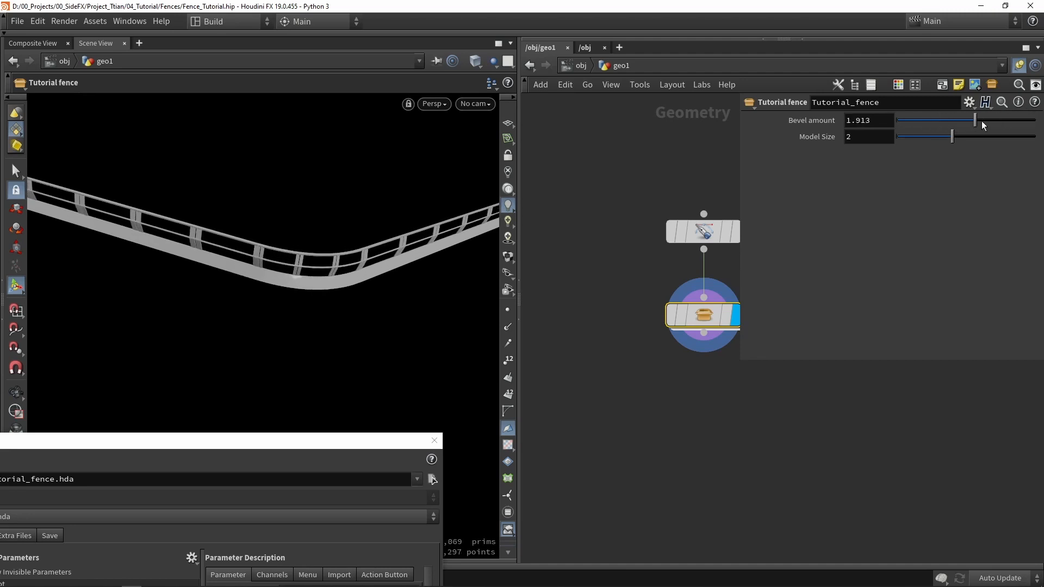
drag(974, 120, 984, 120)
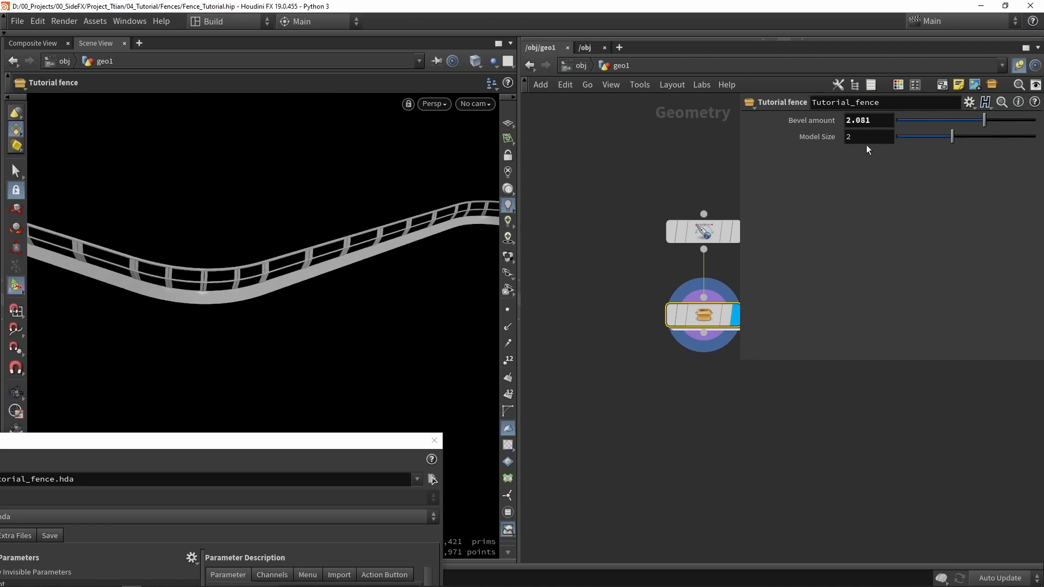
Step: Scrub the Model Size slider down to about 0.99 for a denser fence
drag(950, 137, 984, 137)
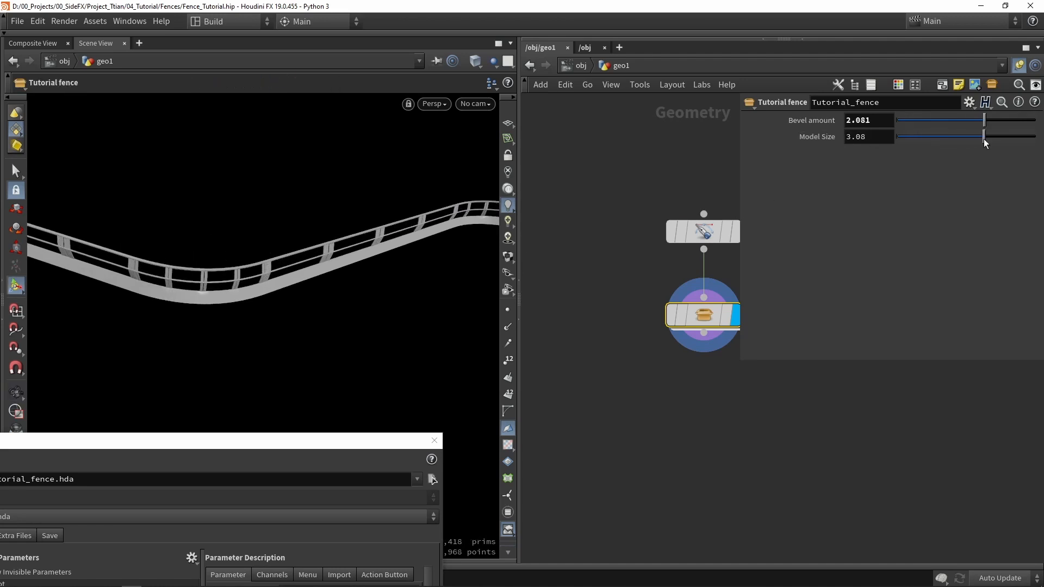
drag(984, 136, 940, 136)
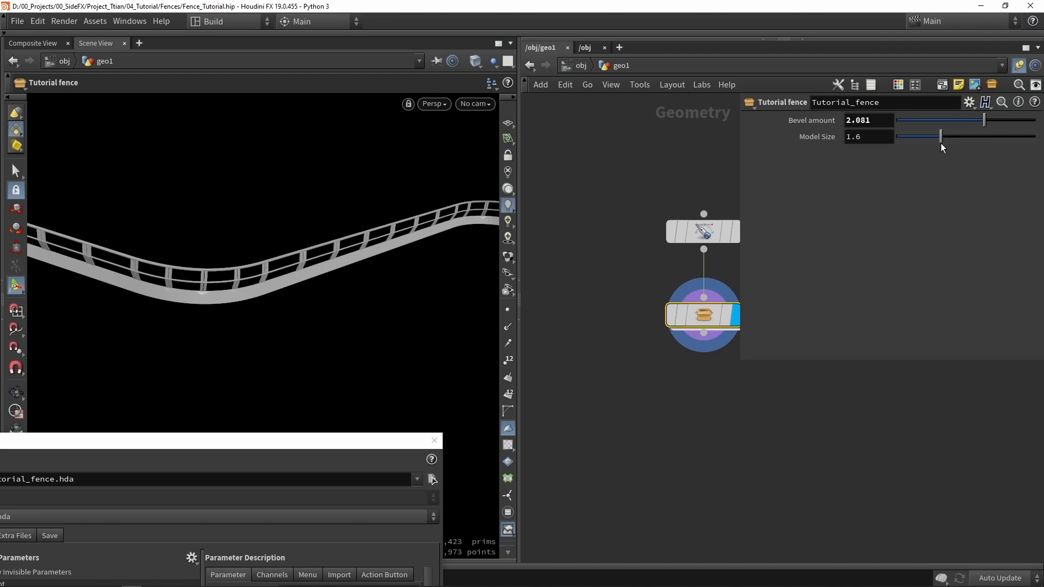
drag(940, 137, 924, 137)
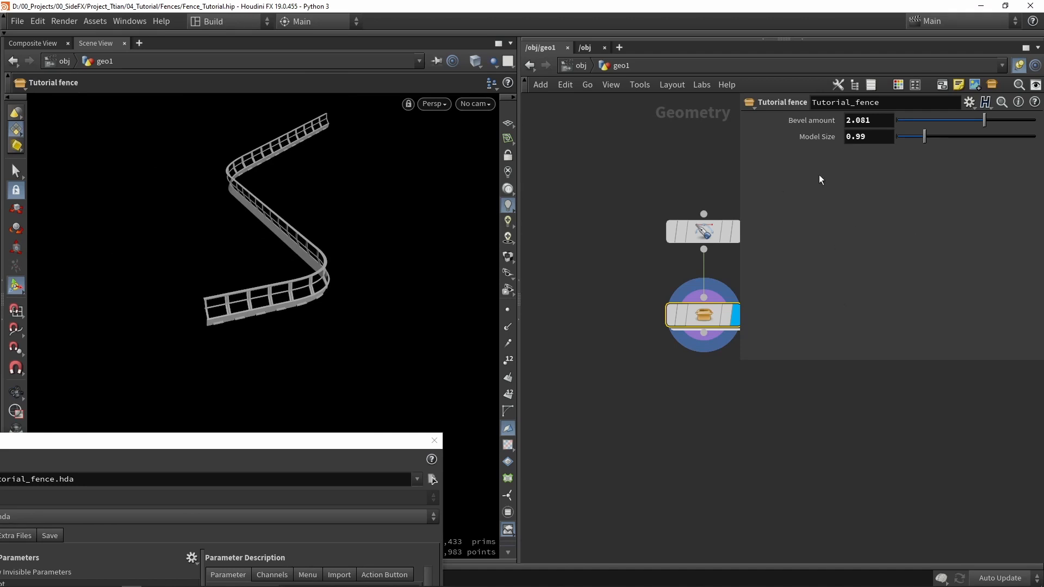
mouse_move(859, 189)
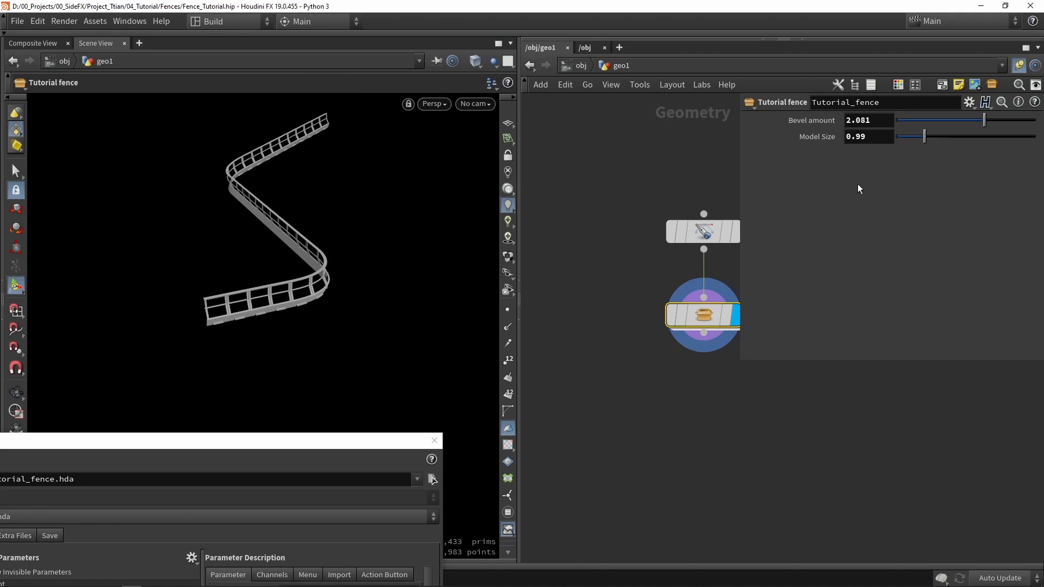
mouse_move(820, 155)
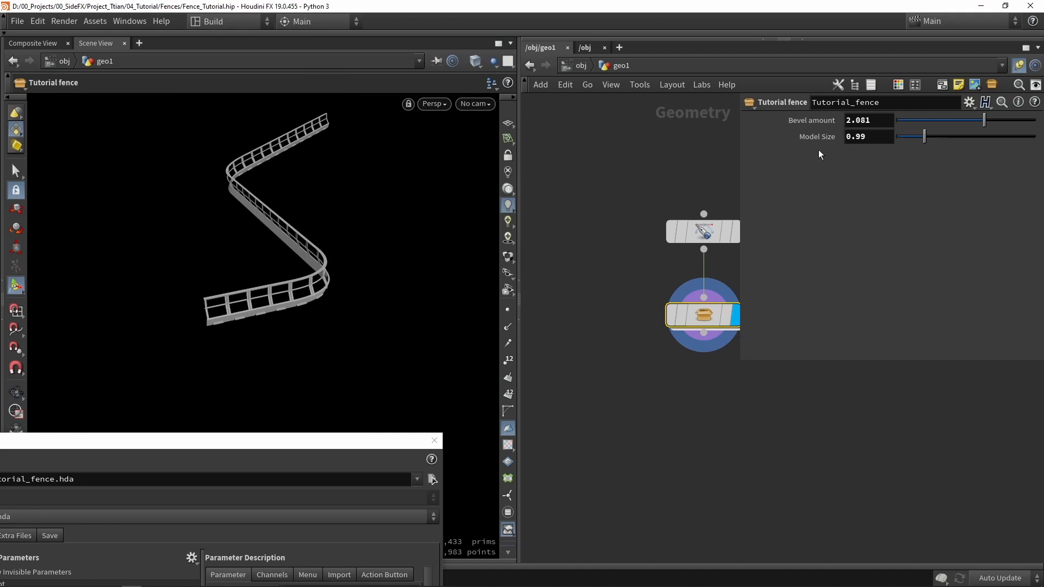
mouse_move(815, 175)
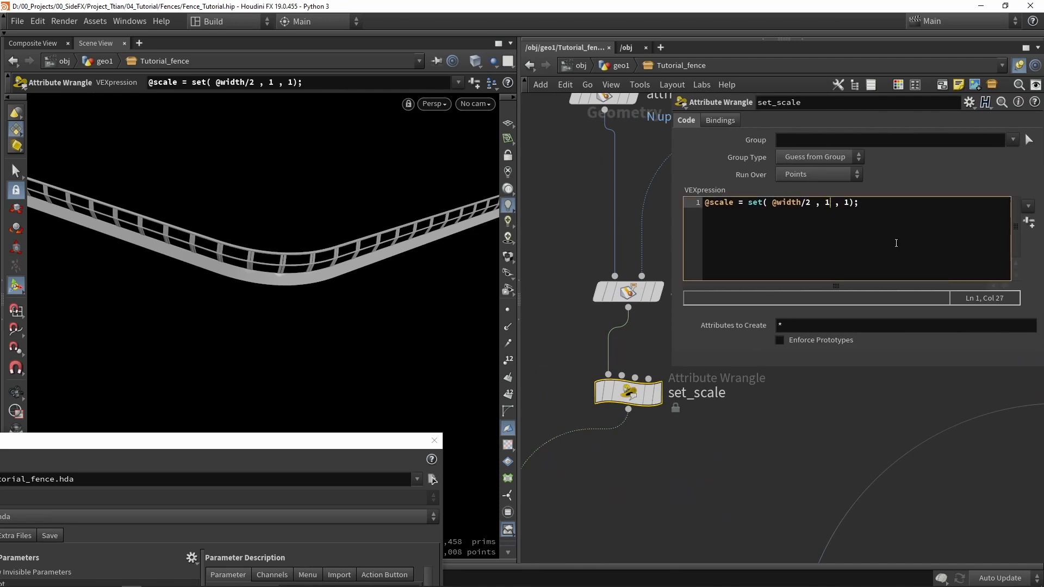
Step: Replace set_scale's fixed y scale with ch("height"), create the spare parameter and raise Height to 1
key(Backspace)
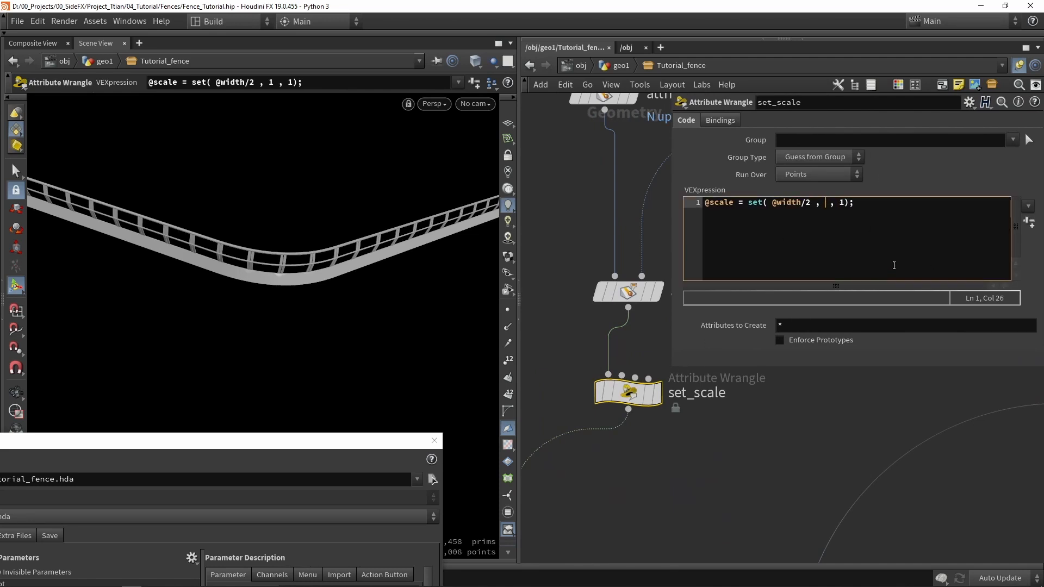
text(ch(")
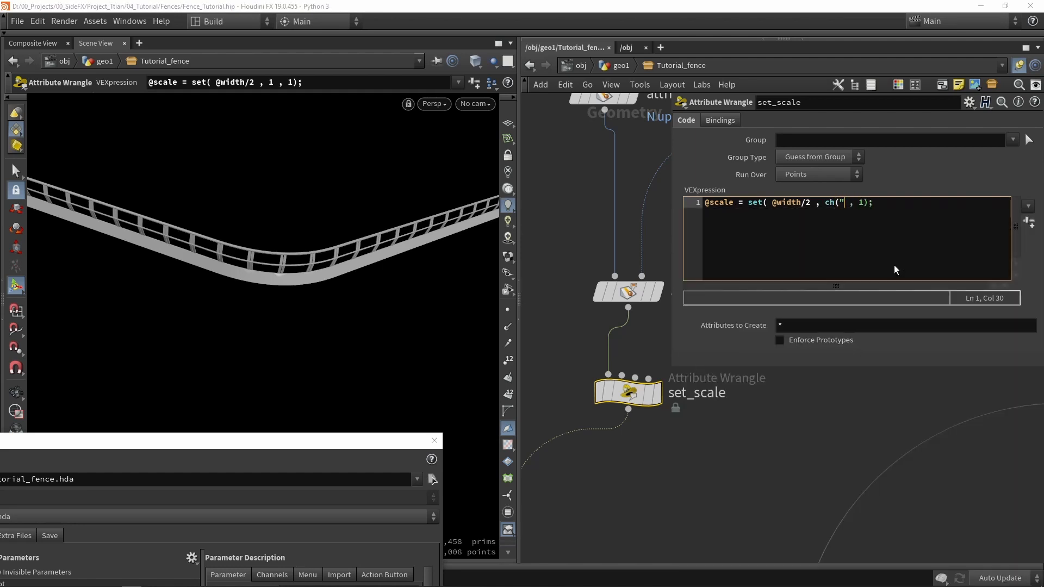
text(height)
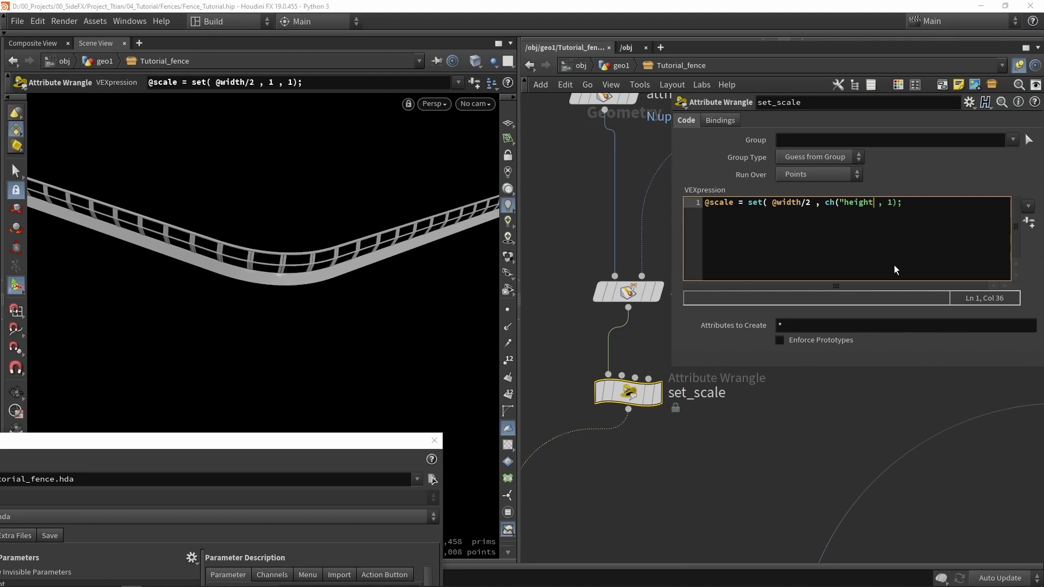
text("))
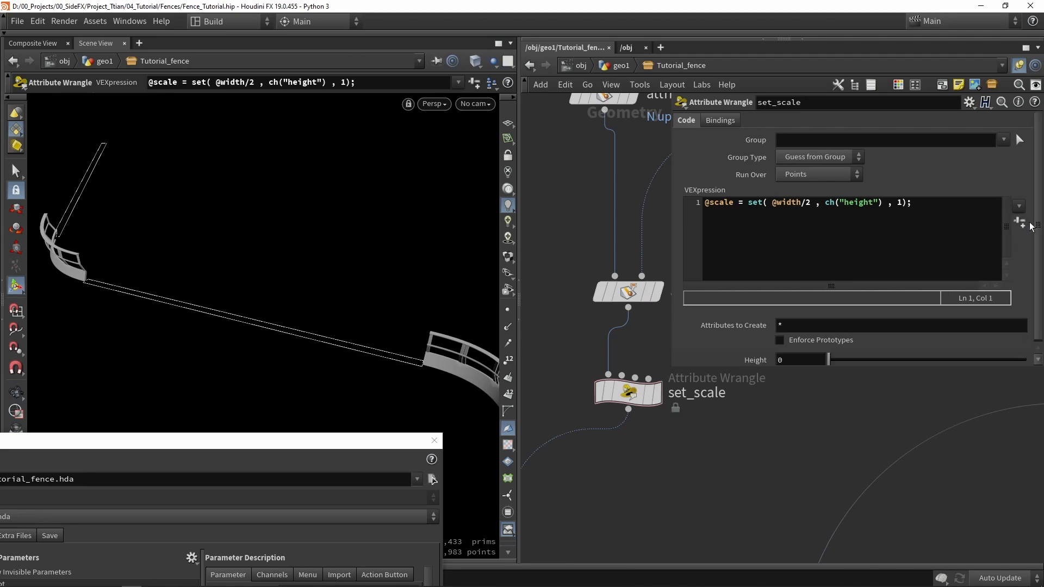
drag(828, 359, 987, 357)
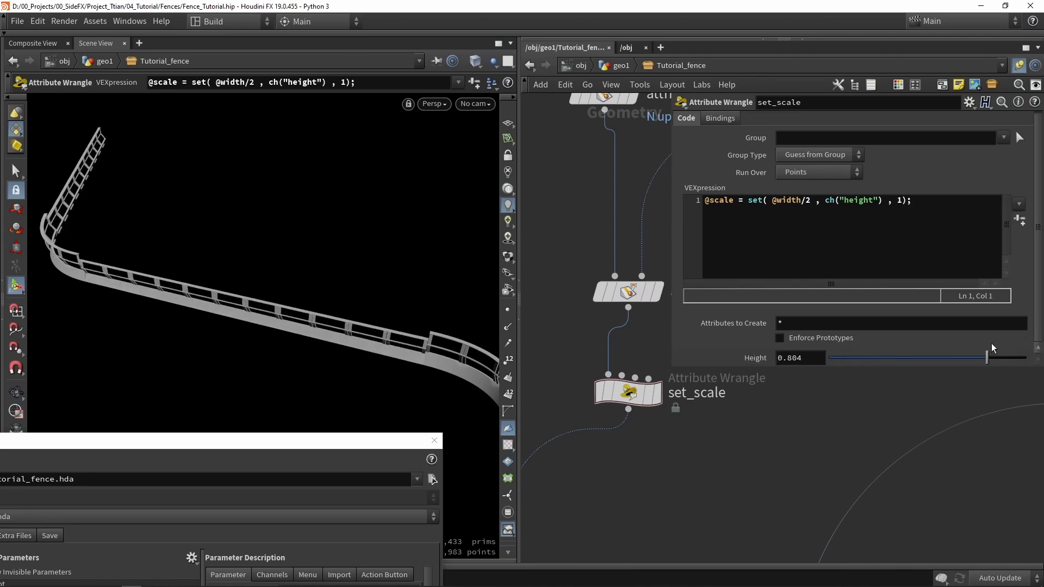
drag(985, 358, 1025, 358)
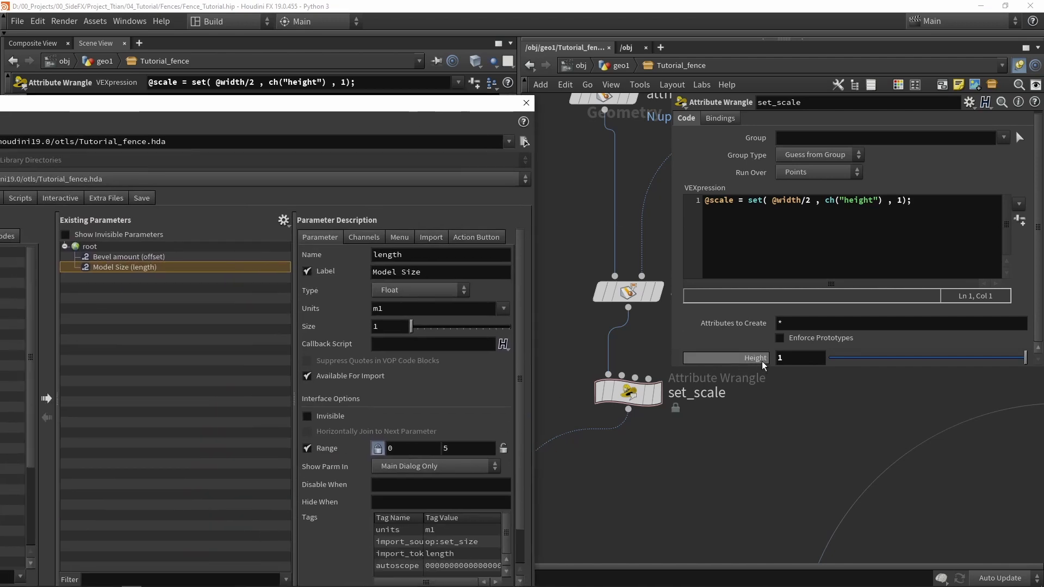
Step: Expose Height on the asset labelled Height nodels with range 0.5 to 2
click(117, 278)
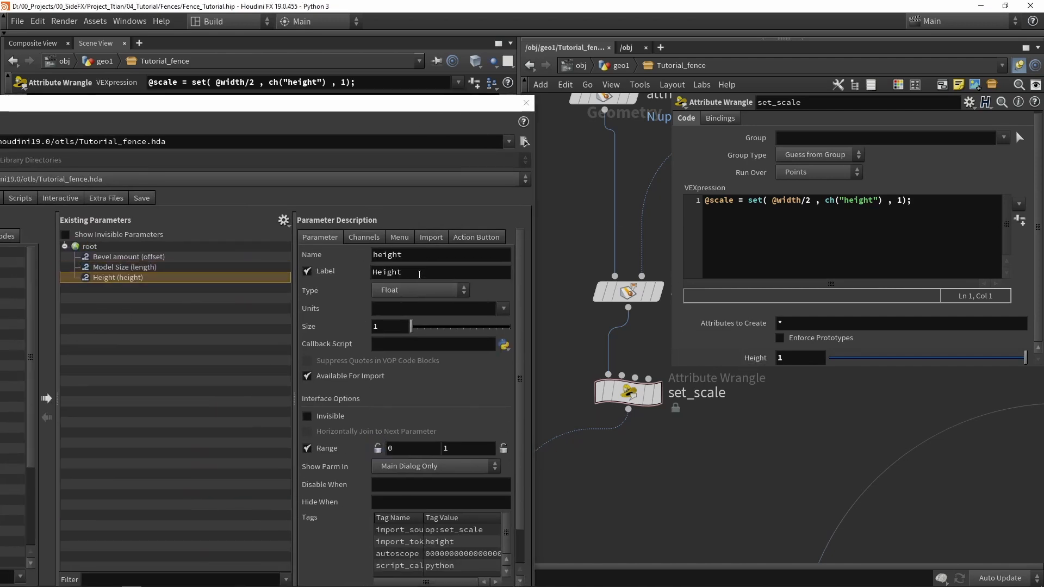
text(nodels)
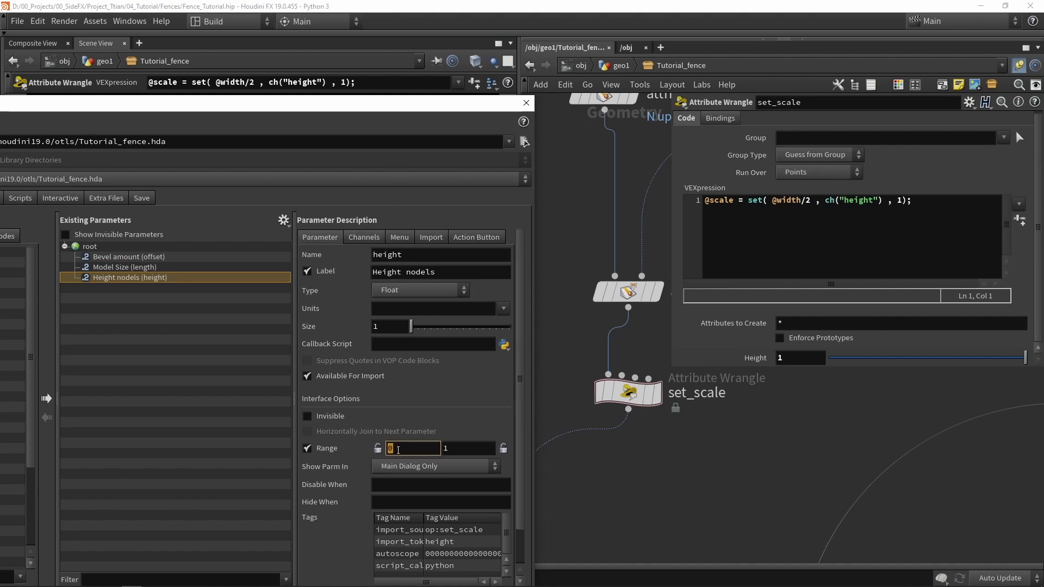
text(0.5)
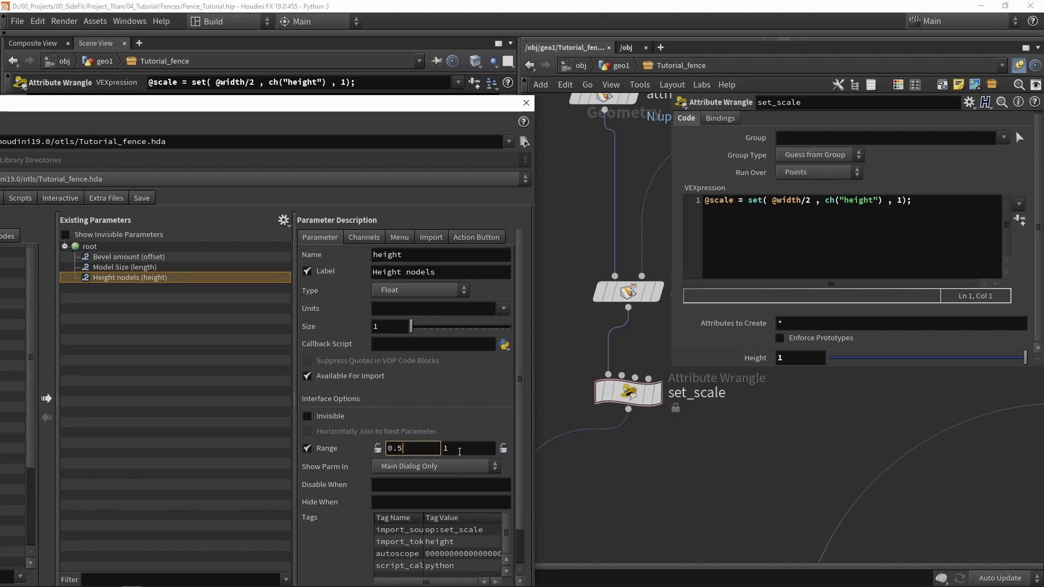
text(2)
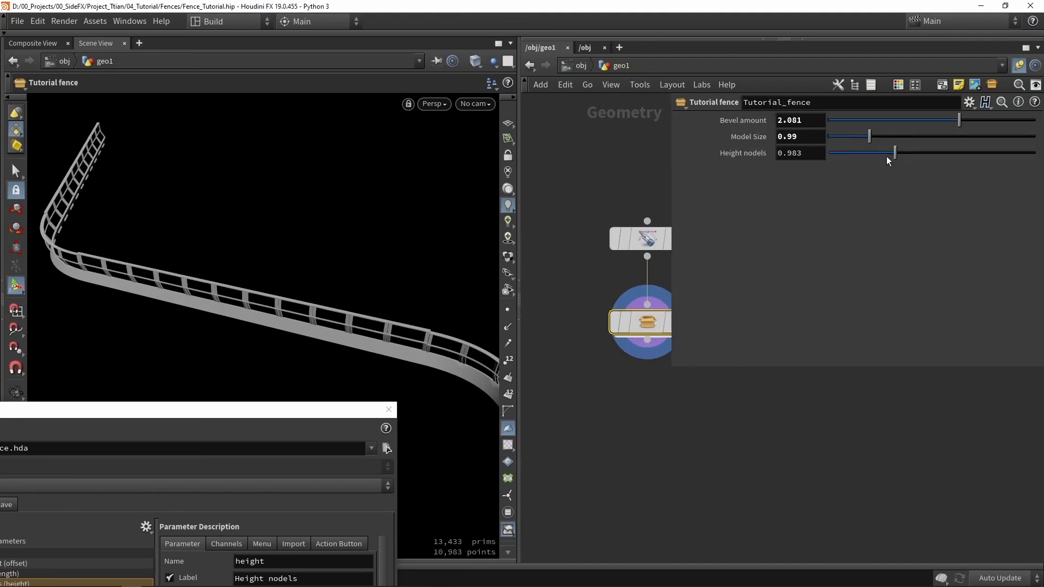
Step: Drag Height nodels up to about 1.8 so the fence posts stand taller
drag(894, 152, 991, 153)
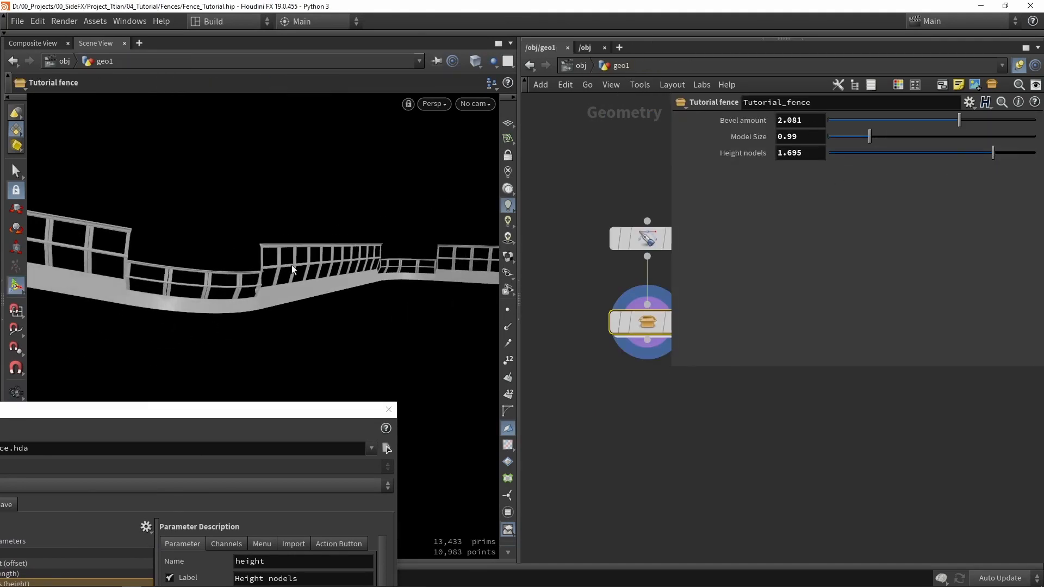
drag(992, 152, 1004, 152)
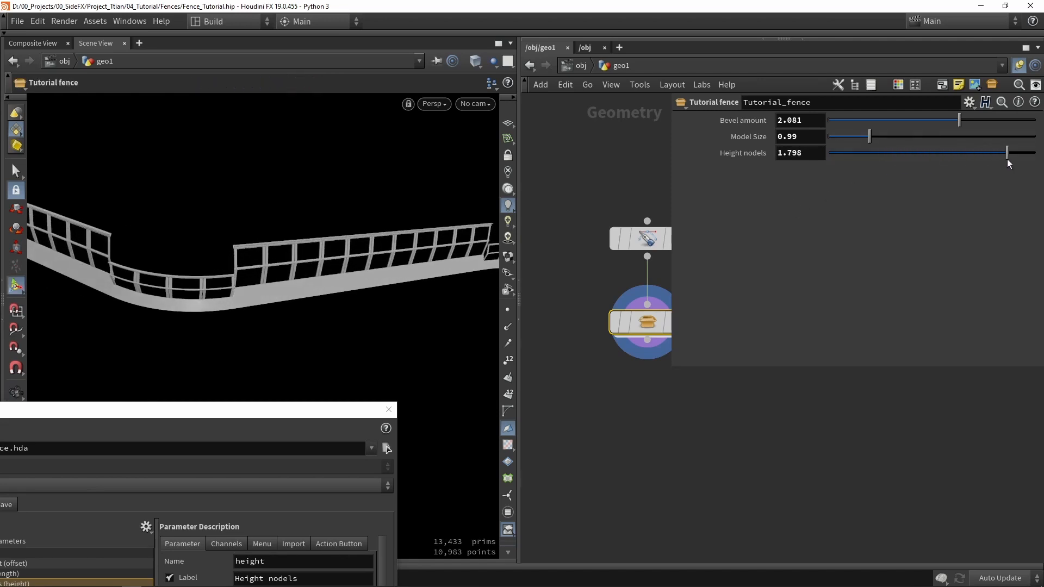
drag(1004, 152, 957, 152)
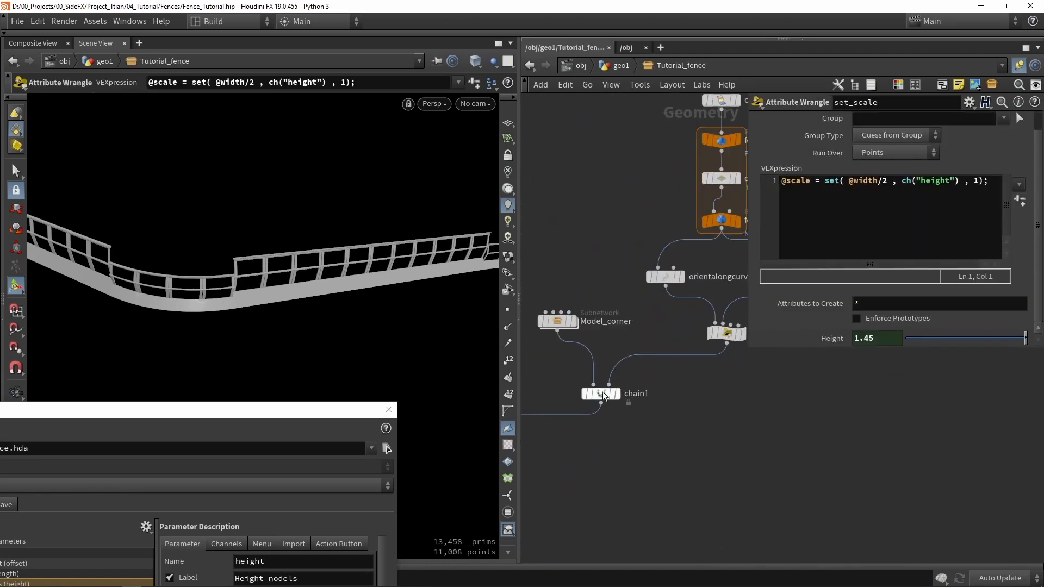
Step: Make room in the network and add an Attribute Create node before chain1
drag(604, 392, 599, 450)
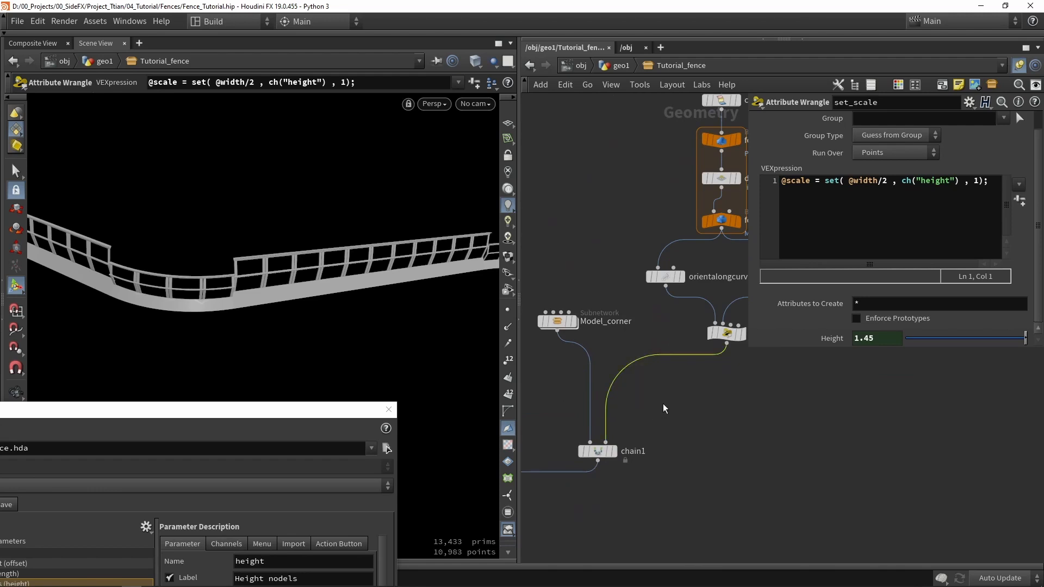
key(Tab)
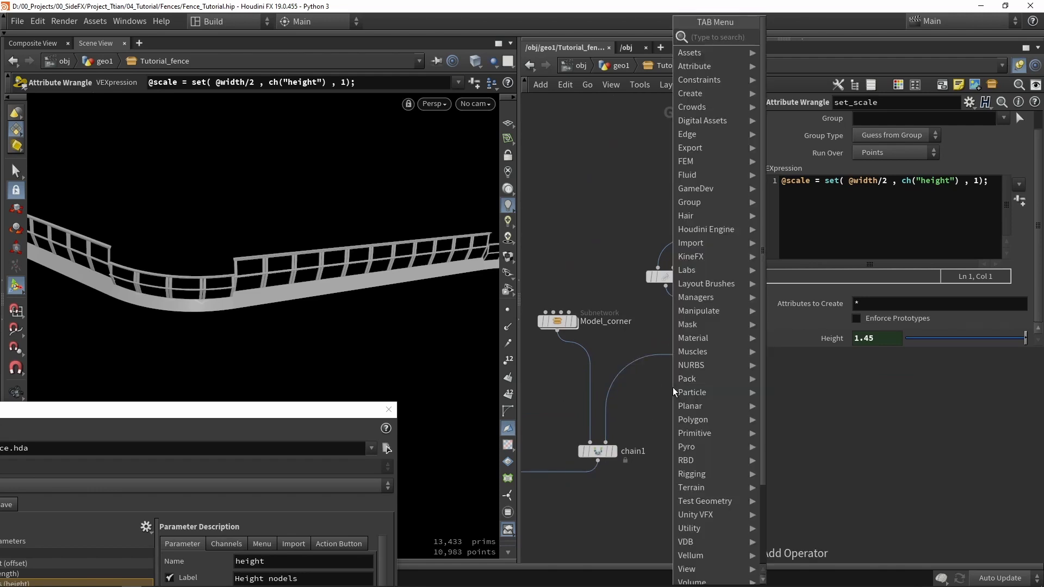
text(create)
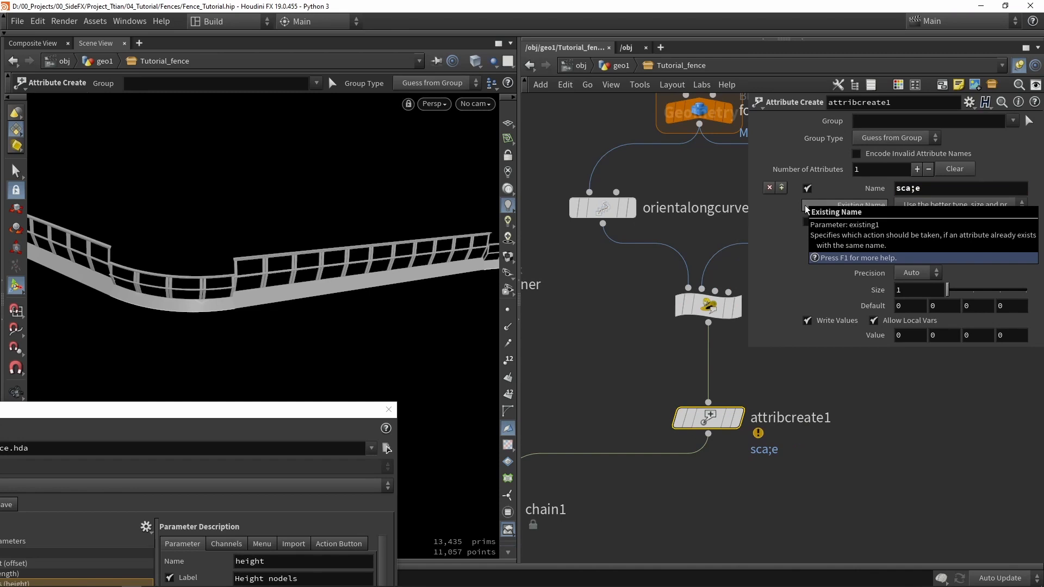
Step: Name the attribute scale, a 3-component point float, and fill in its value fields
text(scale)
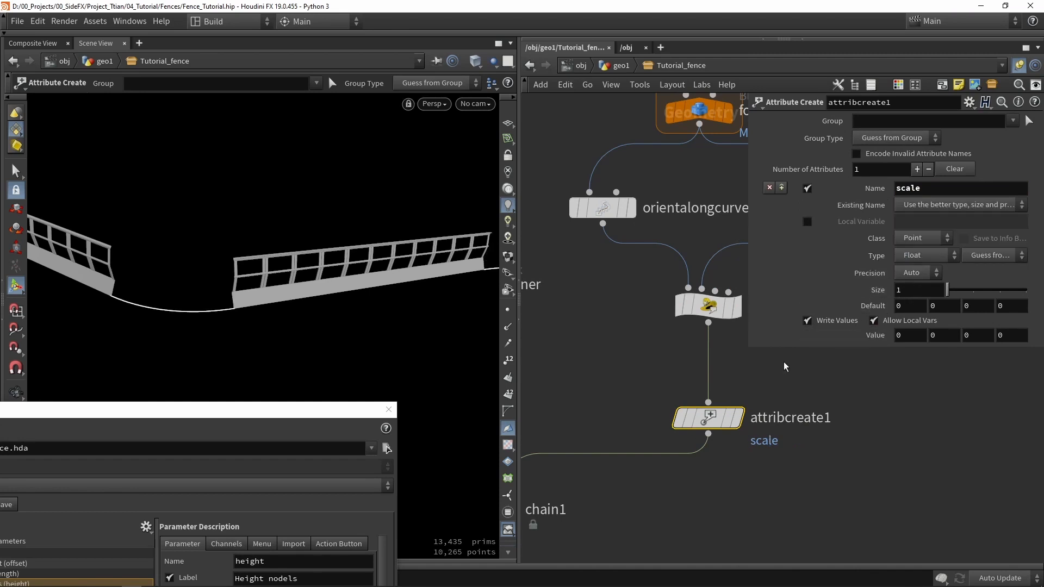
click(907, 335)
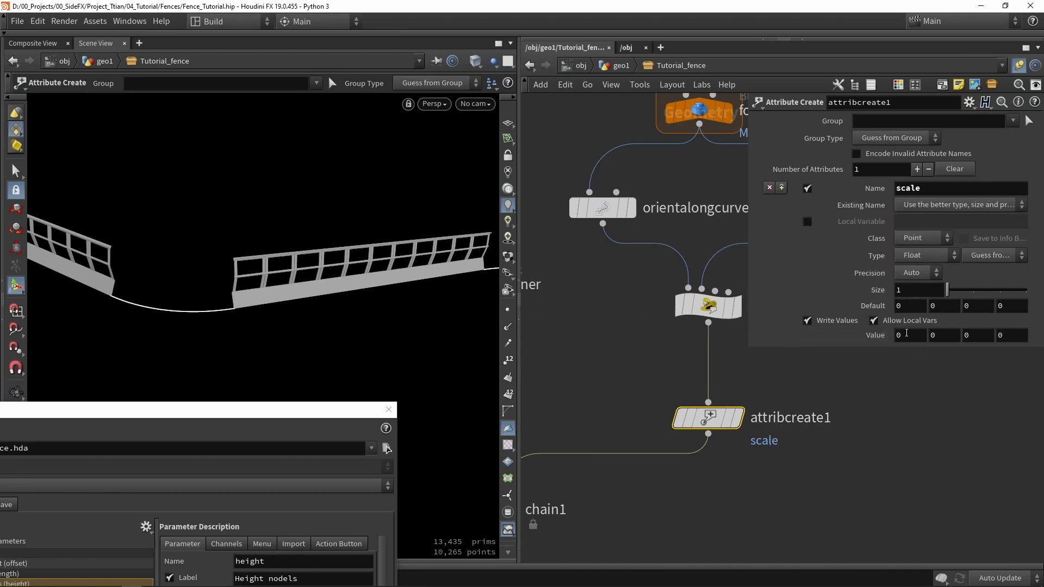
click(1011, 335)
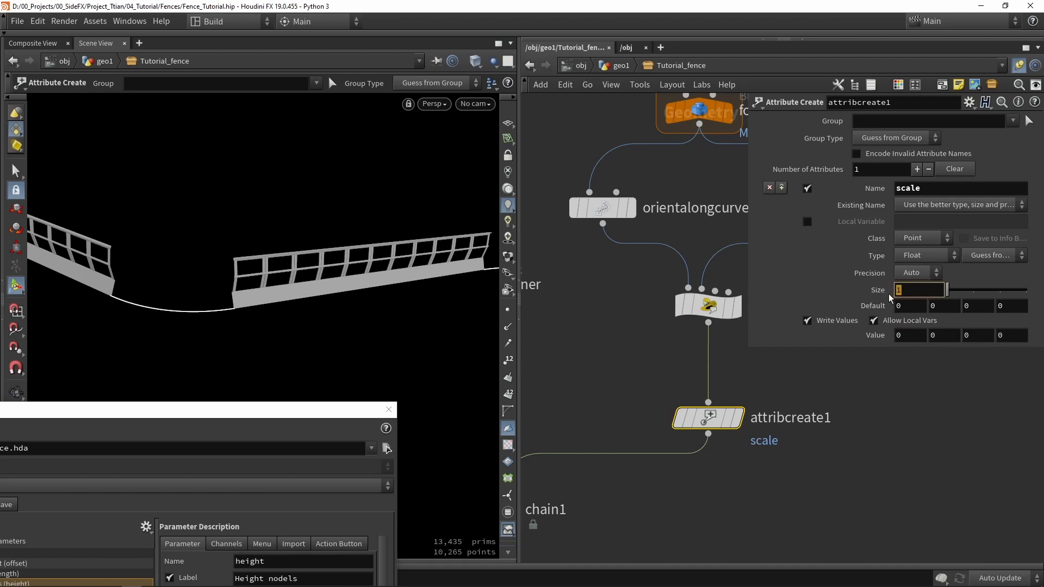
text(3)
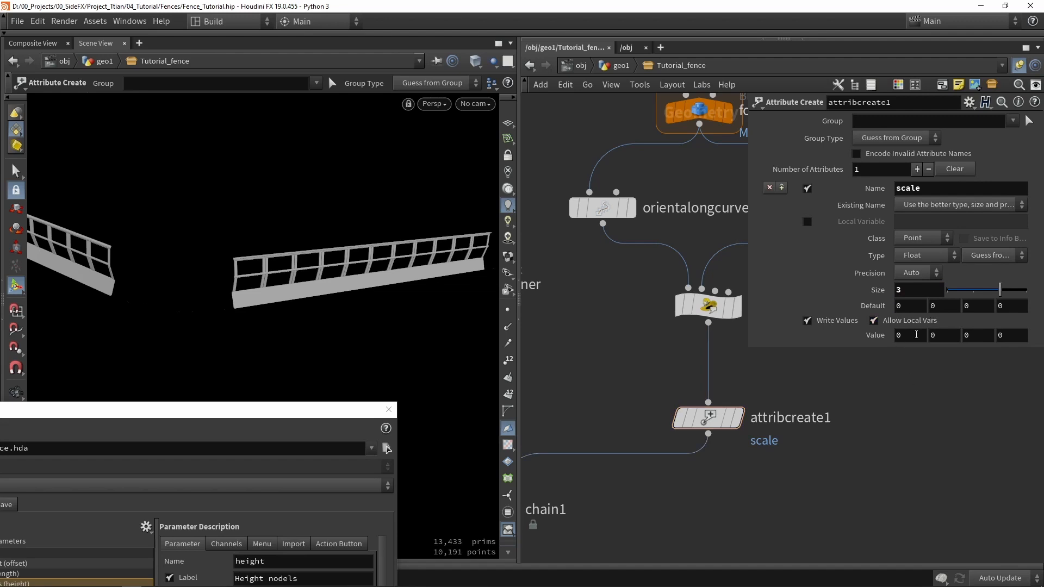
text(1)
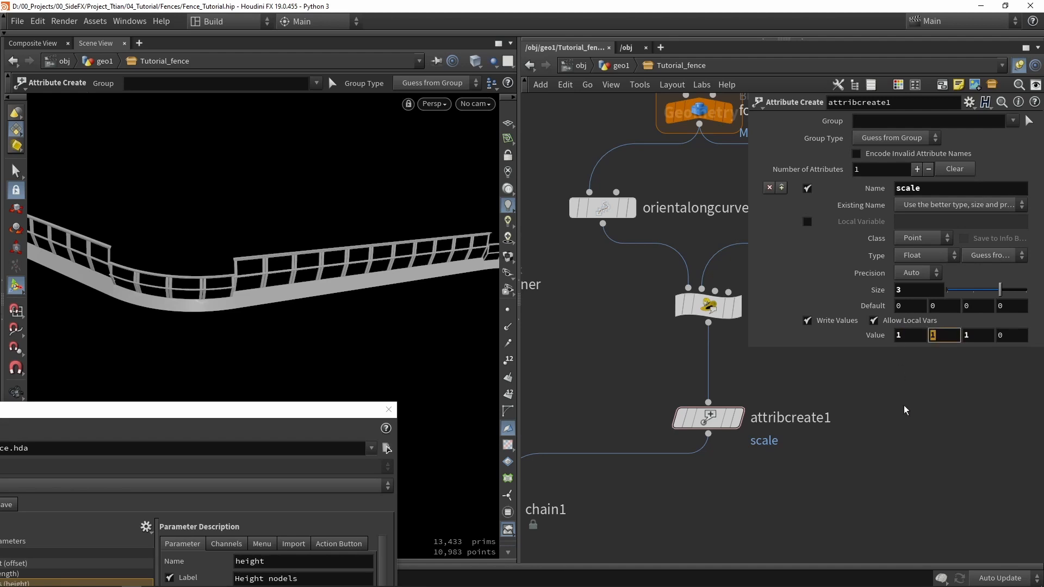
text(2)
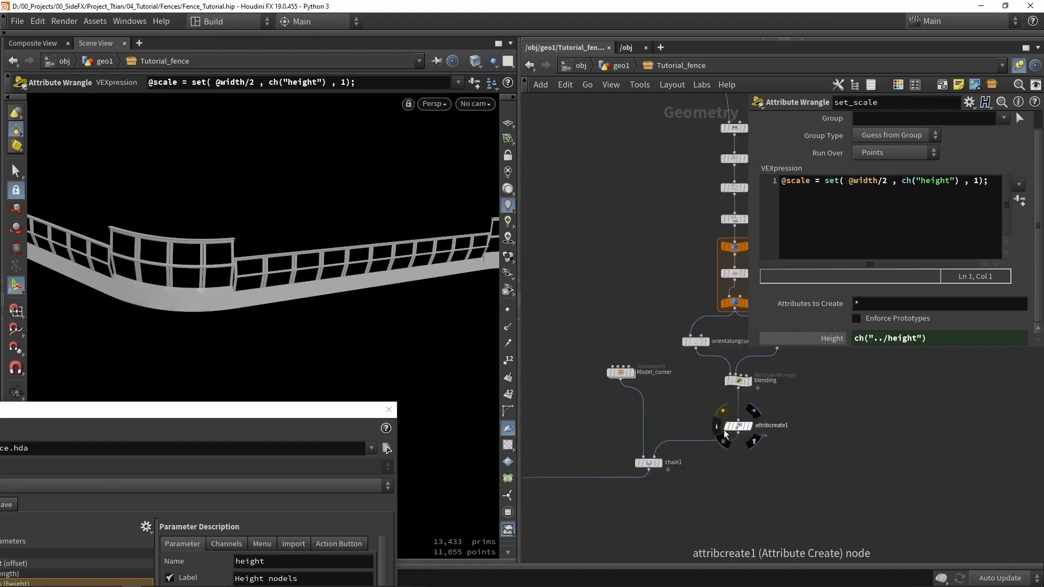
click(738, 426)
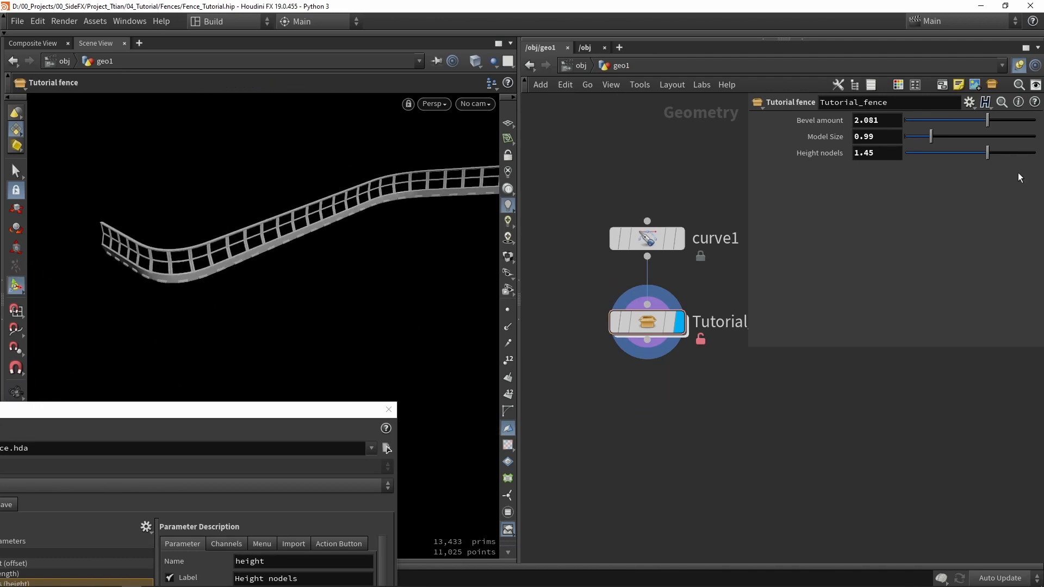
Step: Scrub the Height nodels slider up and down, settling on a taller fence of 1.628
drag(988, 152, 950, 152)
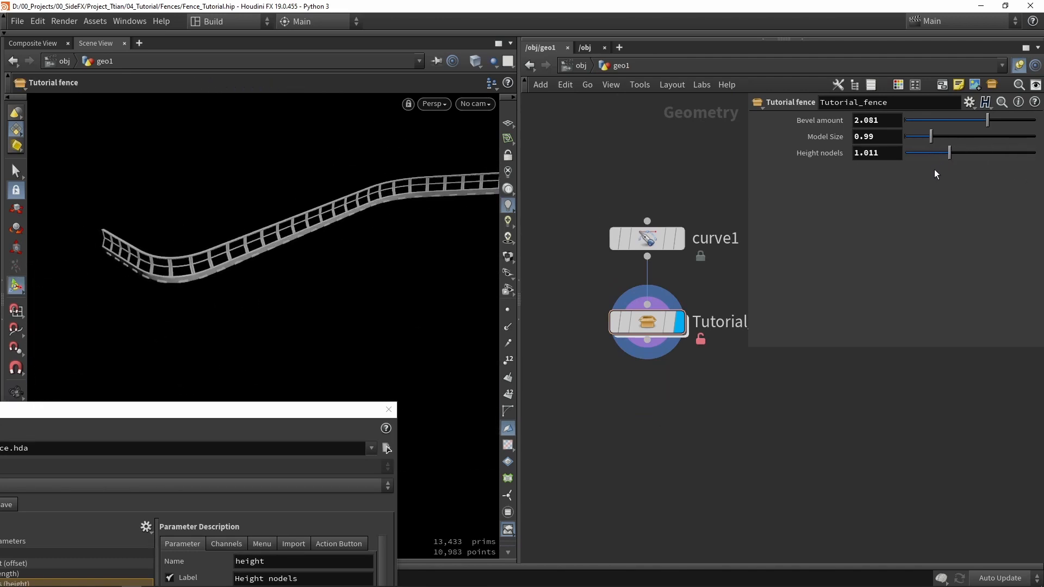
drag(950, 153, 1024, 152)
text(1)
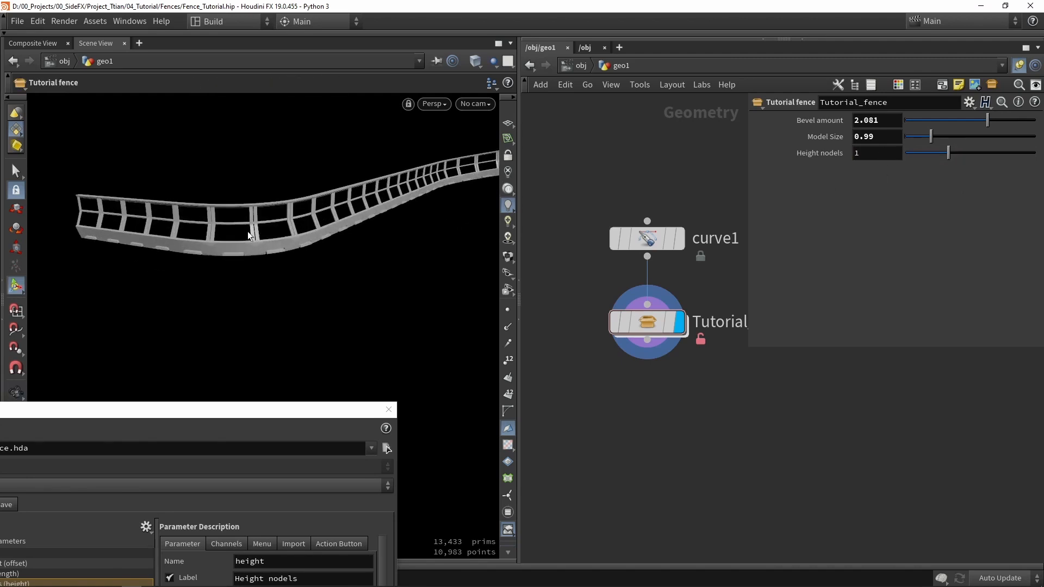
drag(947, 152, 953, 152)
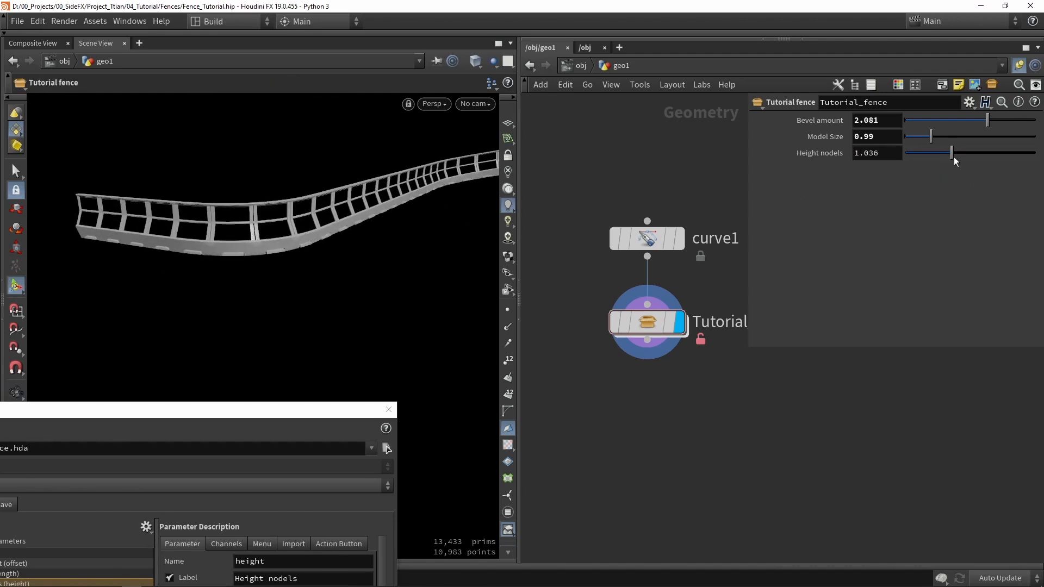
drag(953, 153, 1003, 153)
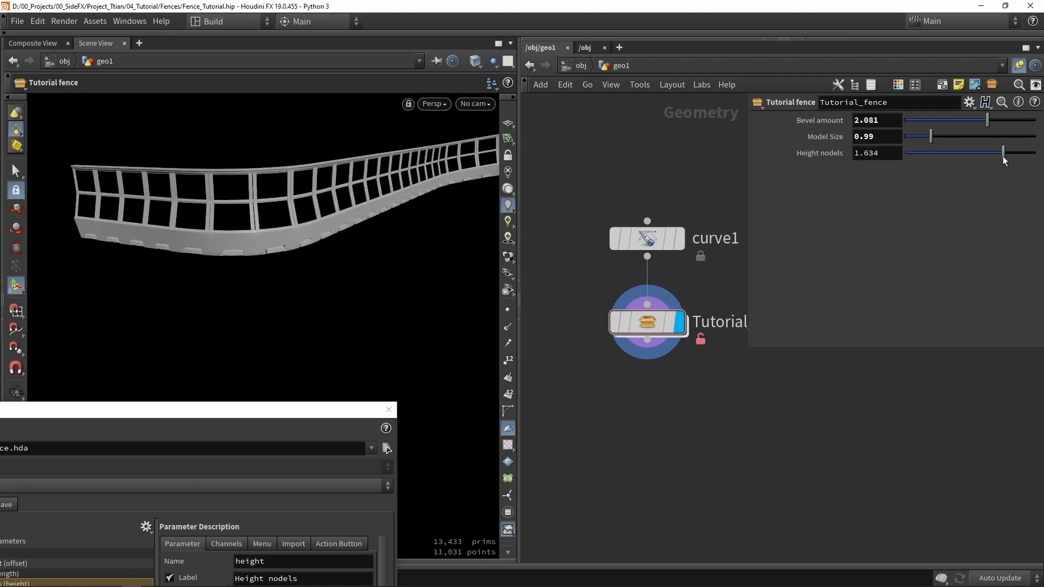
Step: Scrub Bevel amount and Model Size, leaving them at 2.77 and 2.29
drag(987, 119, 915, 120)
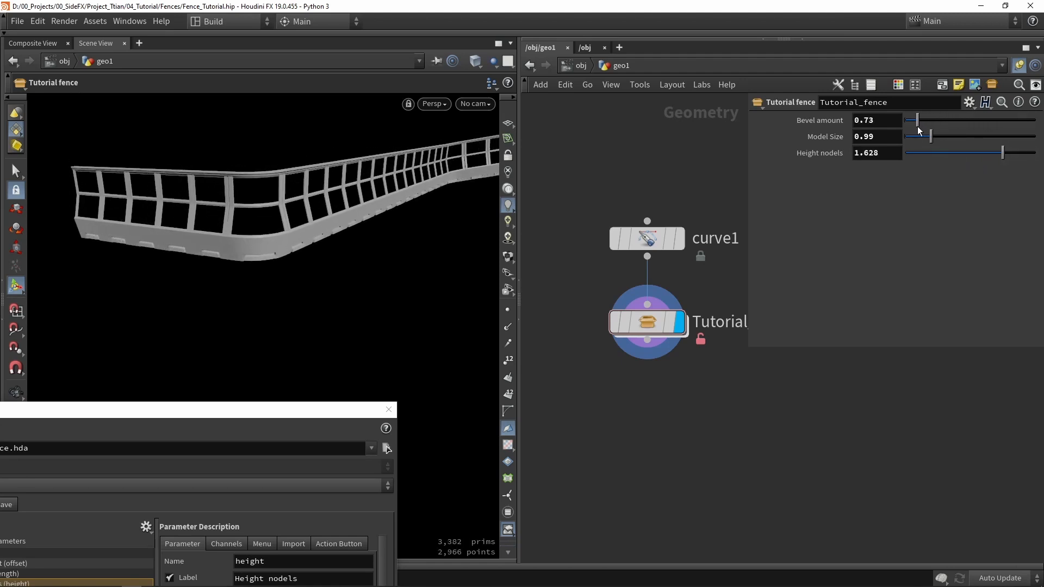
drag(918, 120, 1015, 120)
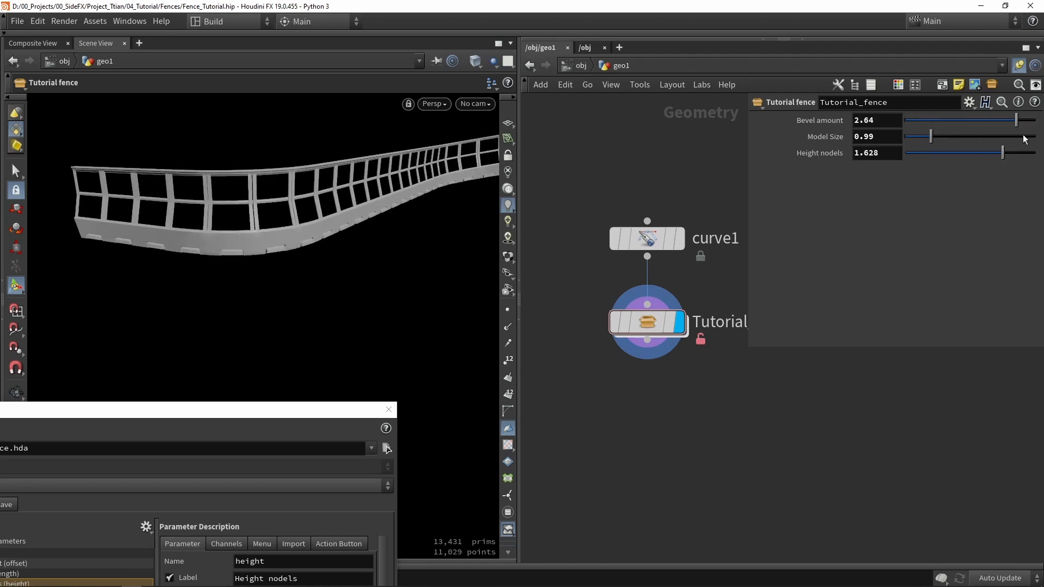
drag(930, 137, 992, 137)
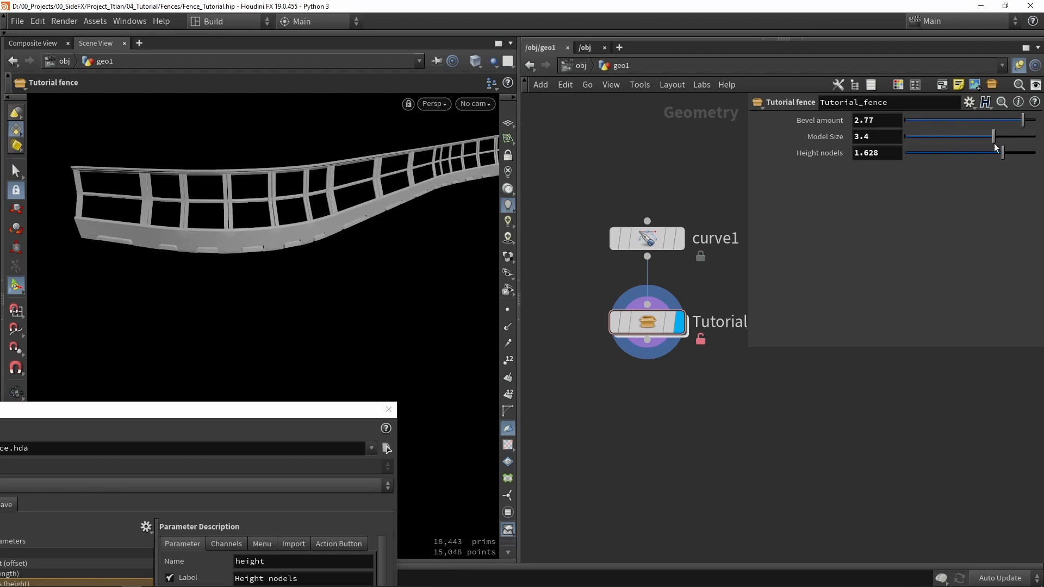
drag(991, 137, 932, 137)
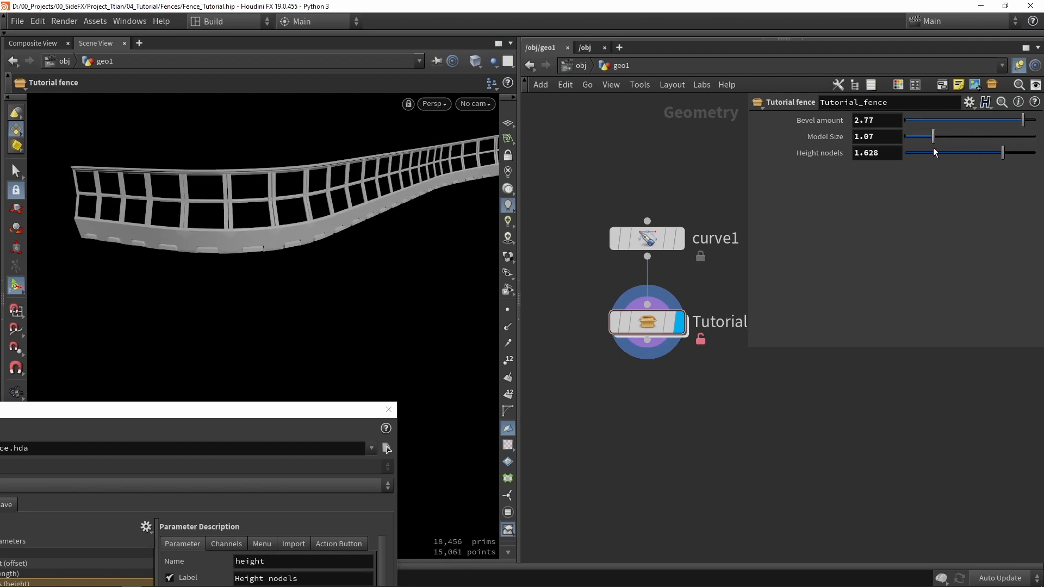
drag(931, 137, 984, 137)
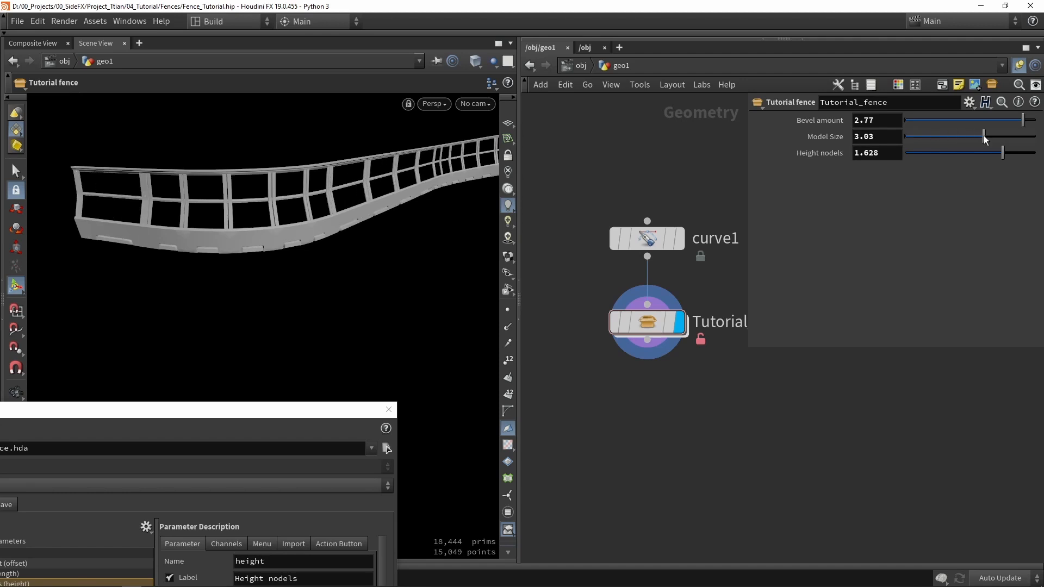
drag(984, 137, 964, 137)
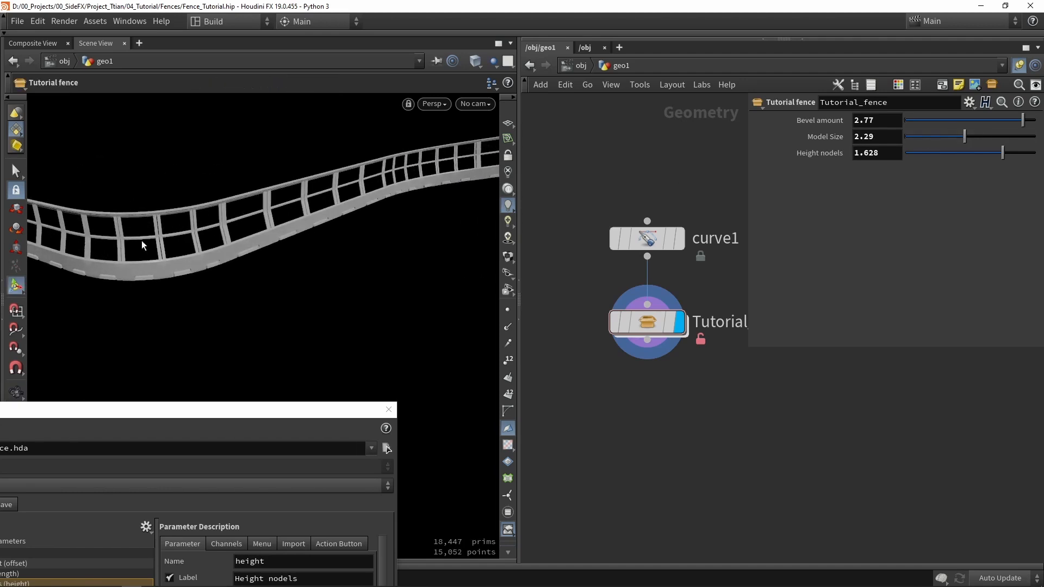
Step: Add a Transform after Model_corner and promote its Scale Z as Corner stretch, range 0.7 to 1.2
double_click(647, 321)
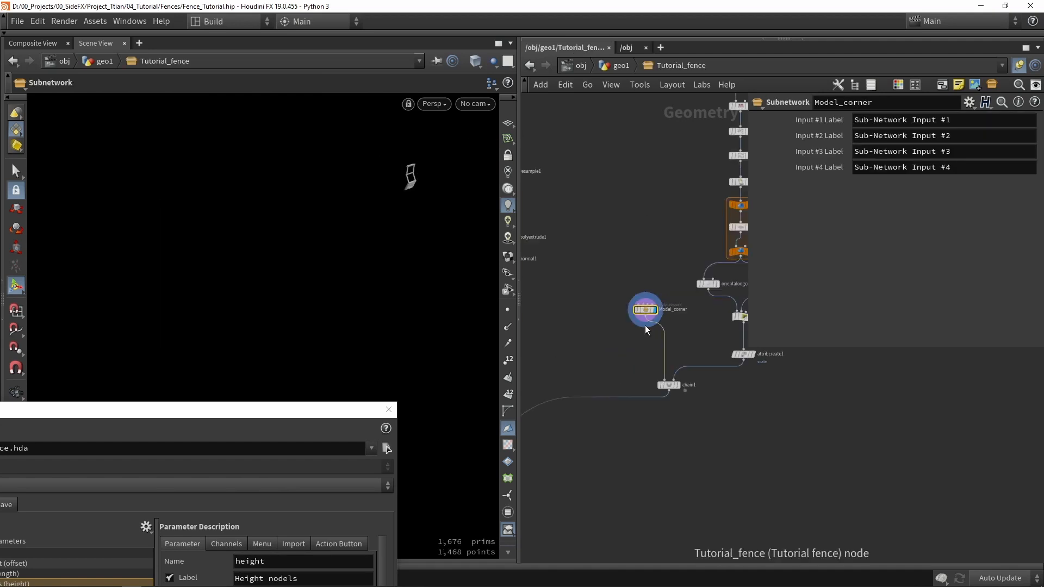
key(Tab)
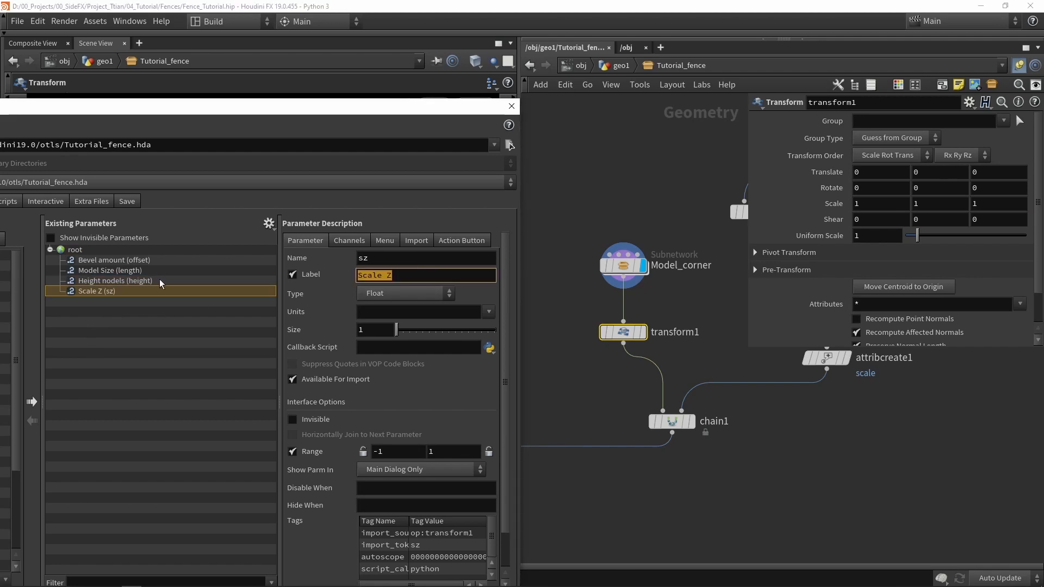
text(Corner stretch)
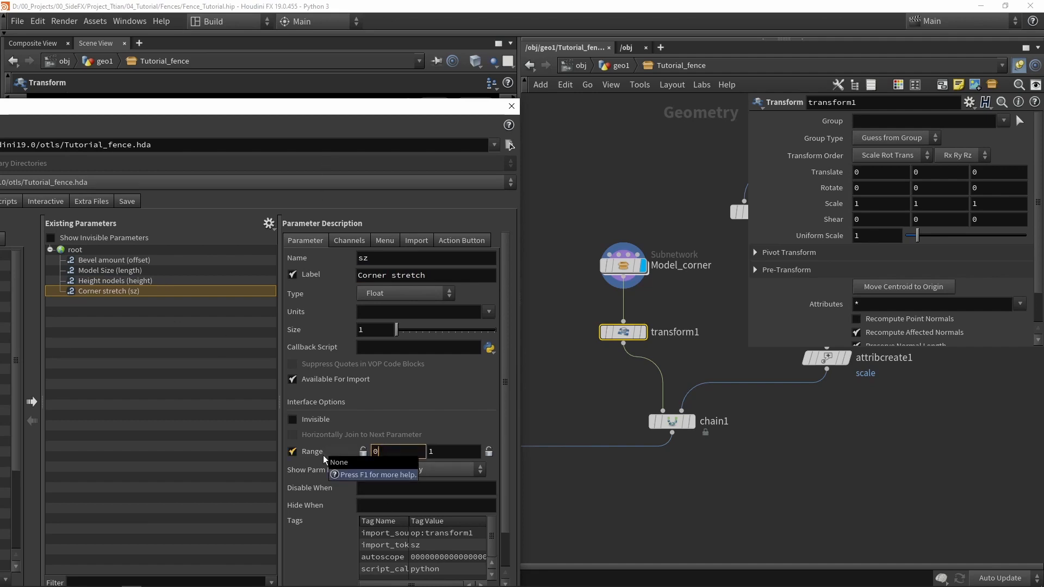
text(0.7)
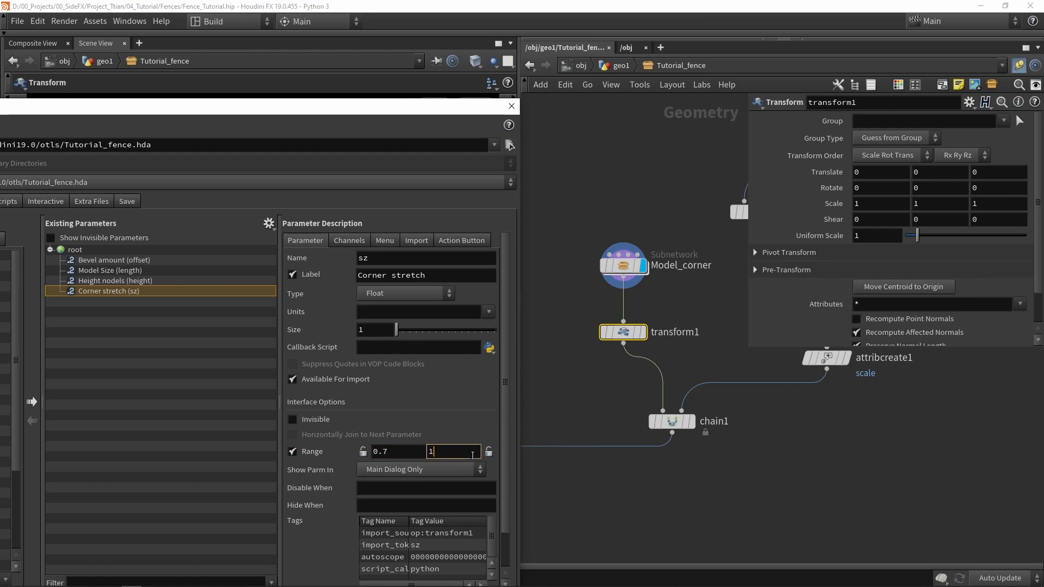
text(1.2)
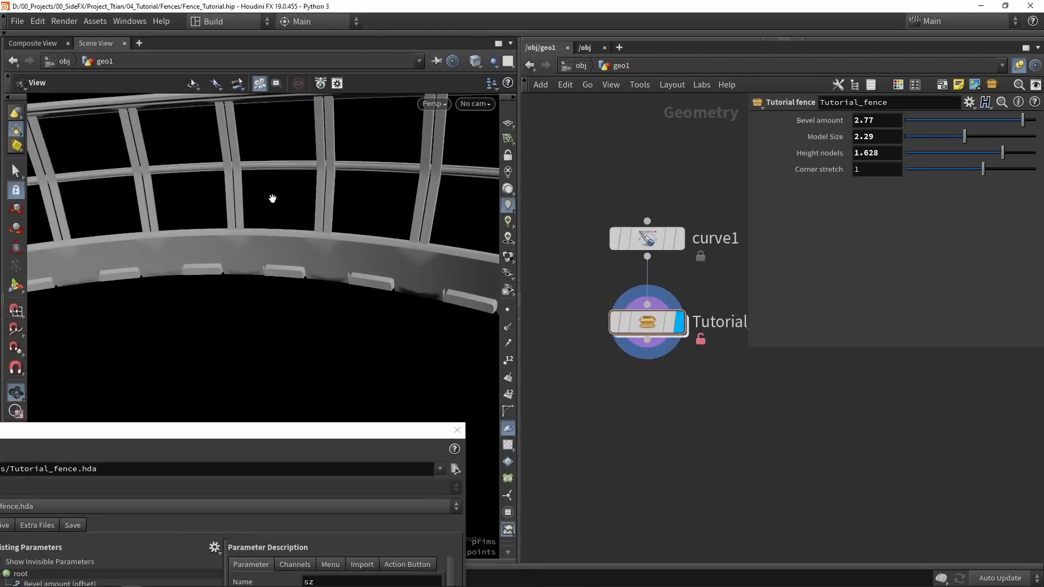
Step: Scrub Corner stretch to shorten, lengthen and over-stretch the corner pieces
drag(982, 170, 976, 170)
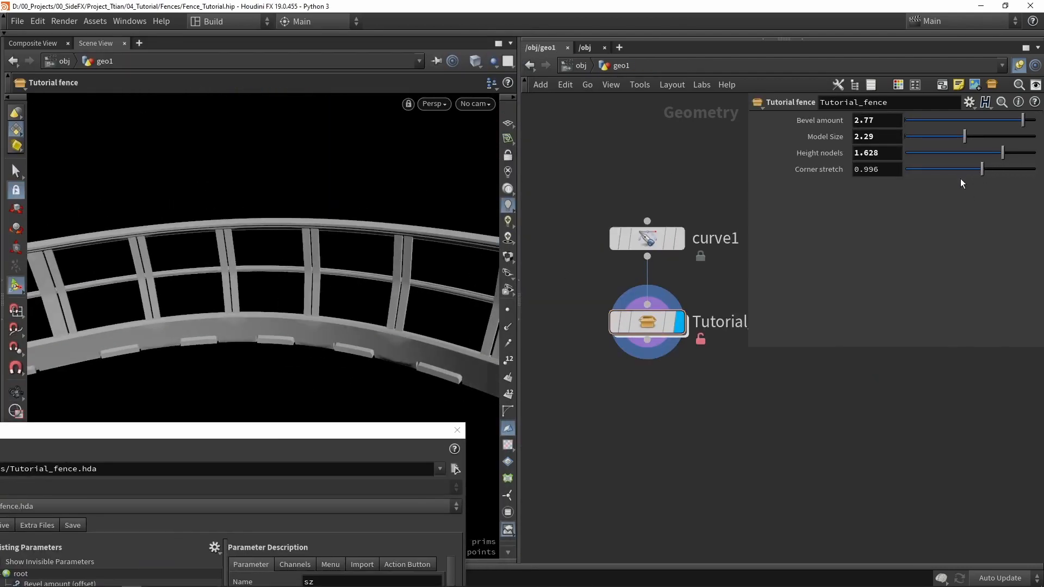
drag(978, 169, 957, 168)
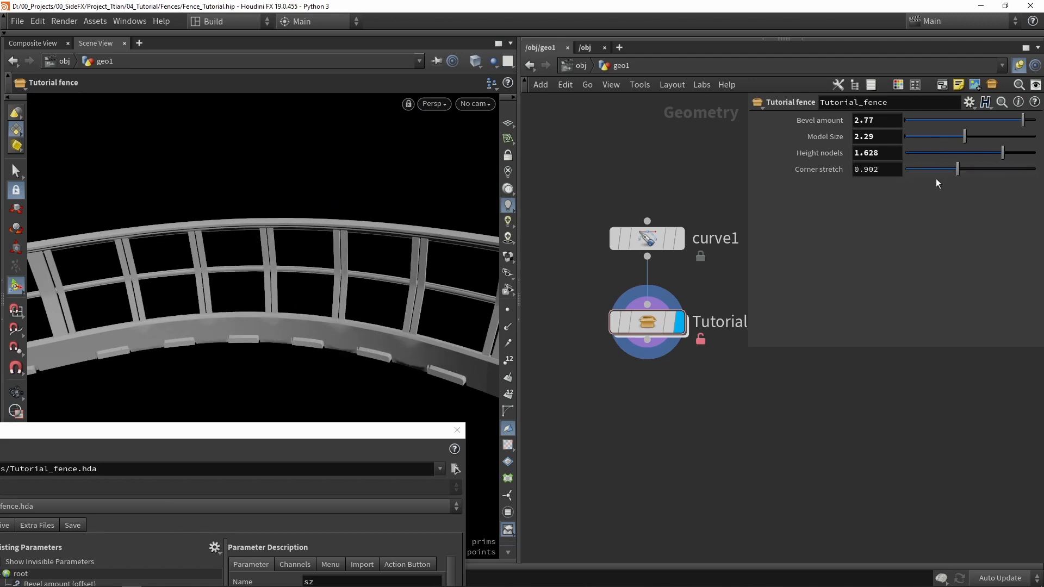
drag(957, 169, 1013, 168)
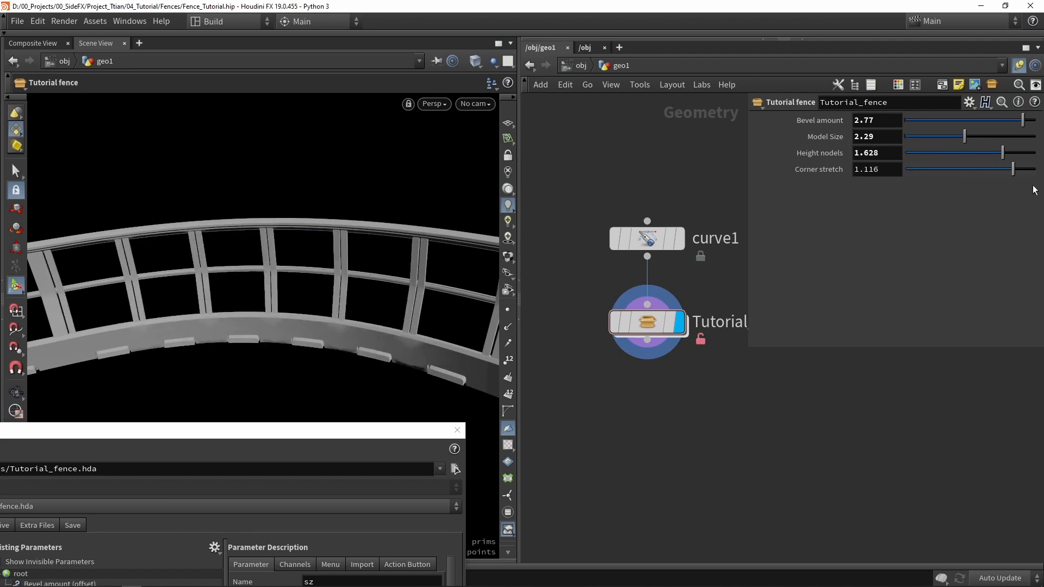
drag(1012, 169, 906, 169)
text(2.1)
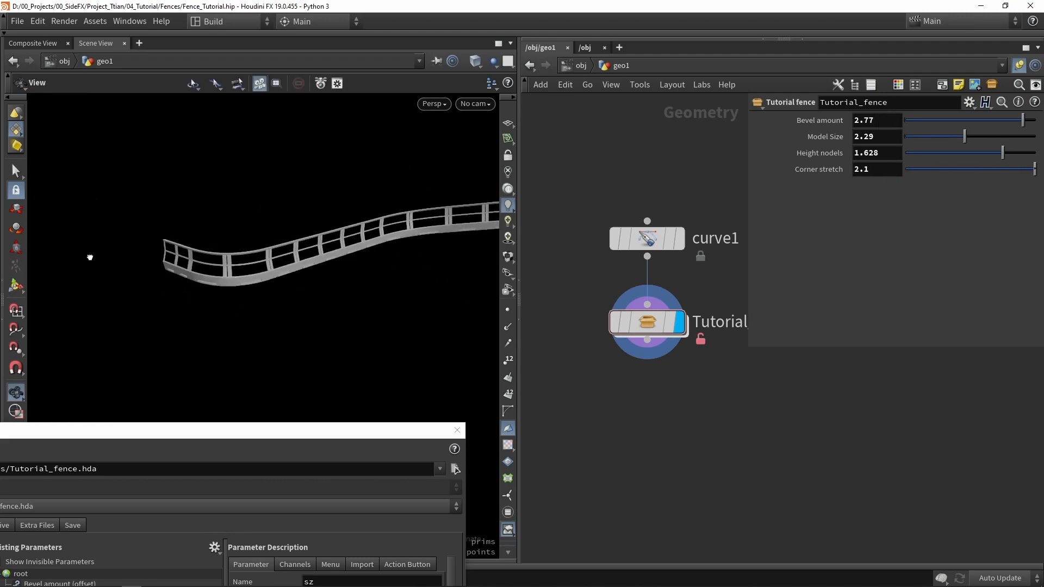
Step: Add two tab folders to the asset's parameters and bring Corner stretch back near 1.2
click(872, 119)
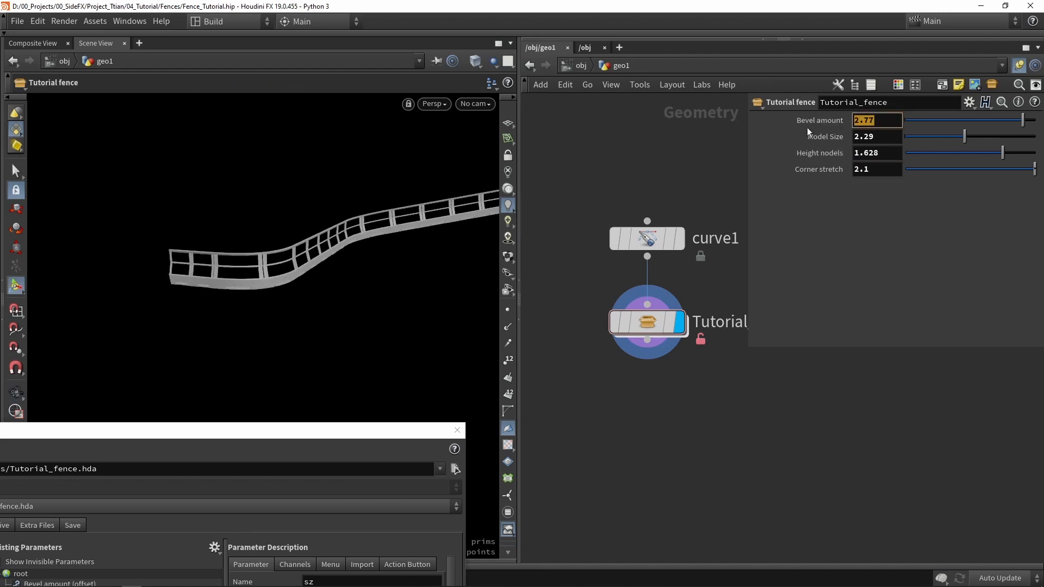
click(875, 120)
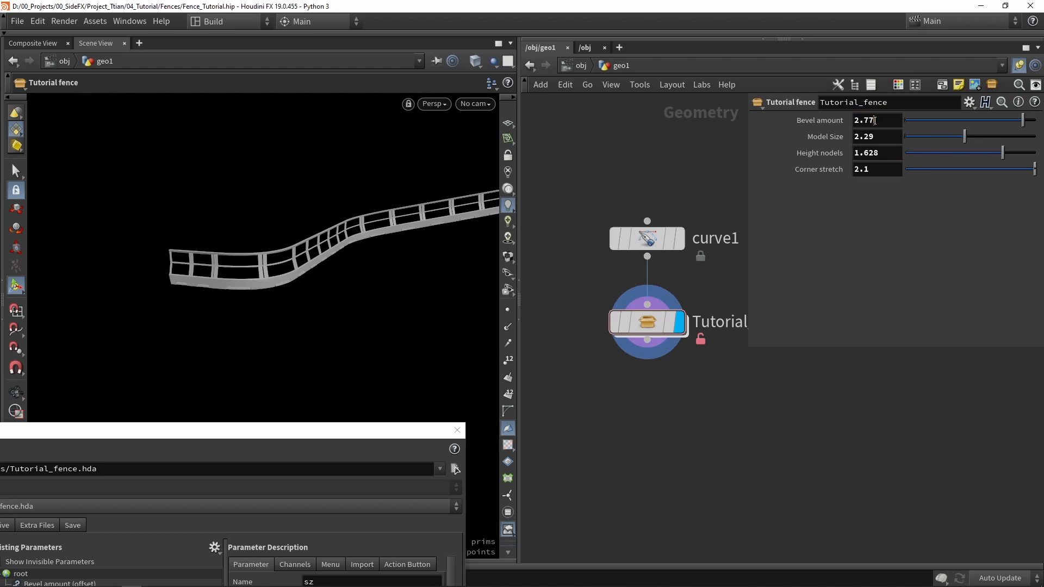
drag(1033, 168, 1033, 169)
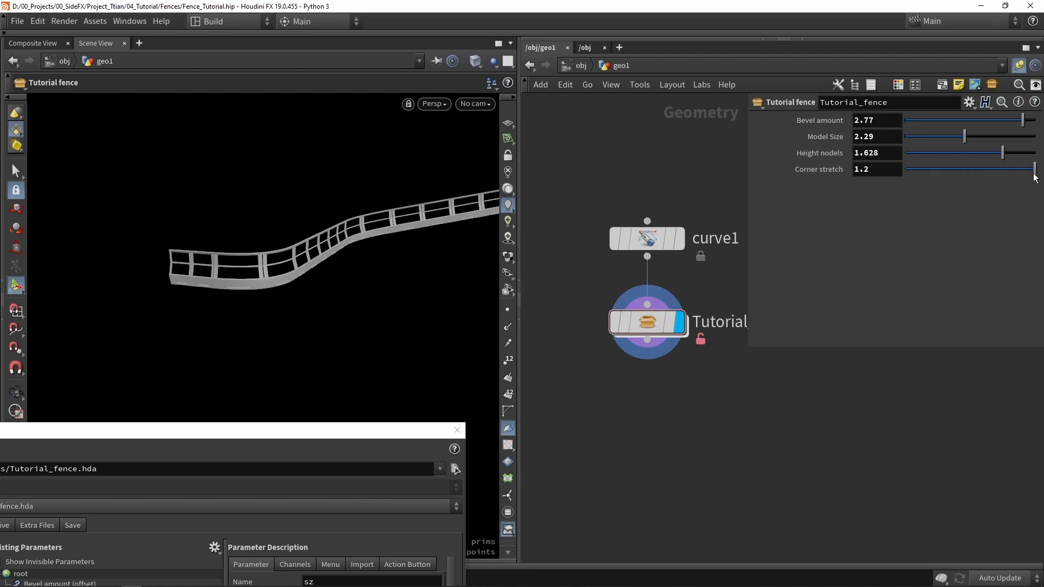
drag(1034, 169, 940, 170)
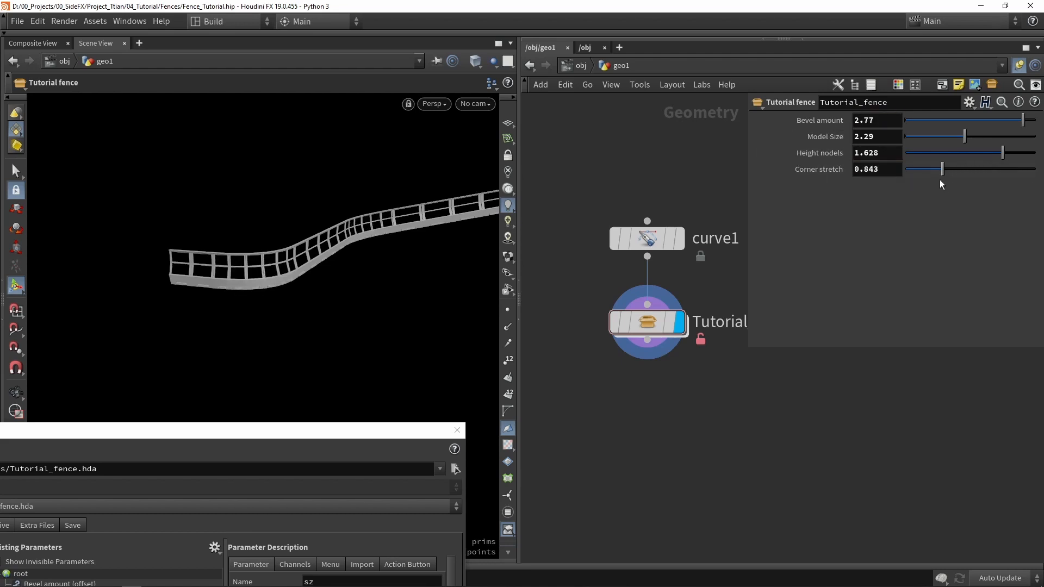
drag(941, 169, 1019, 169)
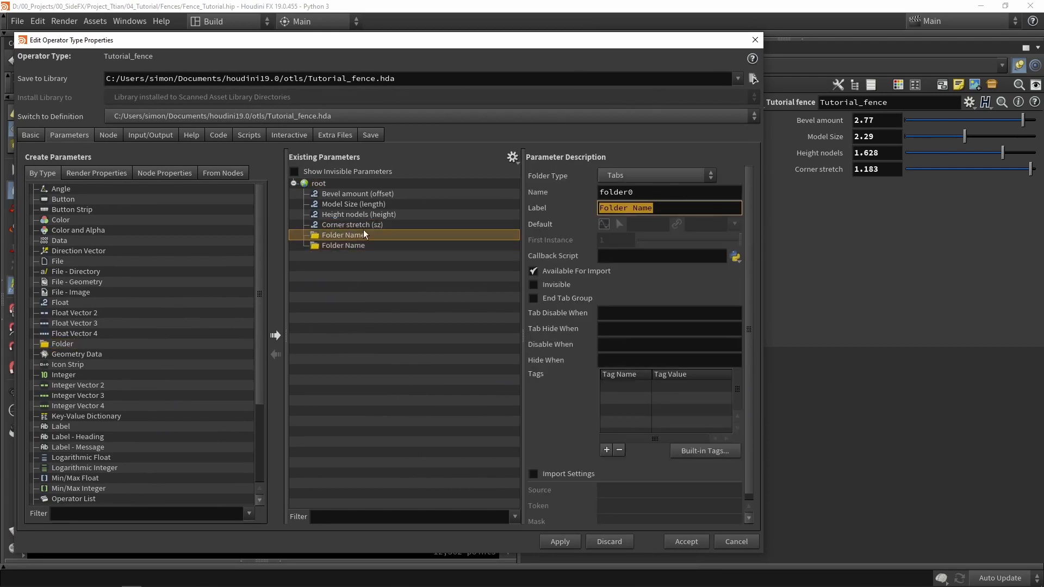
Step: Label the folders Settings and Corner and move Model Size/Height and Bevel/Corner stretch into them
text(Settings)
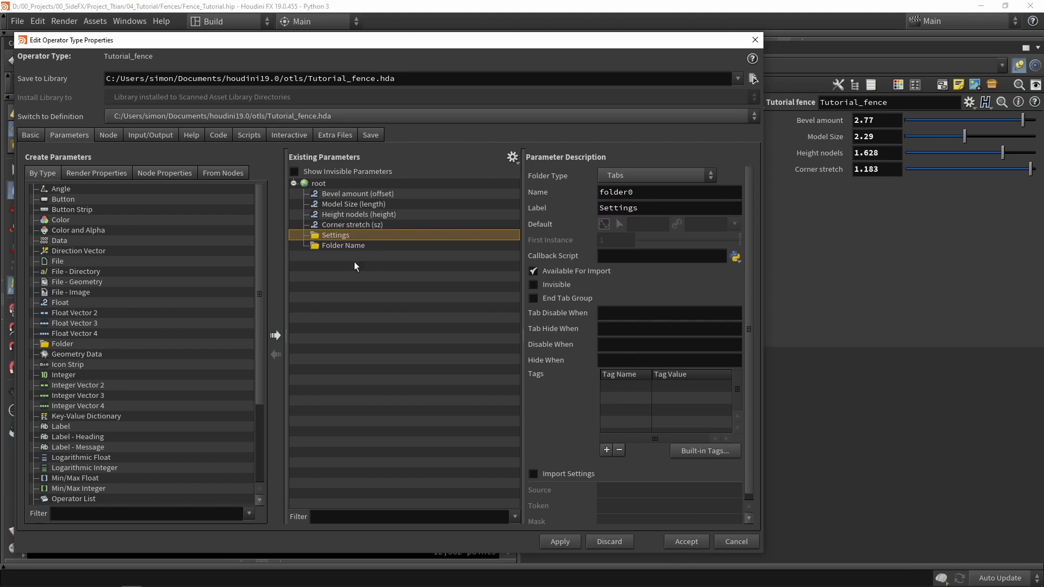
click(343, 246)
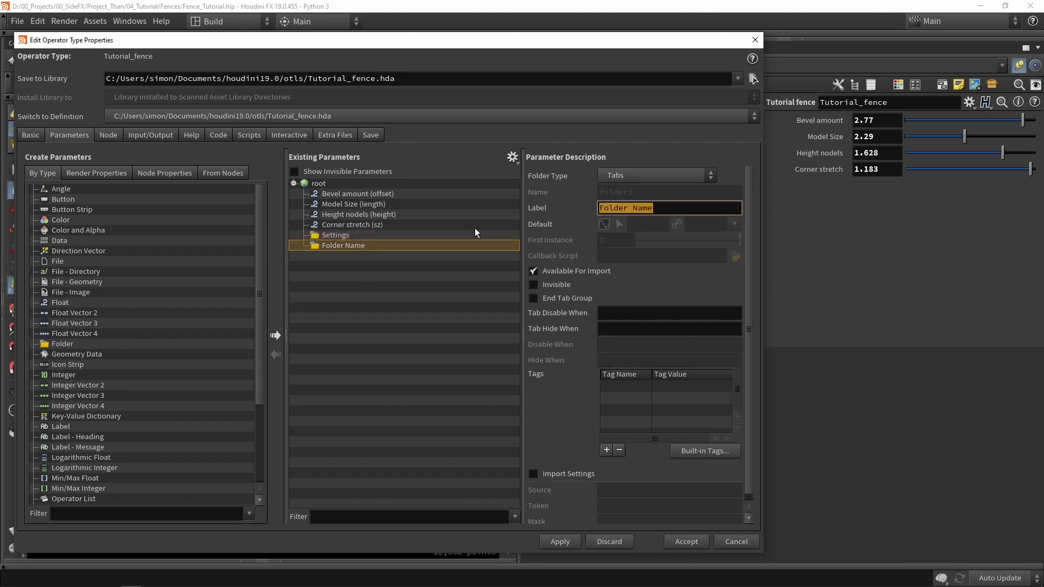
text(Corner)
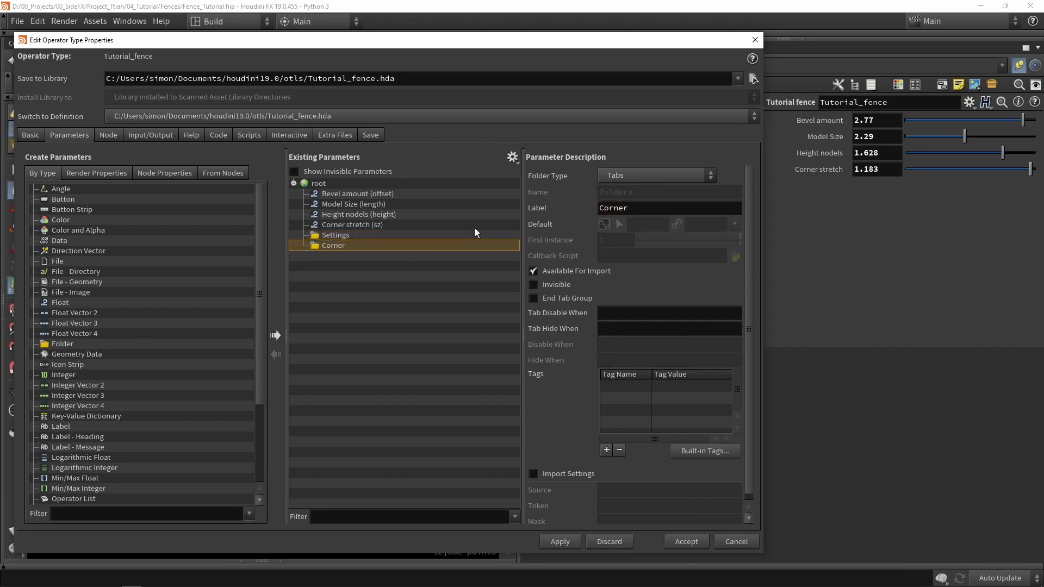
click(359, 214)
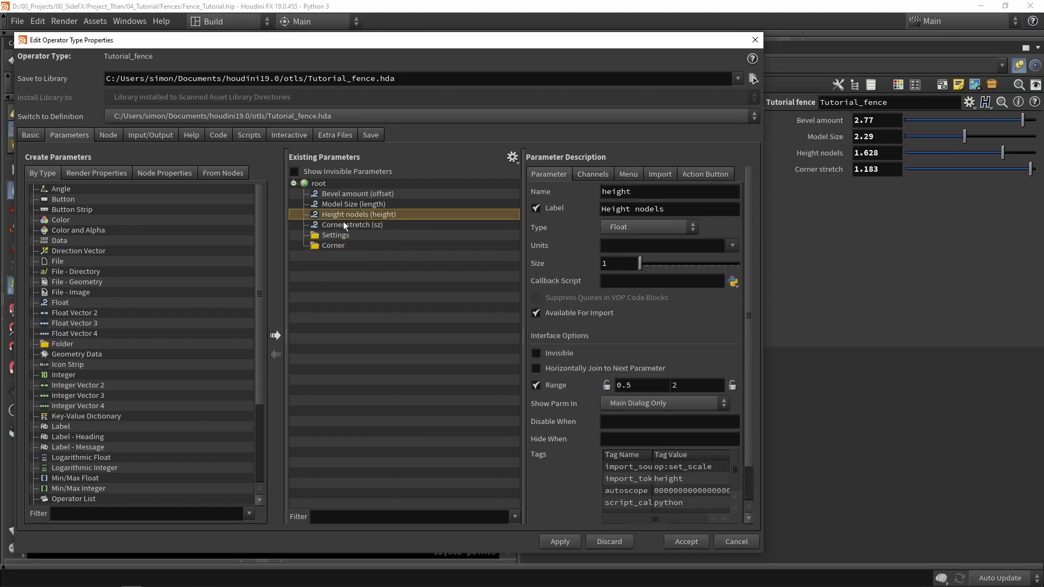
click(354, 205)
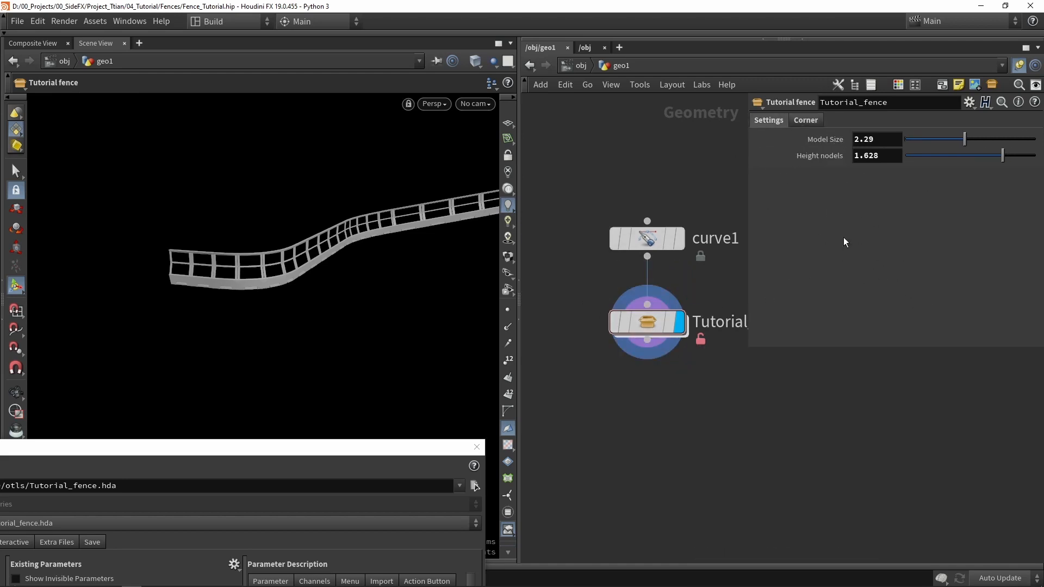
mouse_move(809, 255)
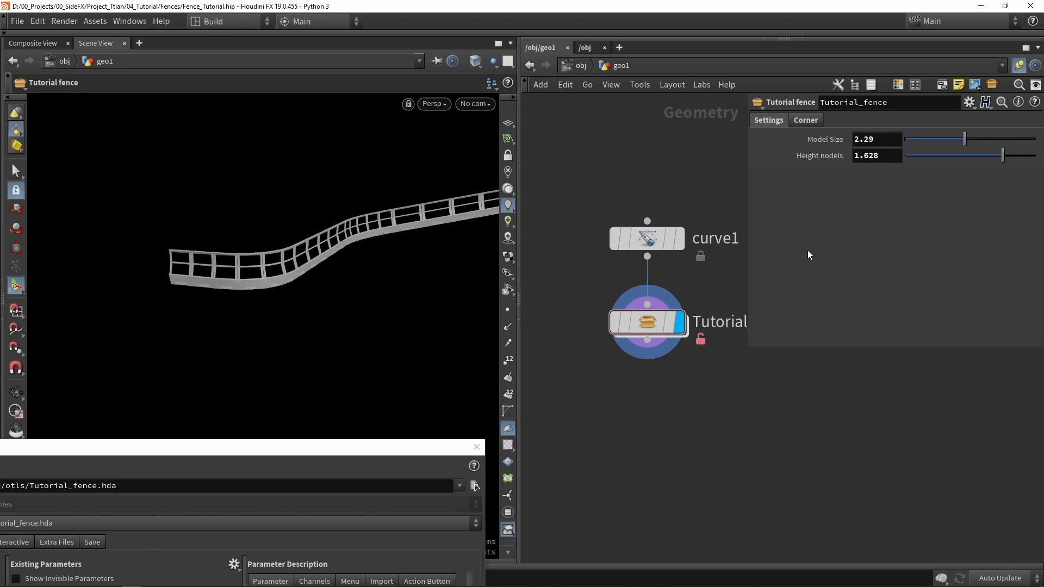
mouse_move(370, 313)
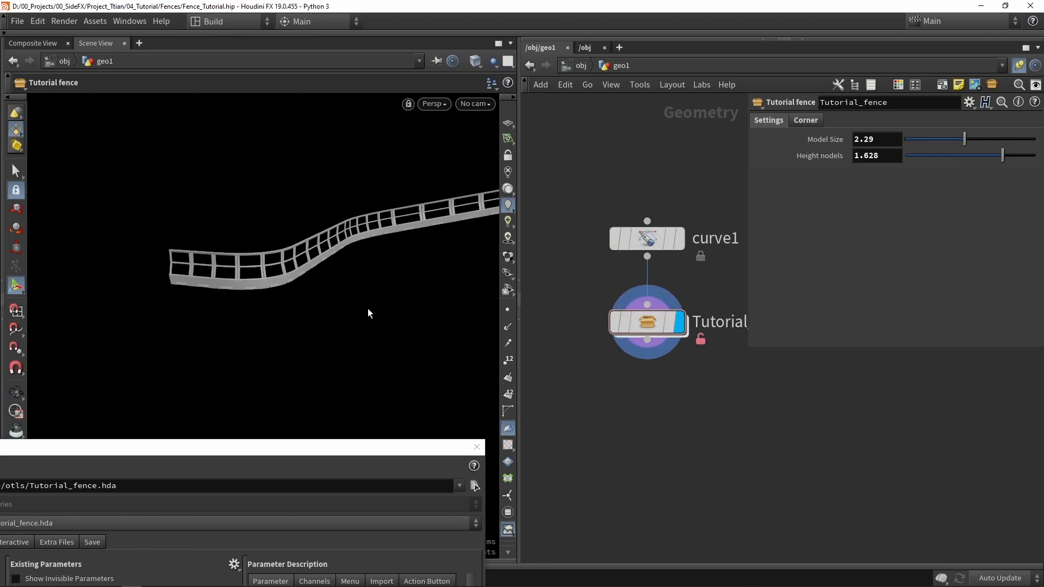
mouse_move(308, 287)
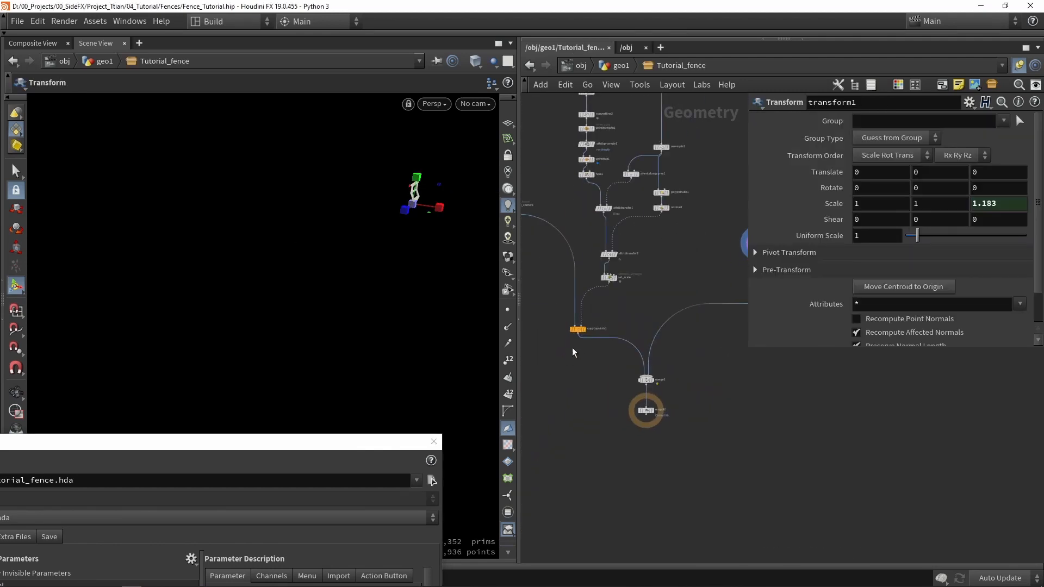
Step: Place switch1 and null1, wire null1 and chain1 into the switch, and select the chain input
text(sw)
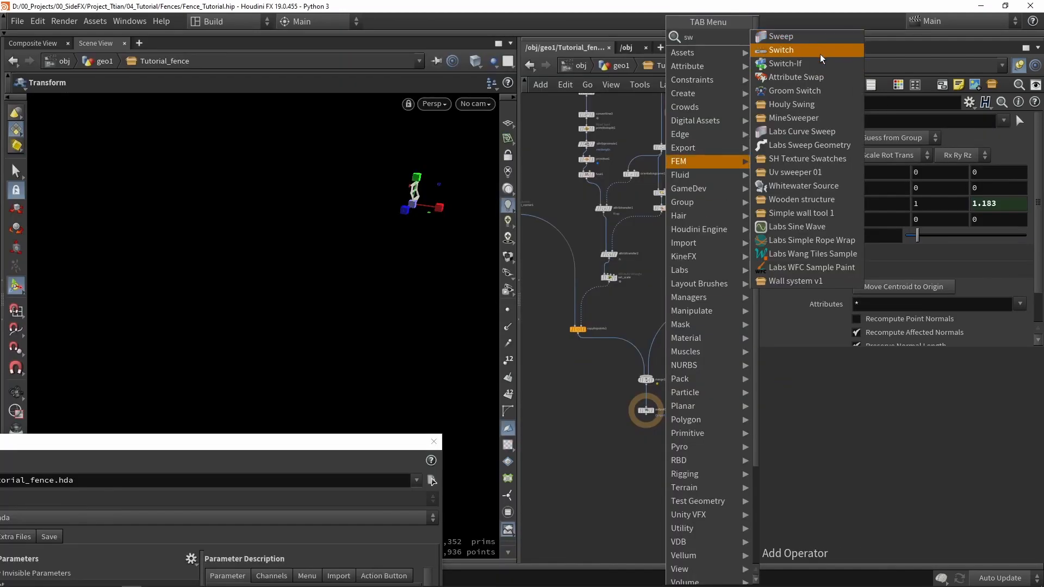
click(780, 50)
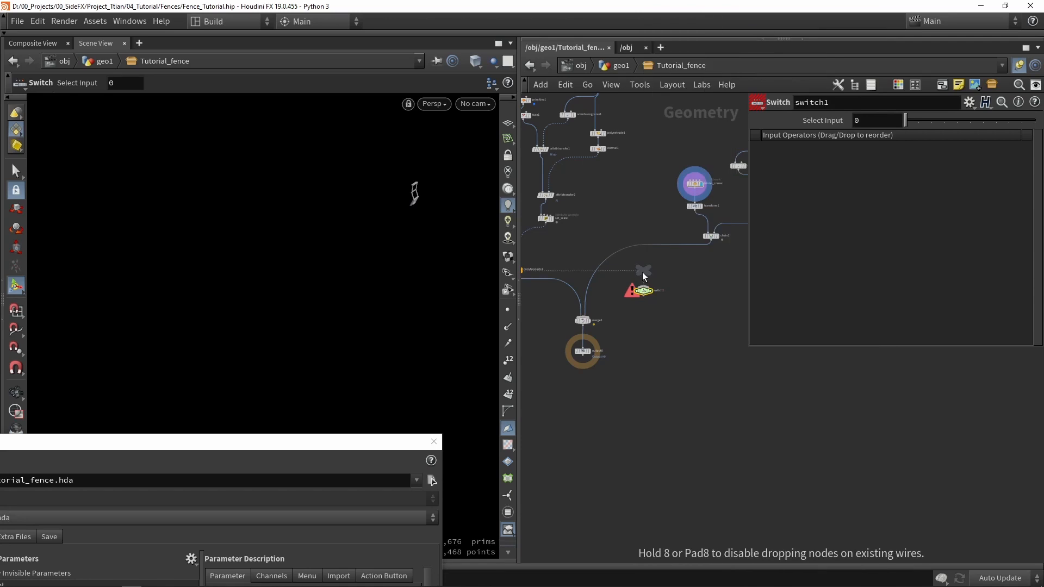
click(644, 272)
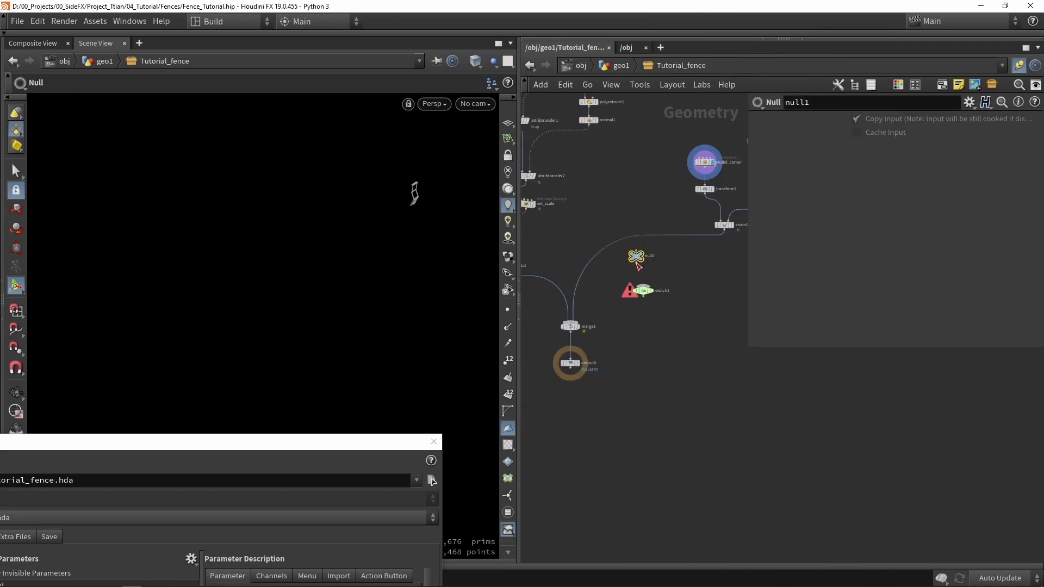
mouse_move(720, 240)
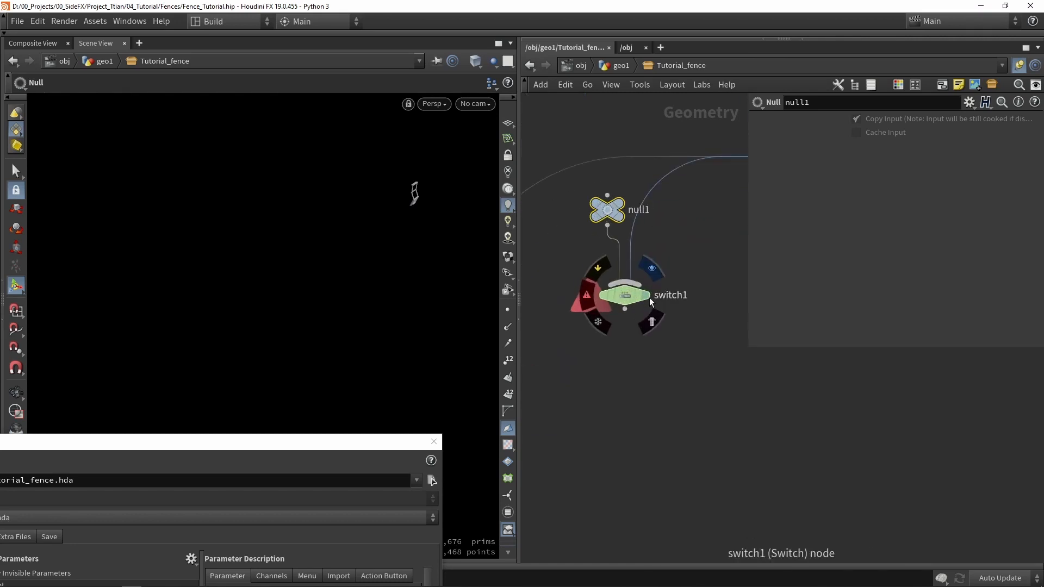
click(625, 296)
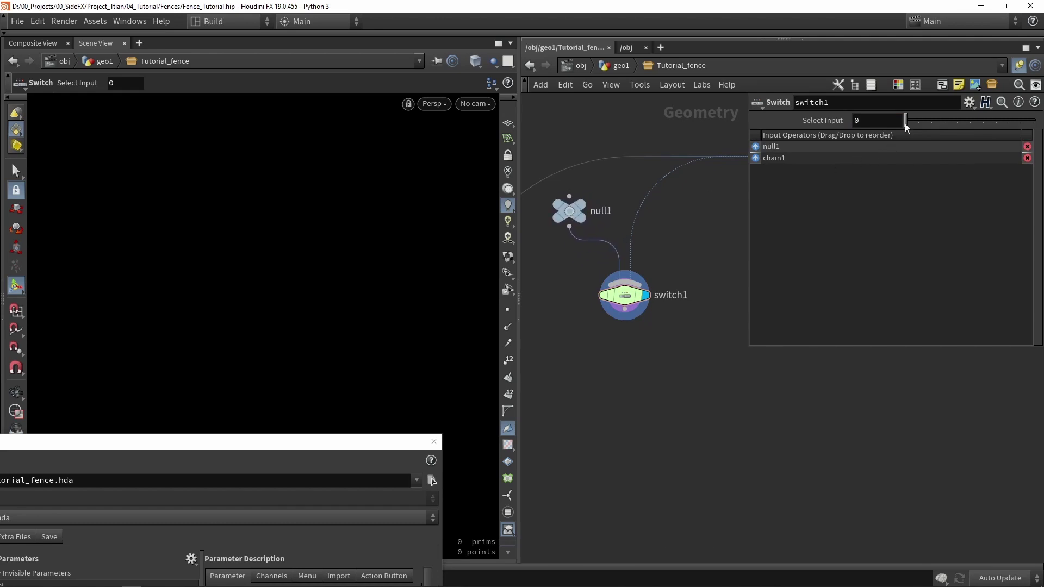
drag(906, 121, 916, 121)
text(E)
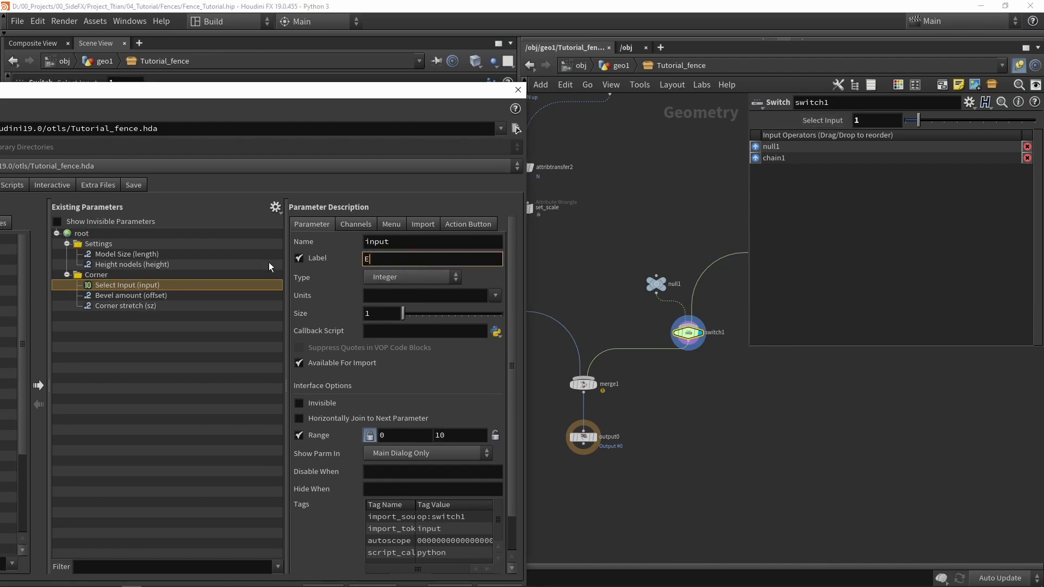
Step: Relabel the promoted Select Input as Enable corners, make it a Toggle, and accept the asset changes
text(nable corners)
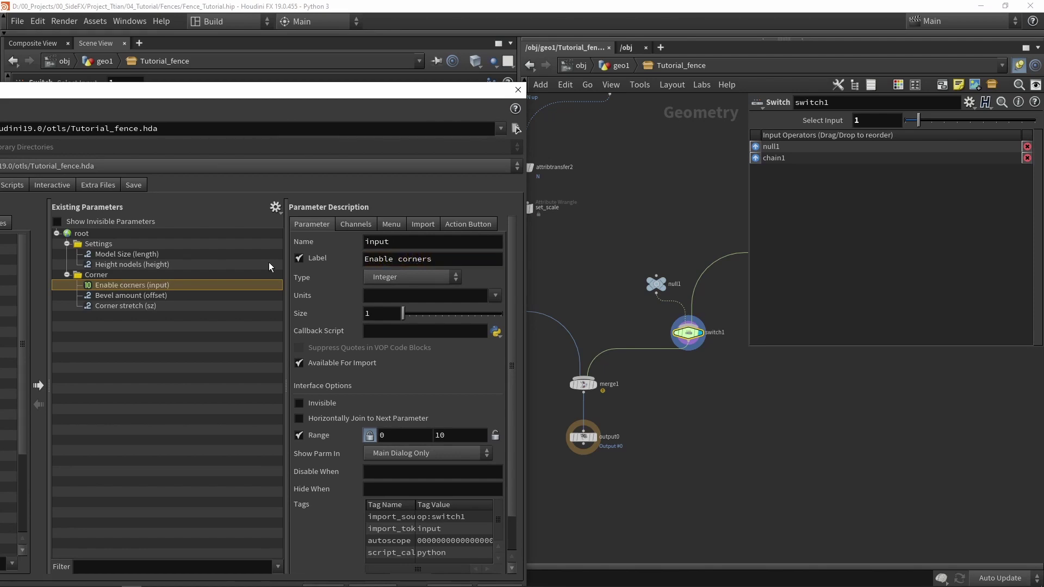
click(356, 224)
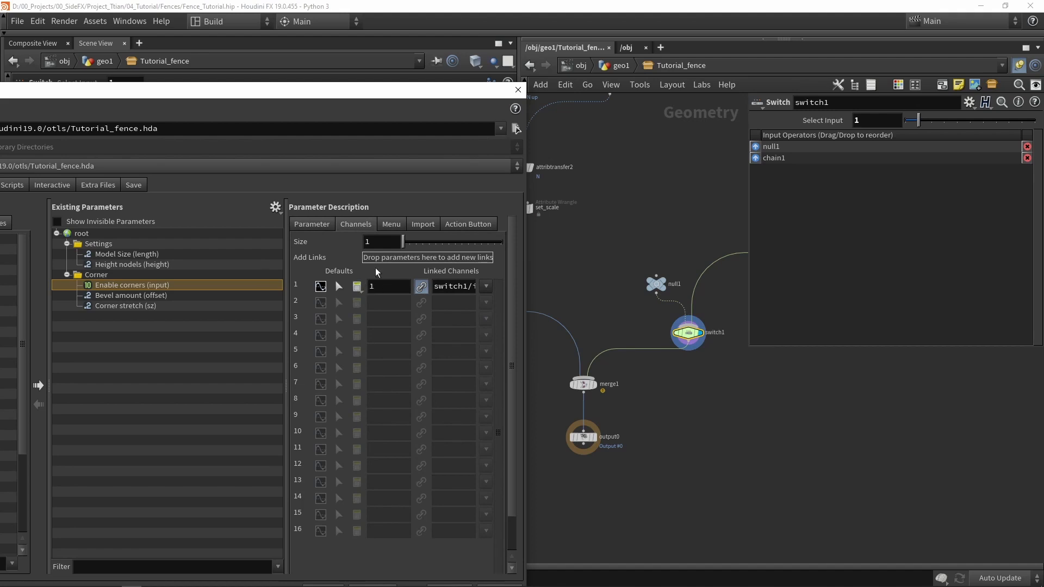
click(311, 224)
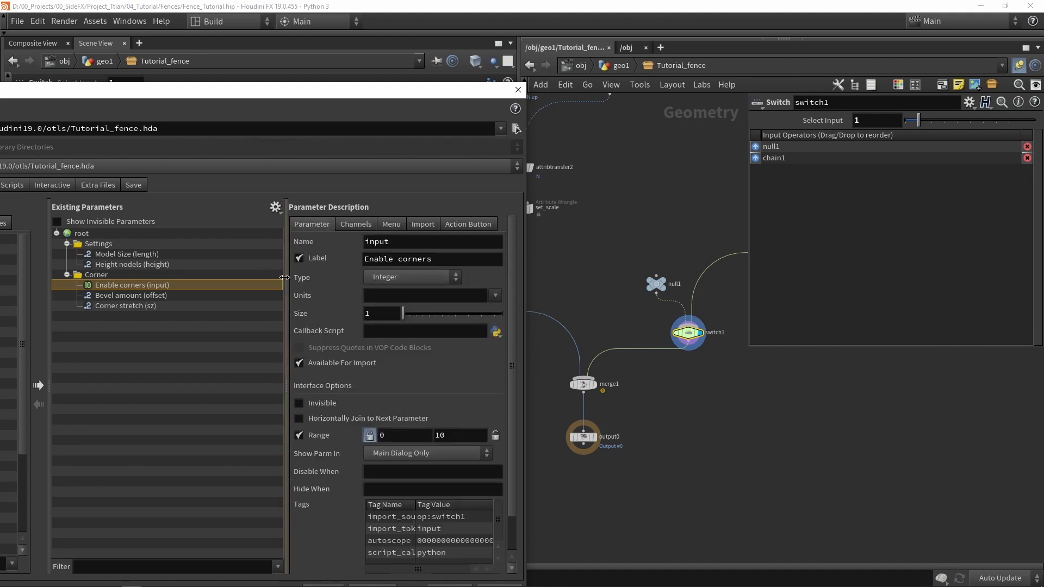
click(411, 277)
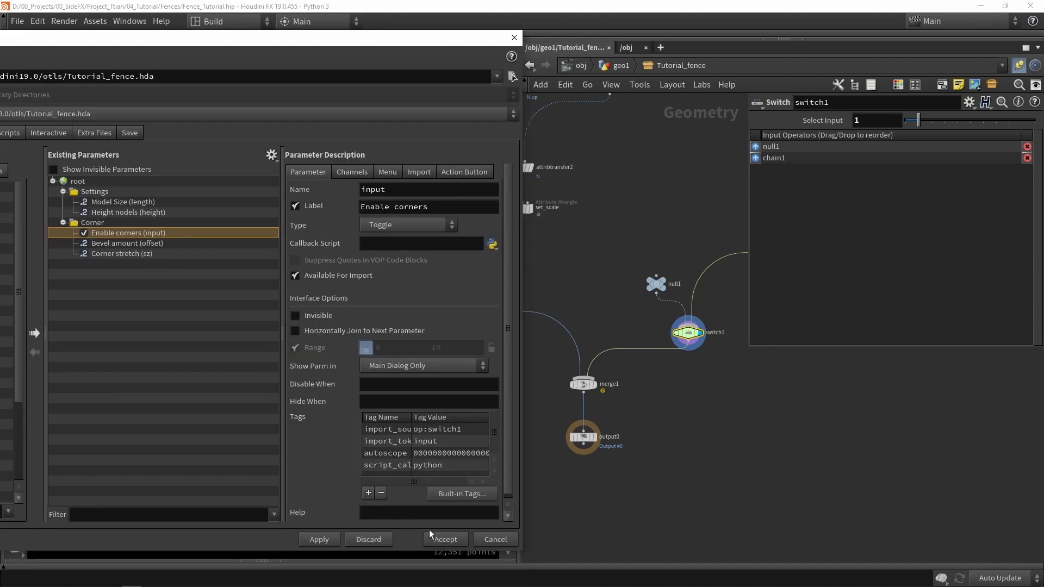
click(445, 539)
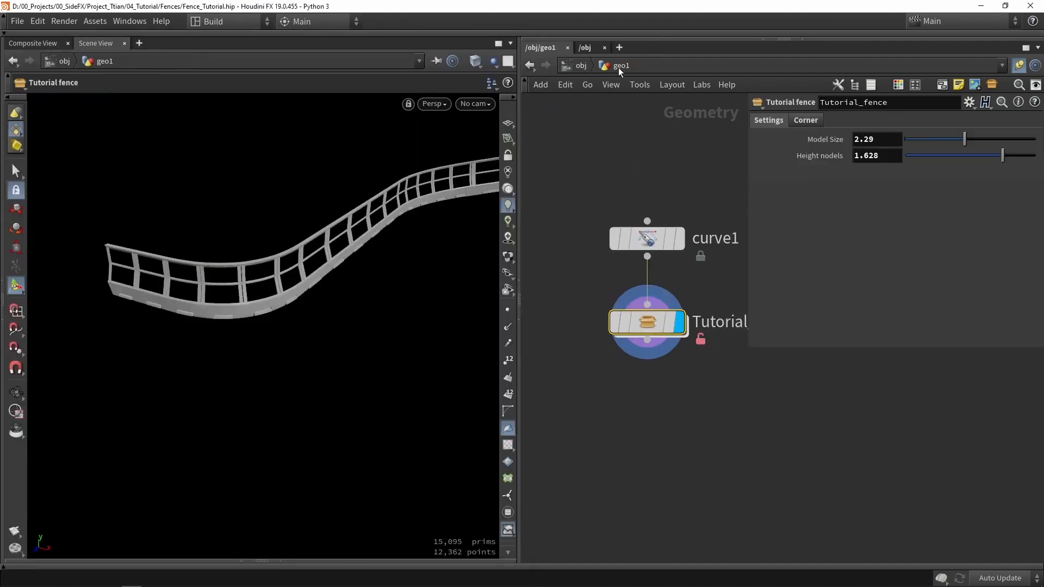
Step: Switch Enable corners off, drop Bevel amount to 0.5 and orbit to inspect the fence
click(804, 119)
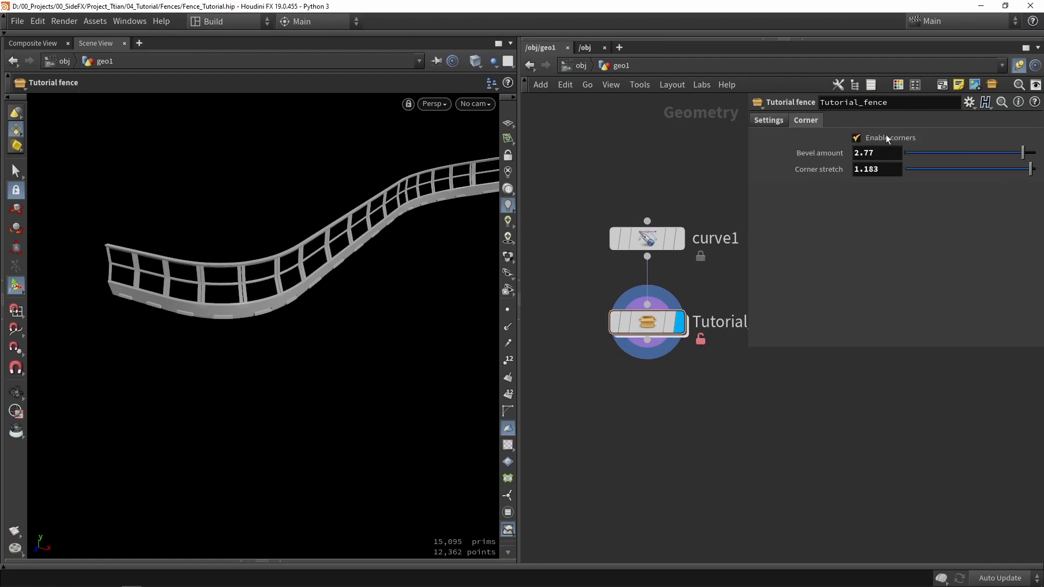
click(856, 138)
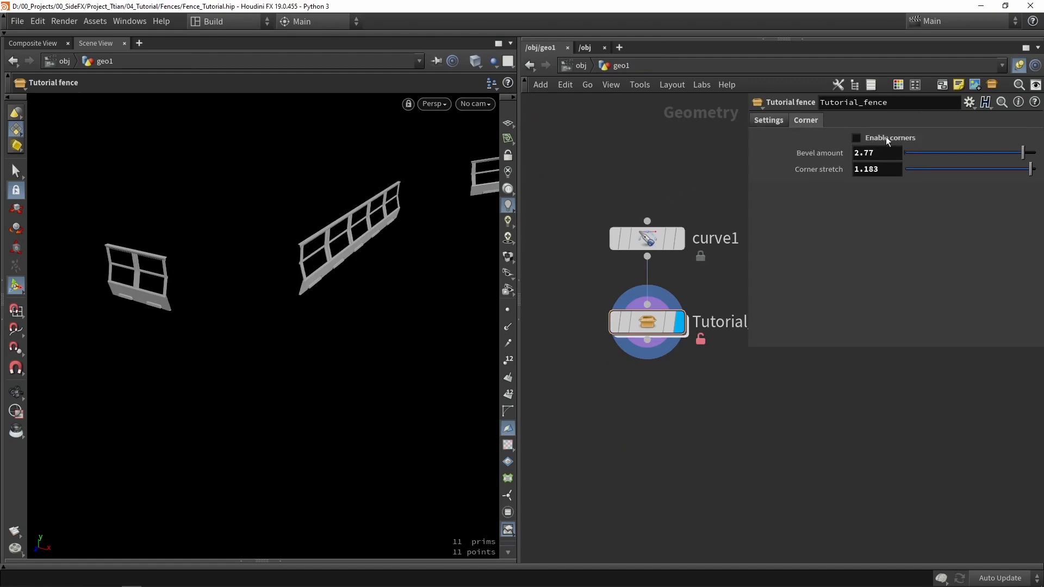
drag(1022, 152, 958, 152)
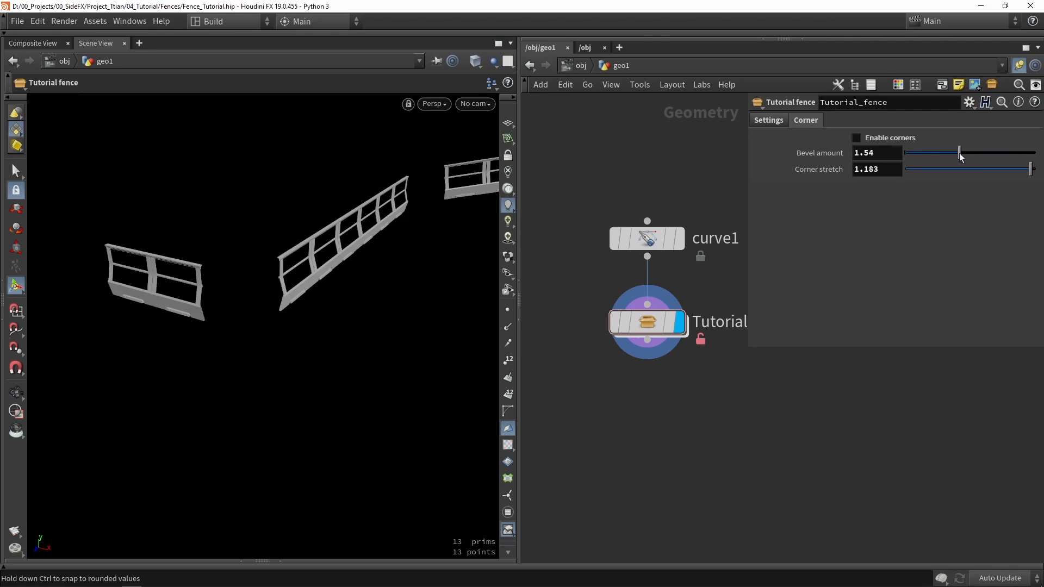
drag(959, 152, 906, 152)
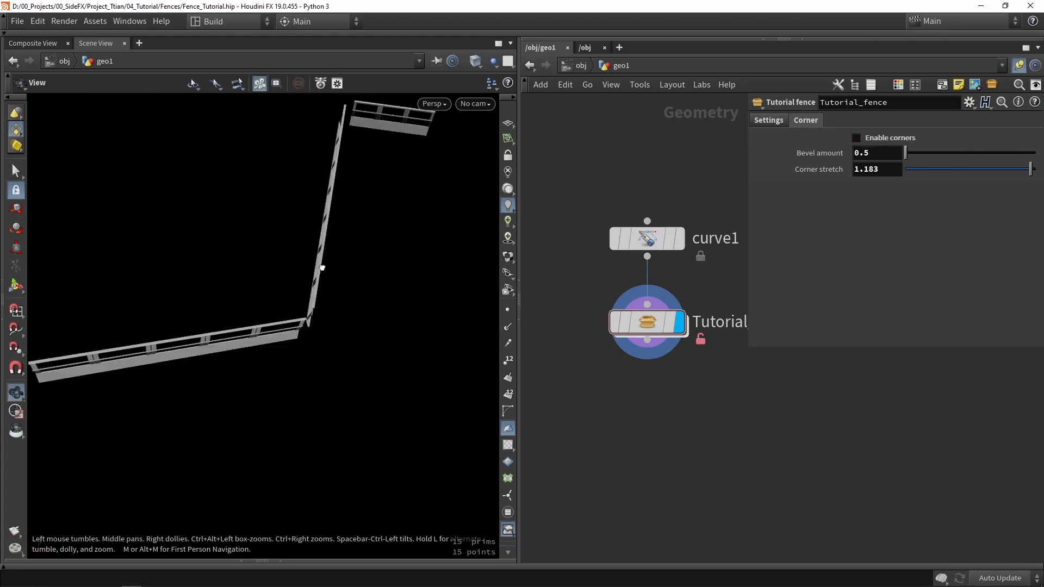
drag(322, 267, 415, 222)
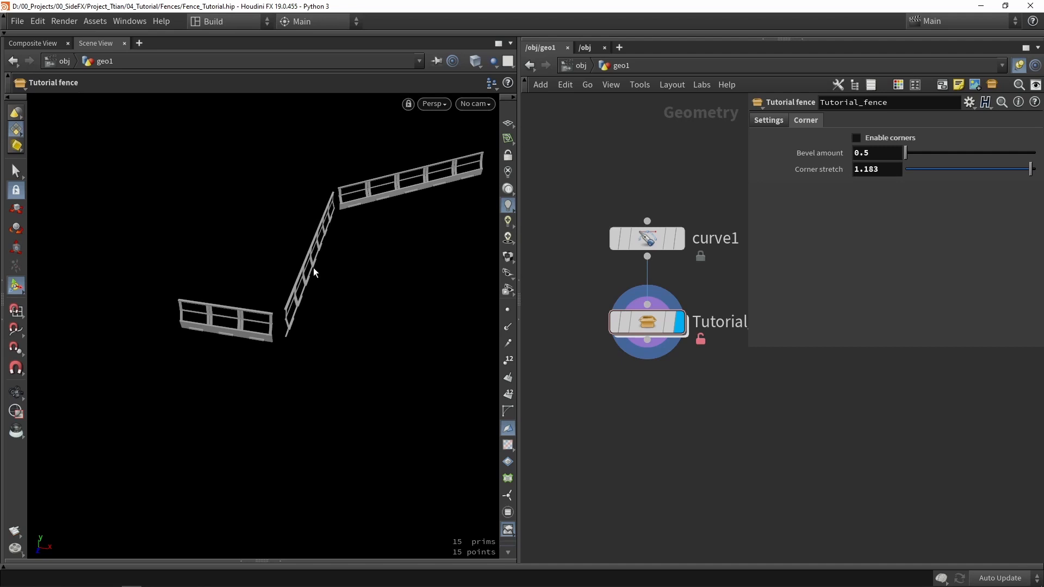
mouse_move(394, 229)
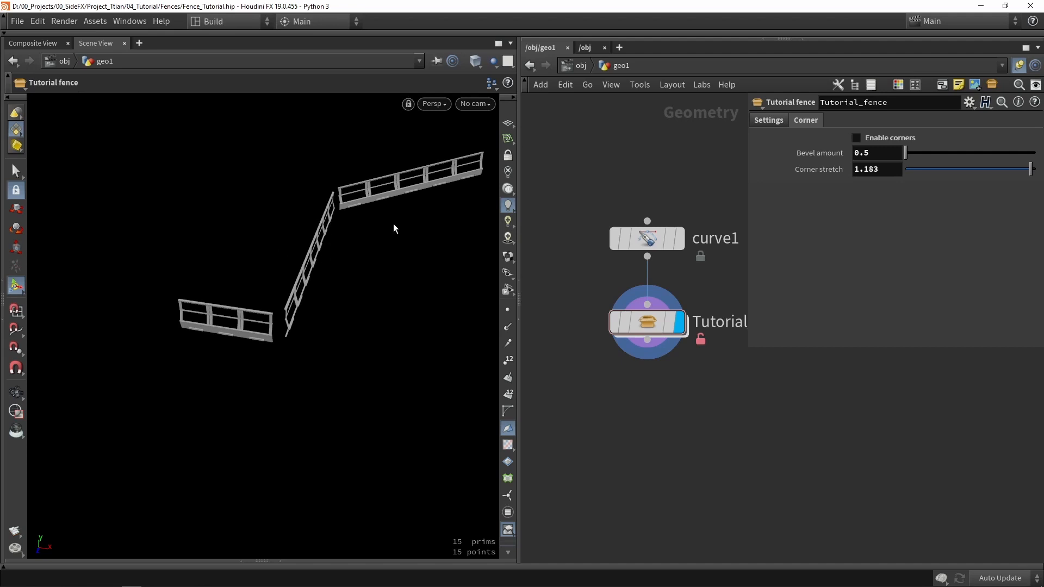
Step: Switch Enable corners back on and settle Bevel amount at 0.95
click(857, 138)
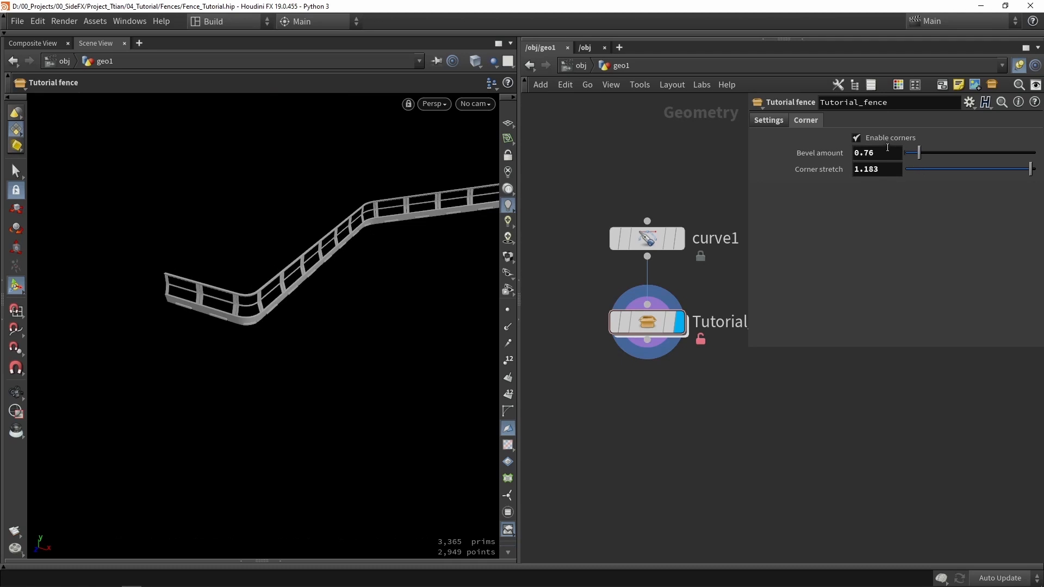
drag(918, 152, 1001, 153)
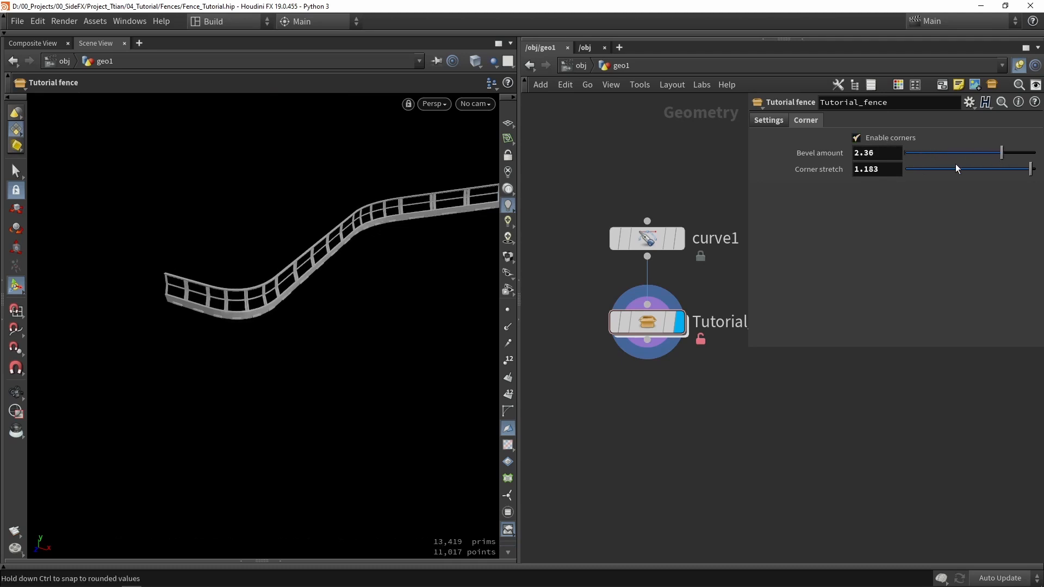
drag(1000, 153, 925, 152)
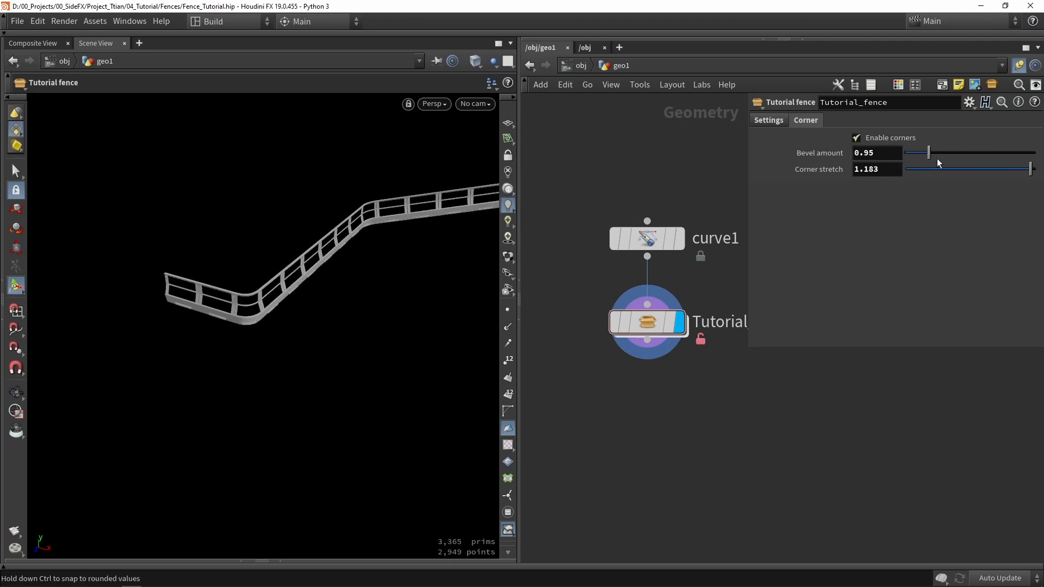